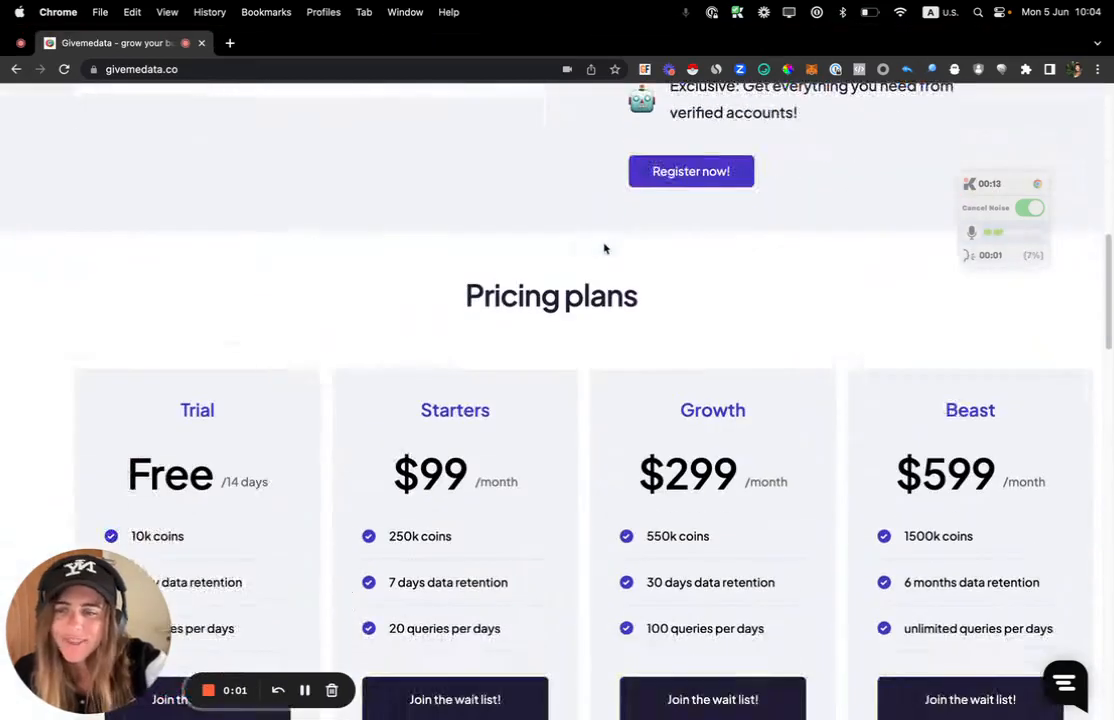
Browse the Givemedata homepage, then log in to reach the follower extraction dashboard
scroll("up", 3)
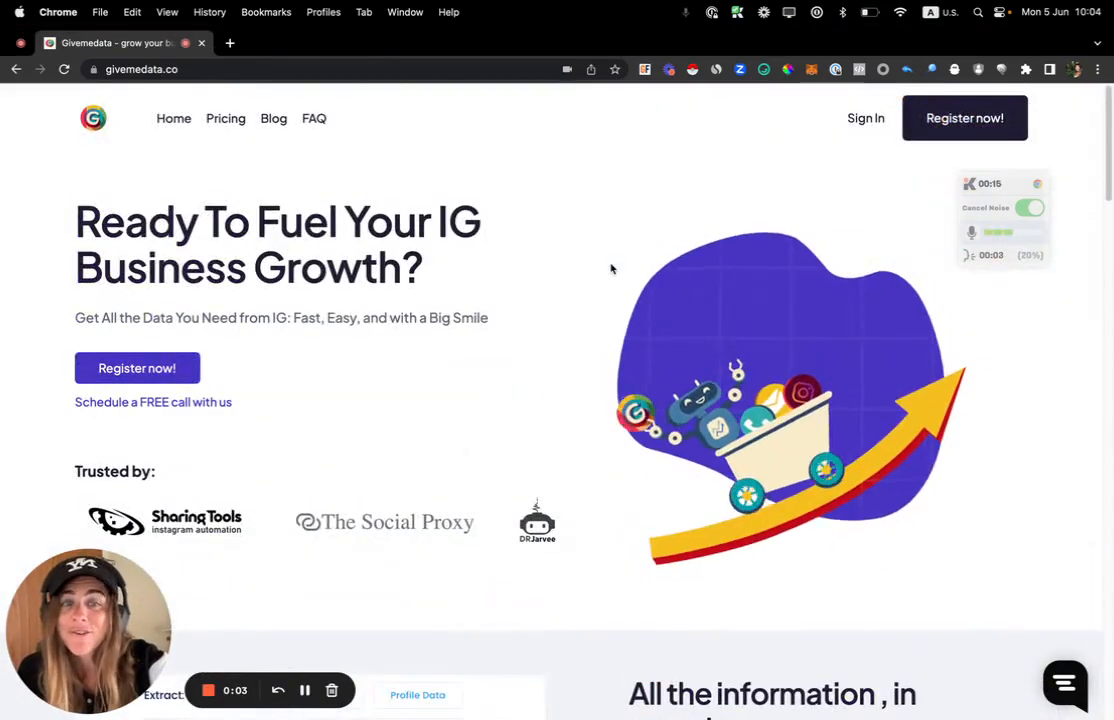
scroll("down", 3)
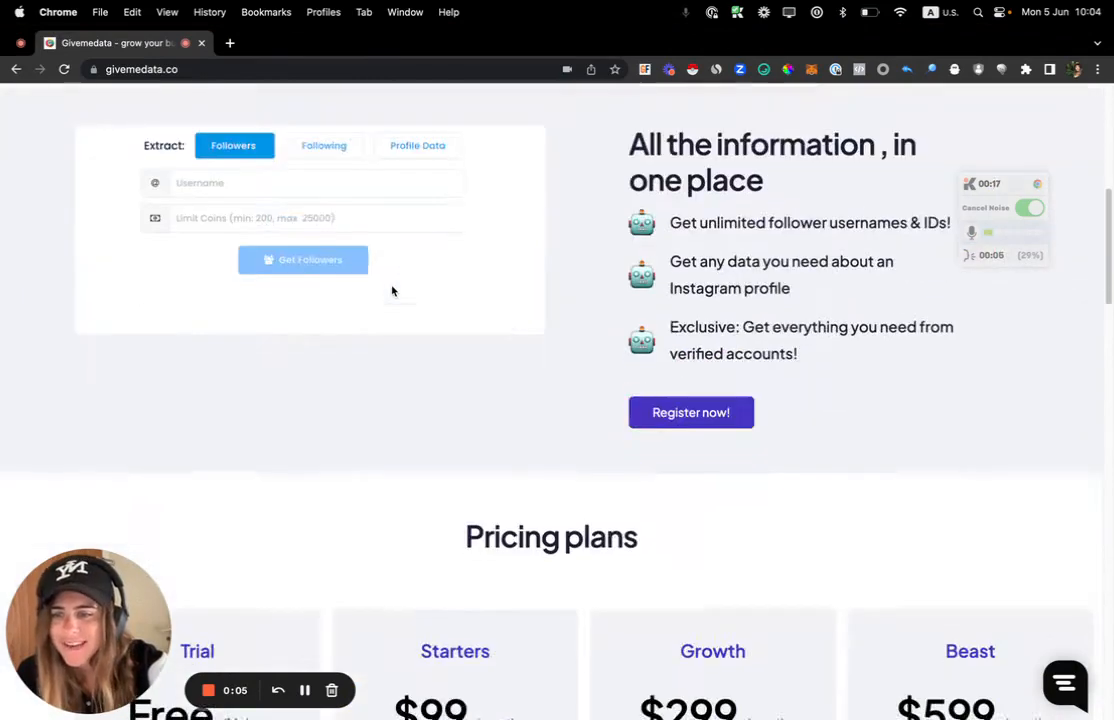
scroll("up", 3)
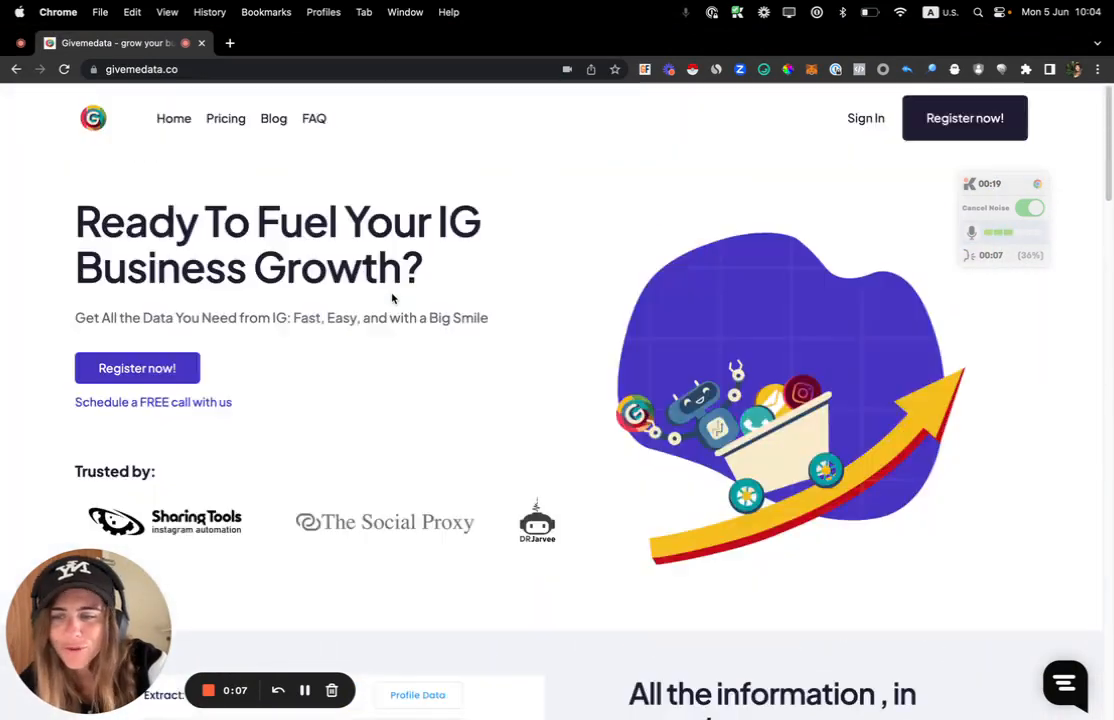
mouse_move(632, 201)
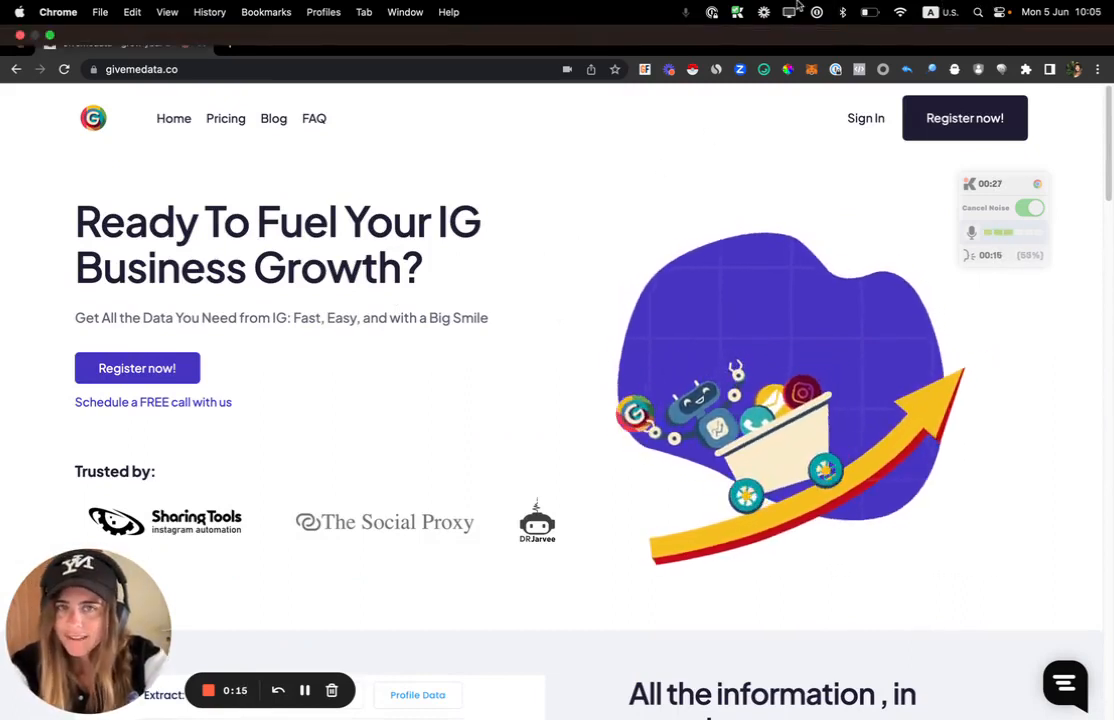
scroll("down", 3)
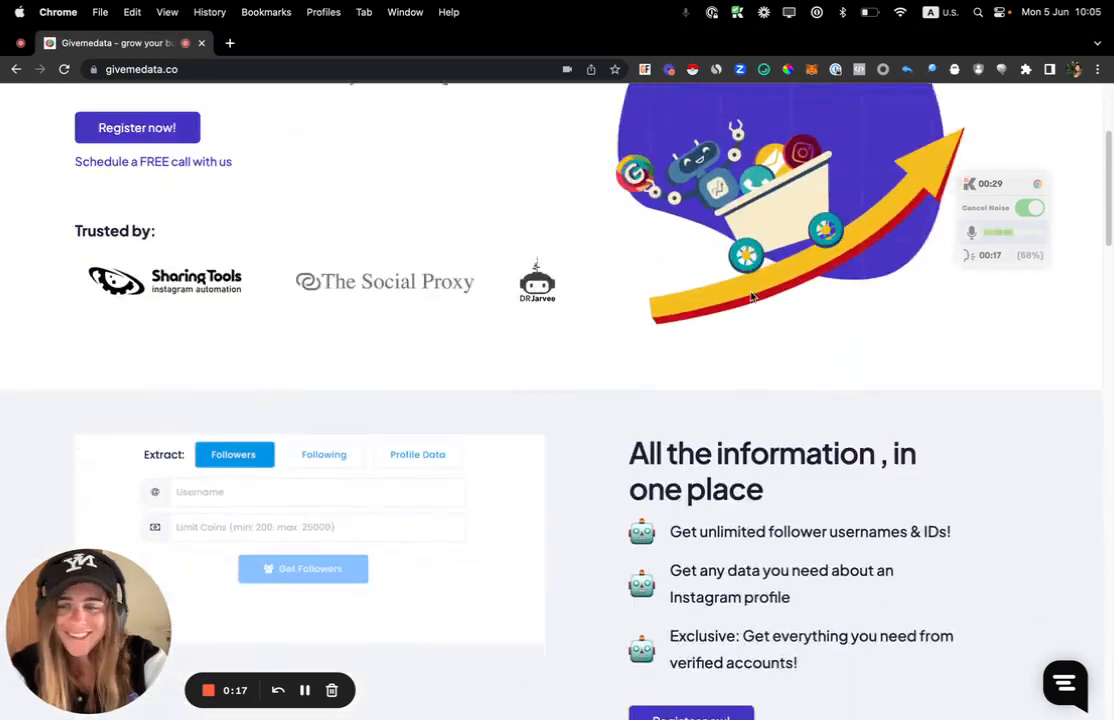
scroll("down", 3)
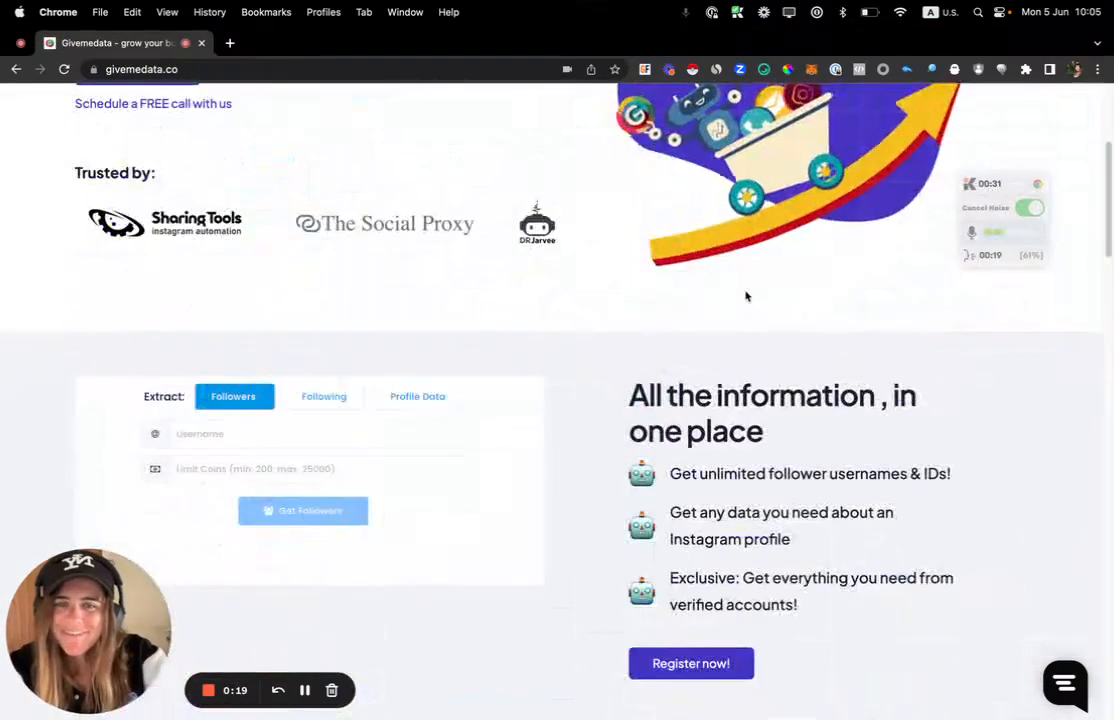
scroll("down", 3)
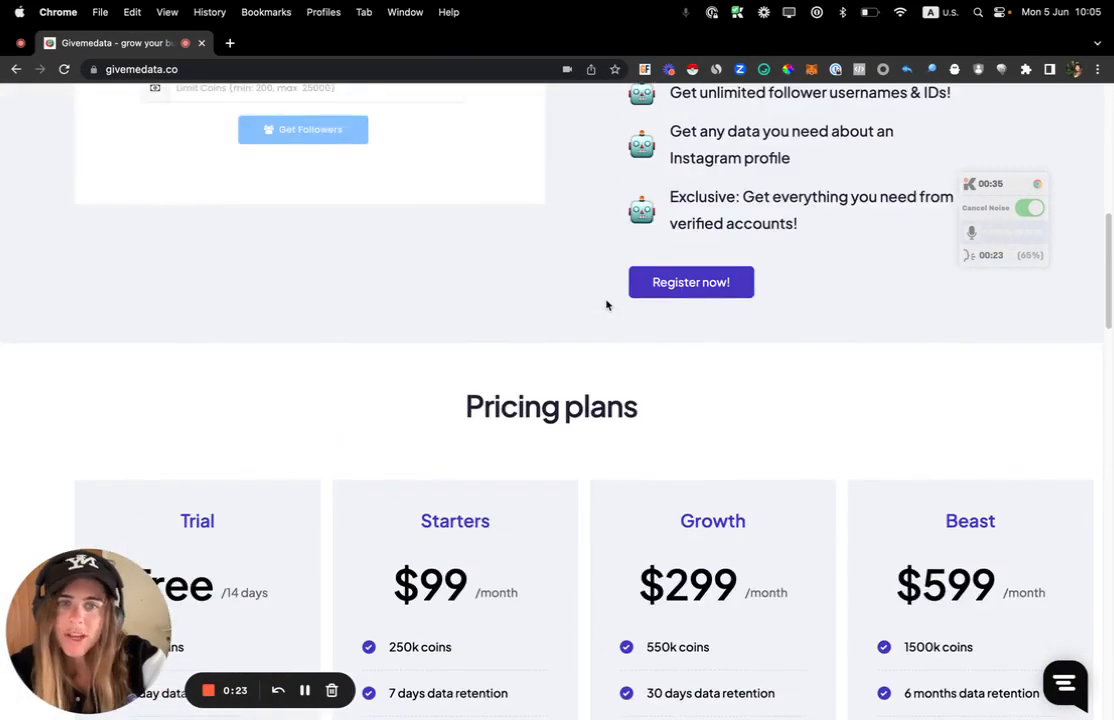
scroll("down", 3)
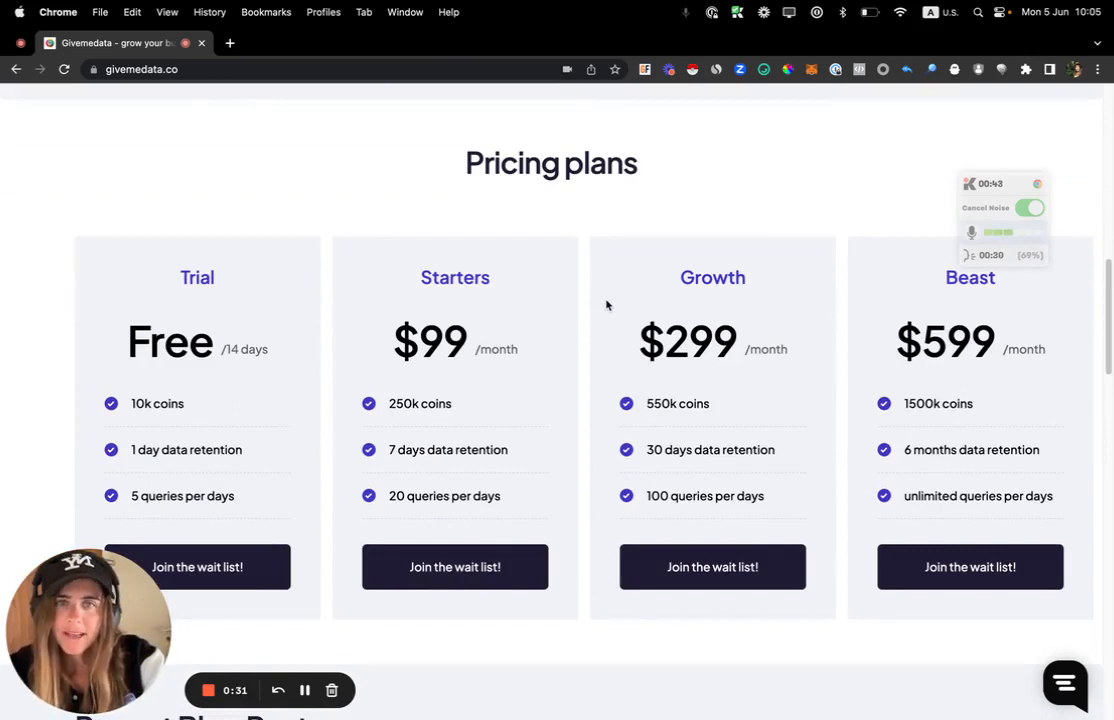
scroll("down", 3)
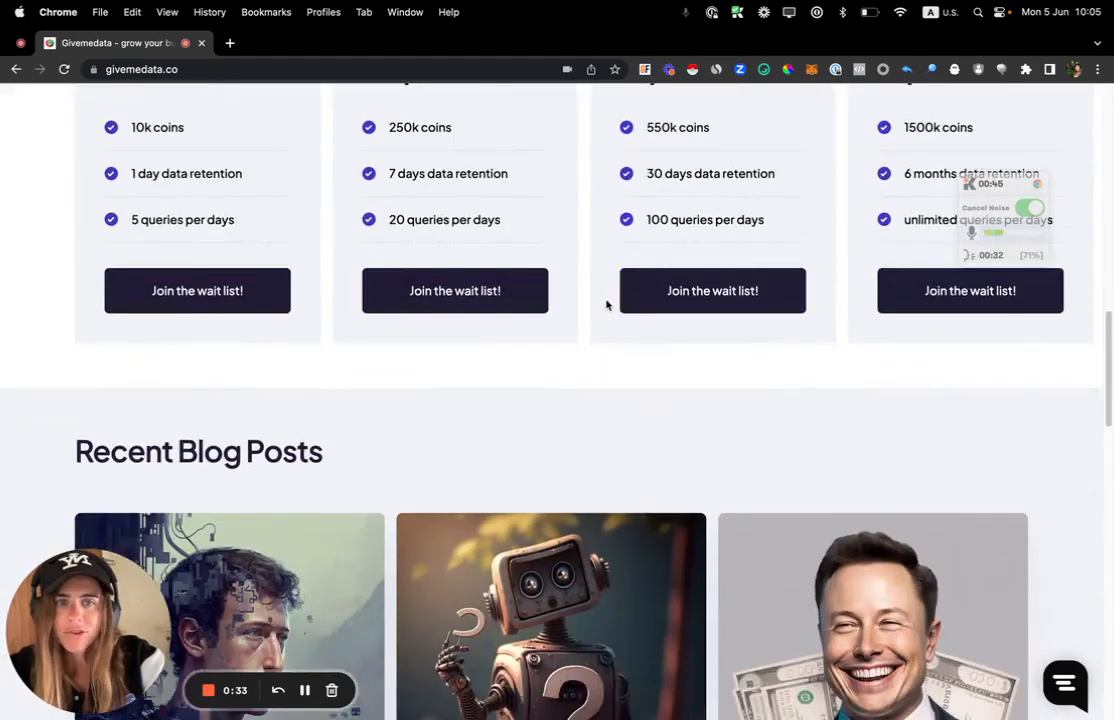
scroll("up", 3)
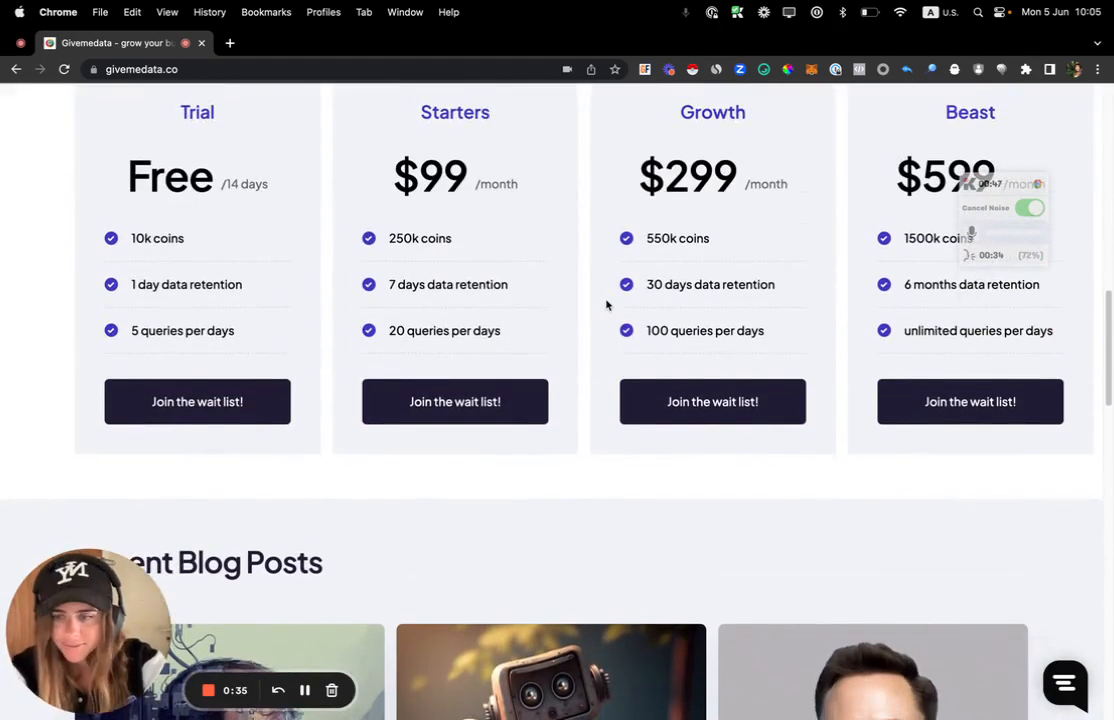
scroll("up", 3)
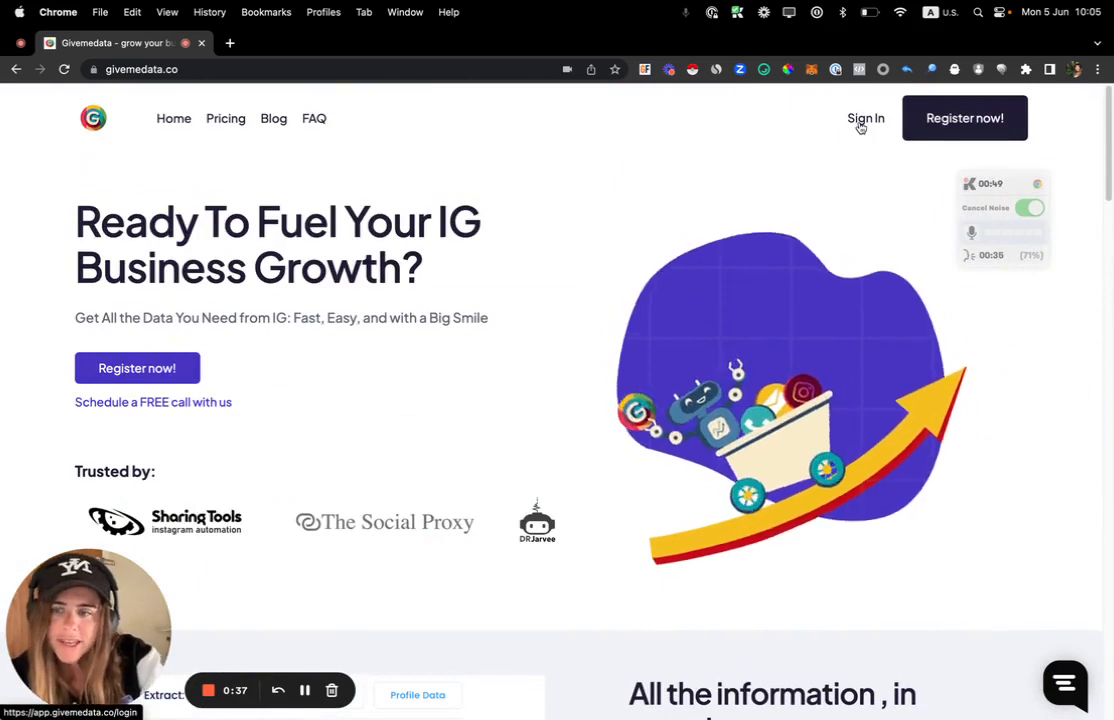
left_click(865, 118)
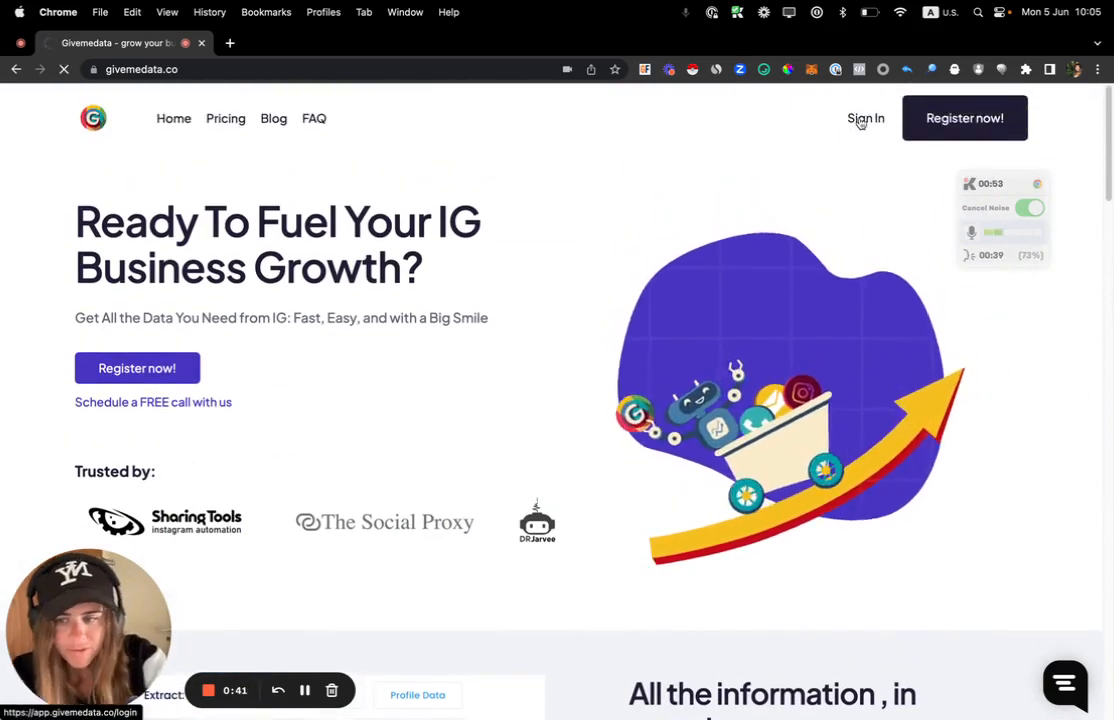
left_click(865, 118)
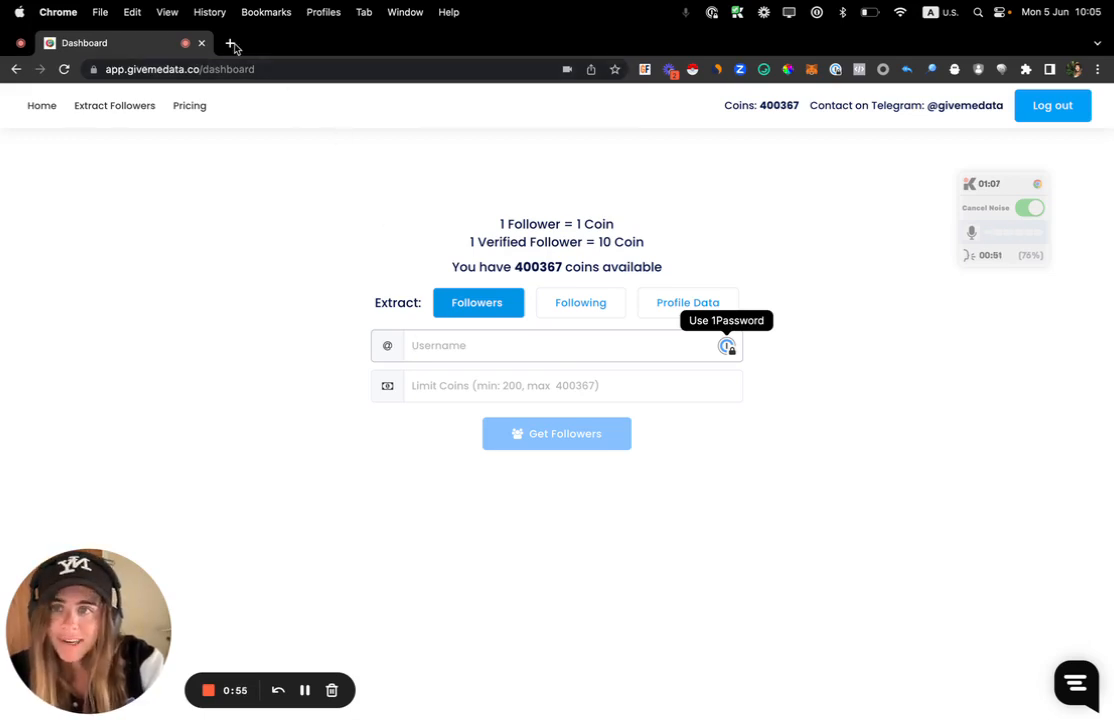
Look up Instagram's verified zuck profile (11.4M followers) in a new tab and browse its followers
left_click(232, 47)
type("zuc")
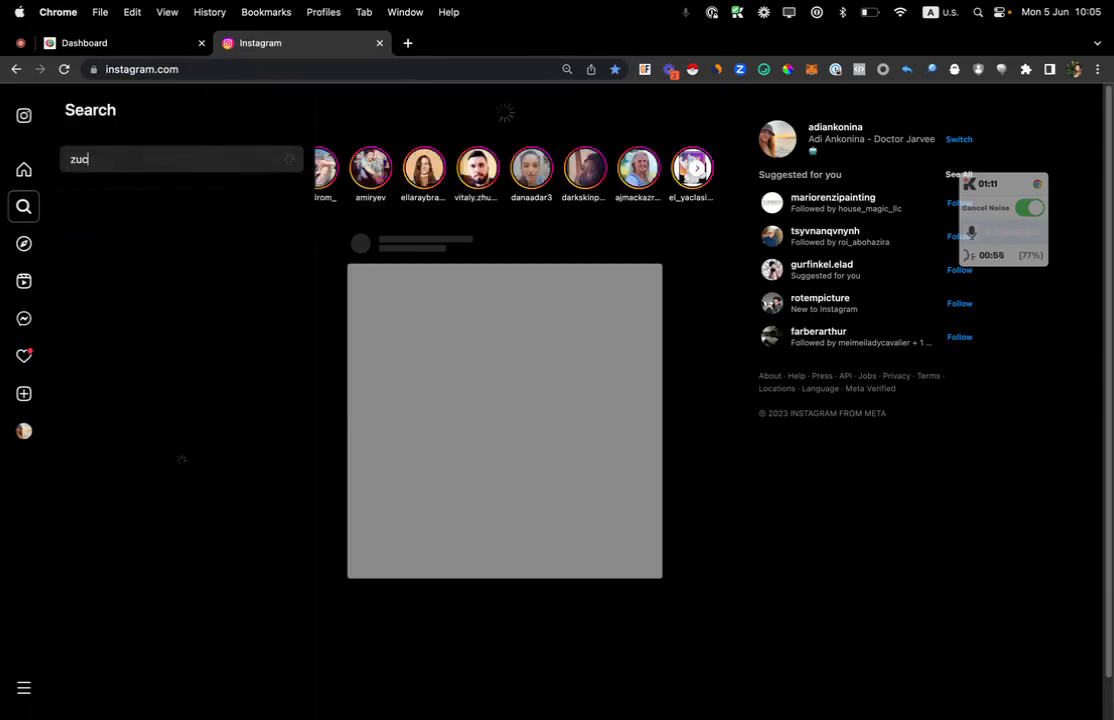
type("k")
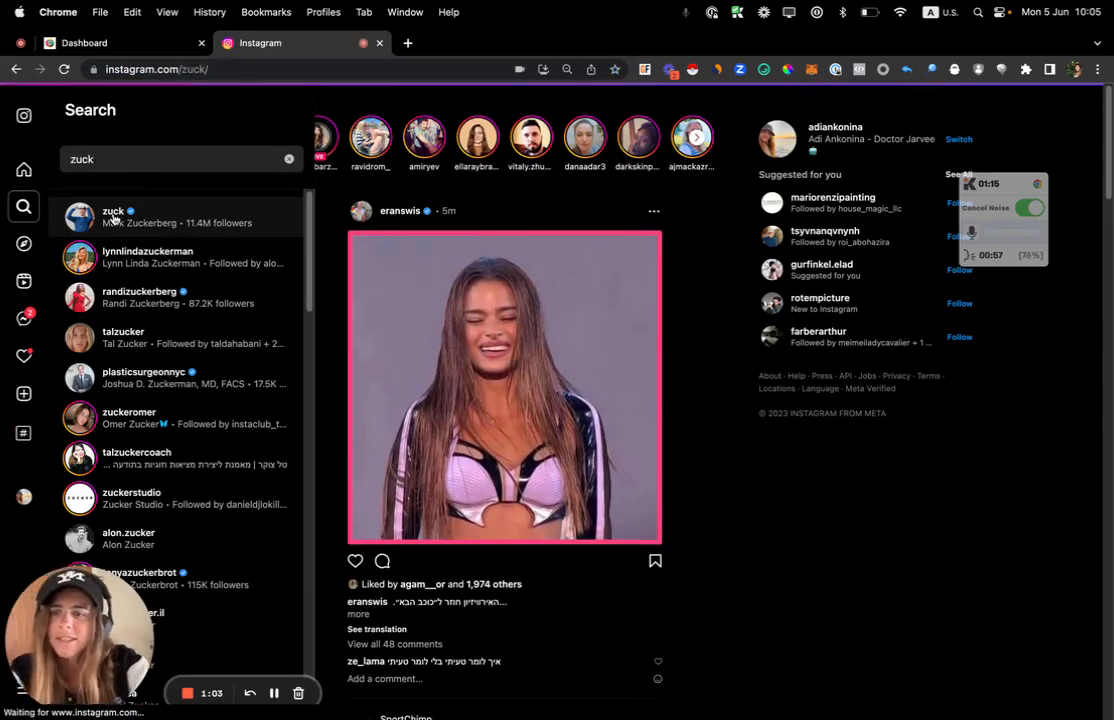
left_click(113, 217)
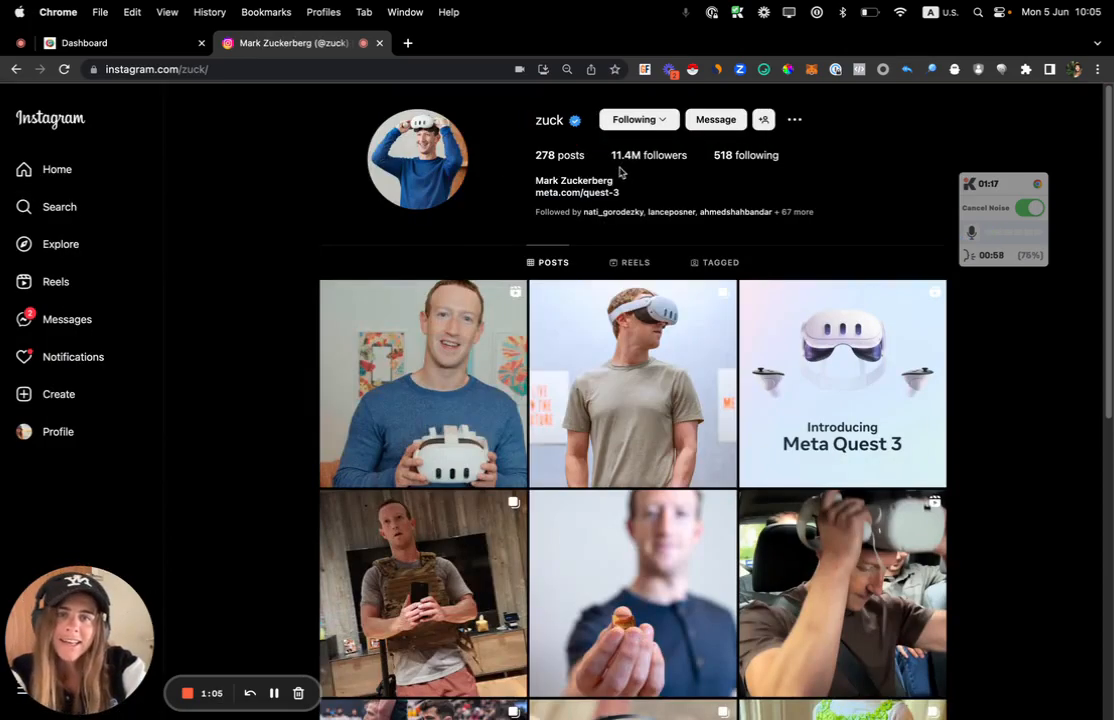
left_click(648, 155)
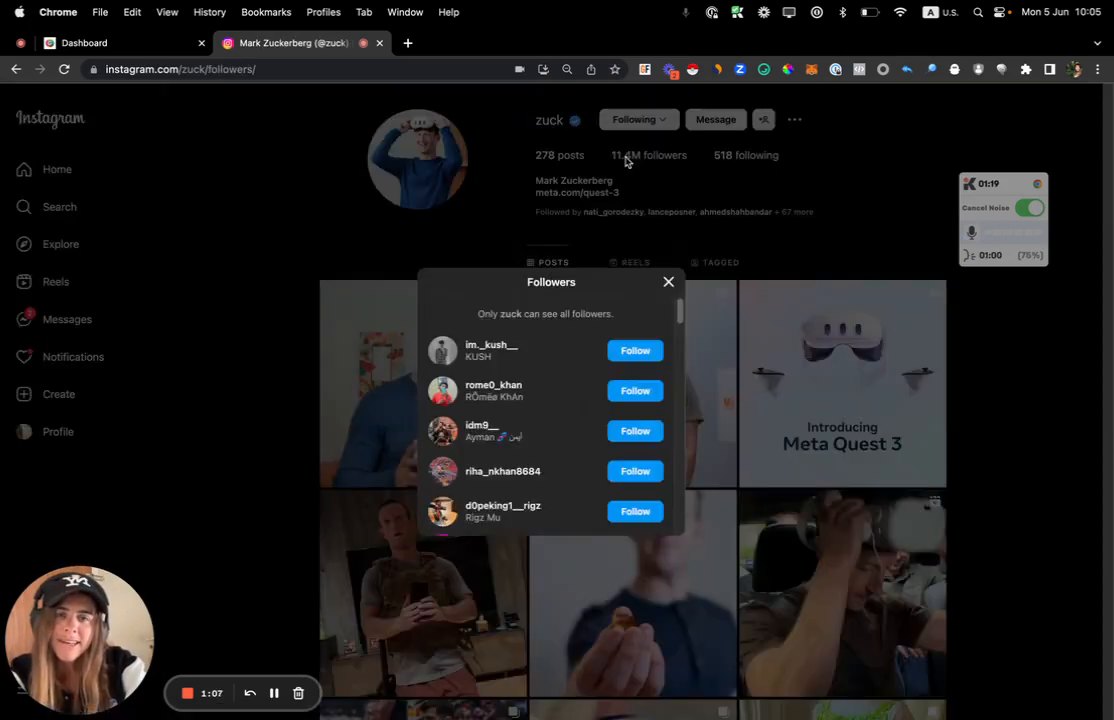
scroll("down", 3)
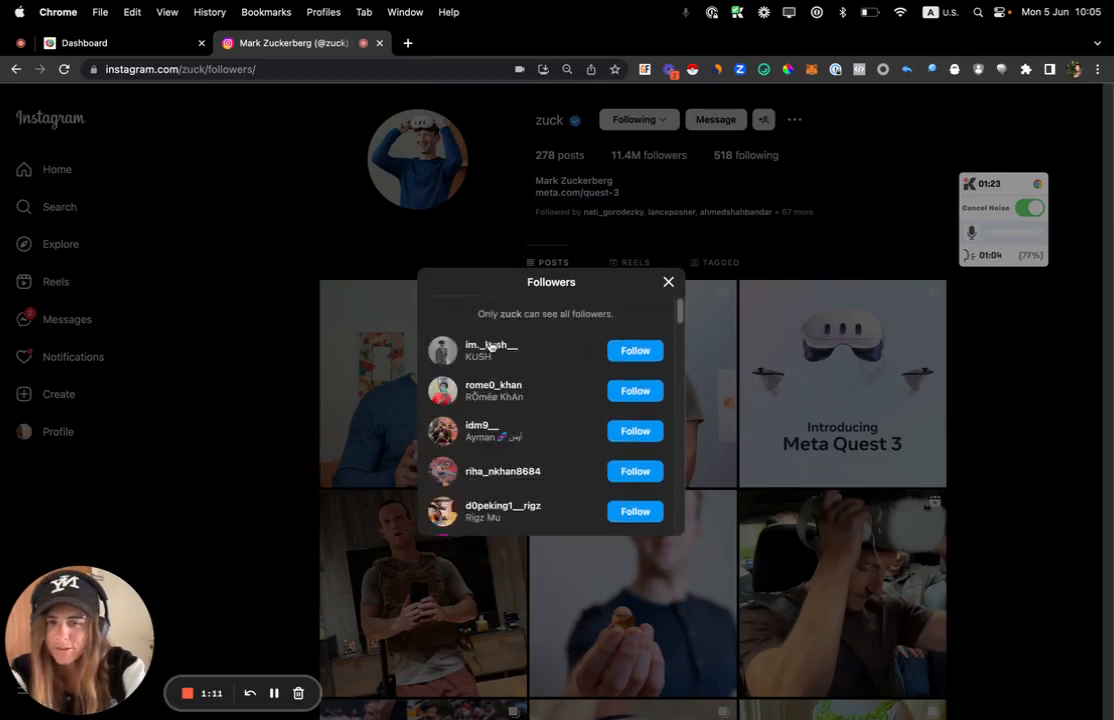
left_click(668, 281)
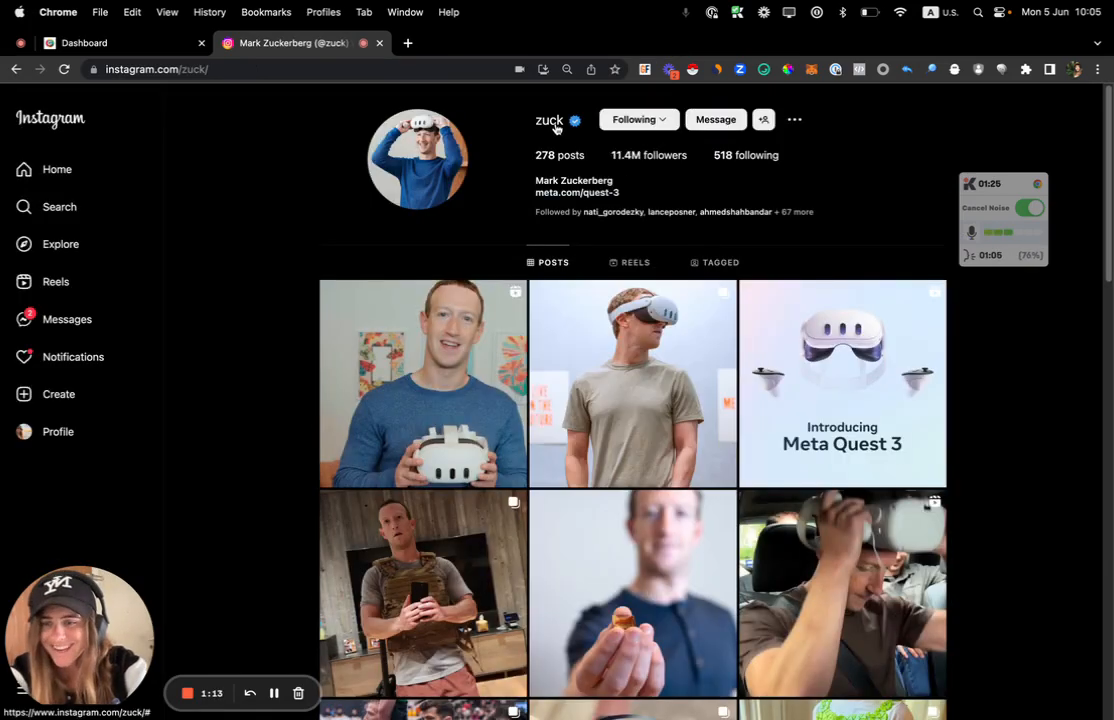
left_click(575, 120)
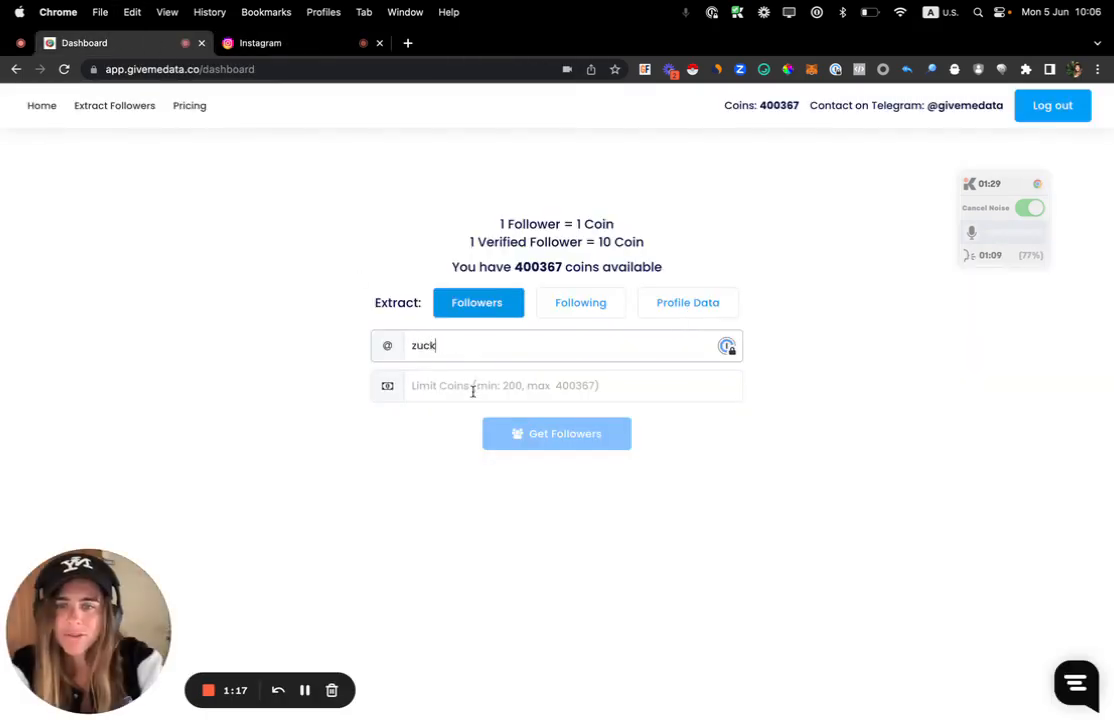
Launch a 200-follower extraction for 'zuck' costing 2,000 coins, then show the homepage tab
type("200")
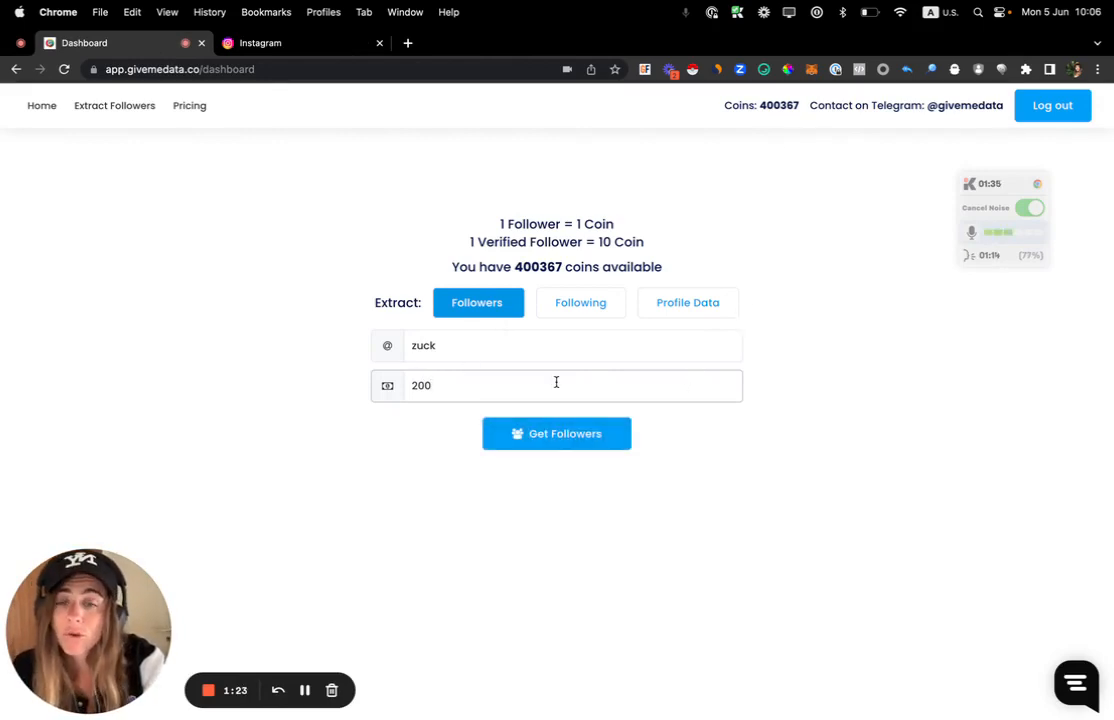
left_click(580, 302)
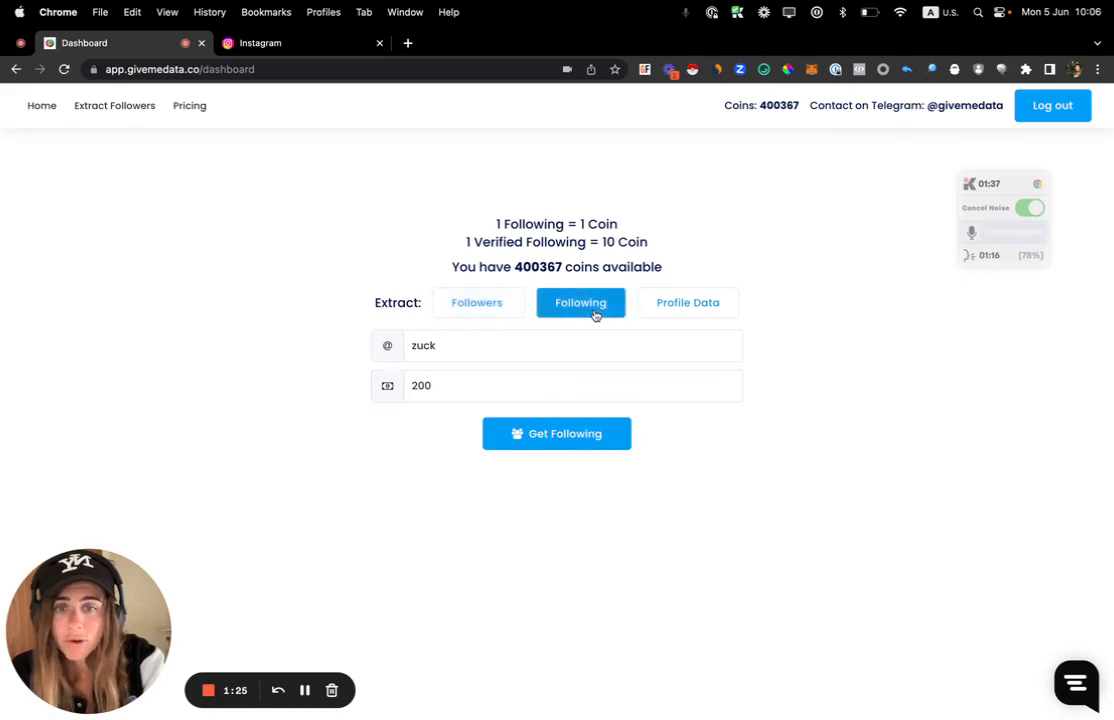
left_click(687, 302)
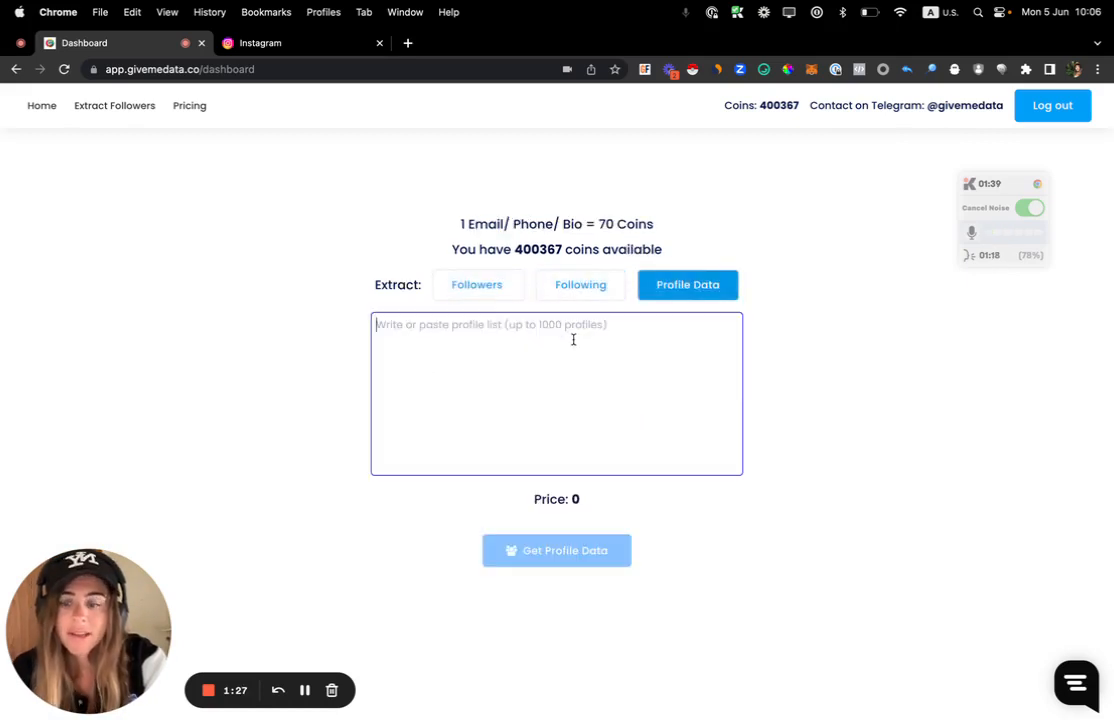
type("zuck")
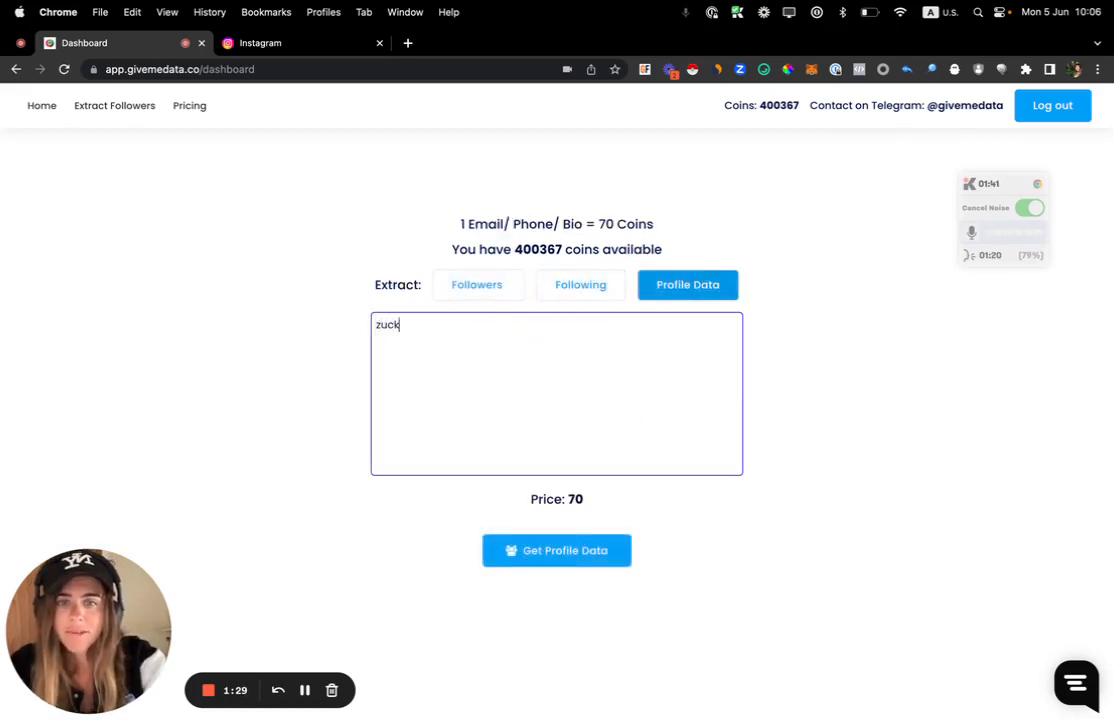
left_click(477, 284)
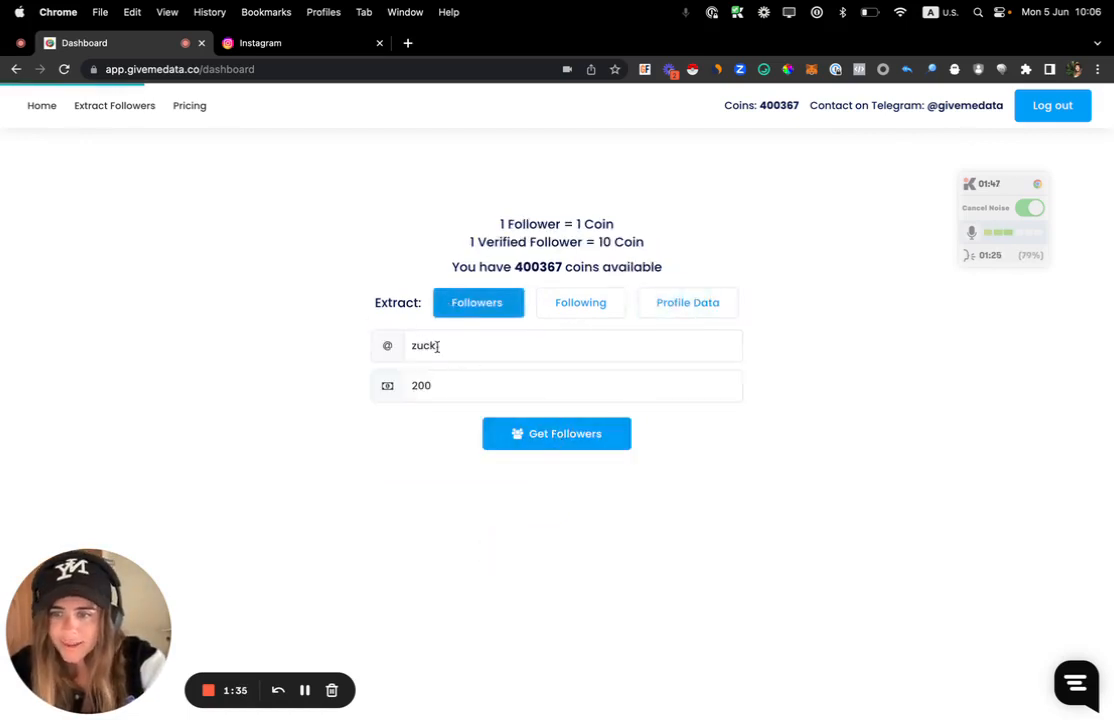
left_click(556, 433)
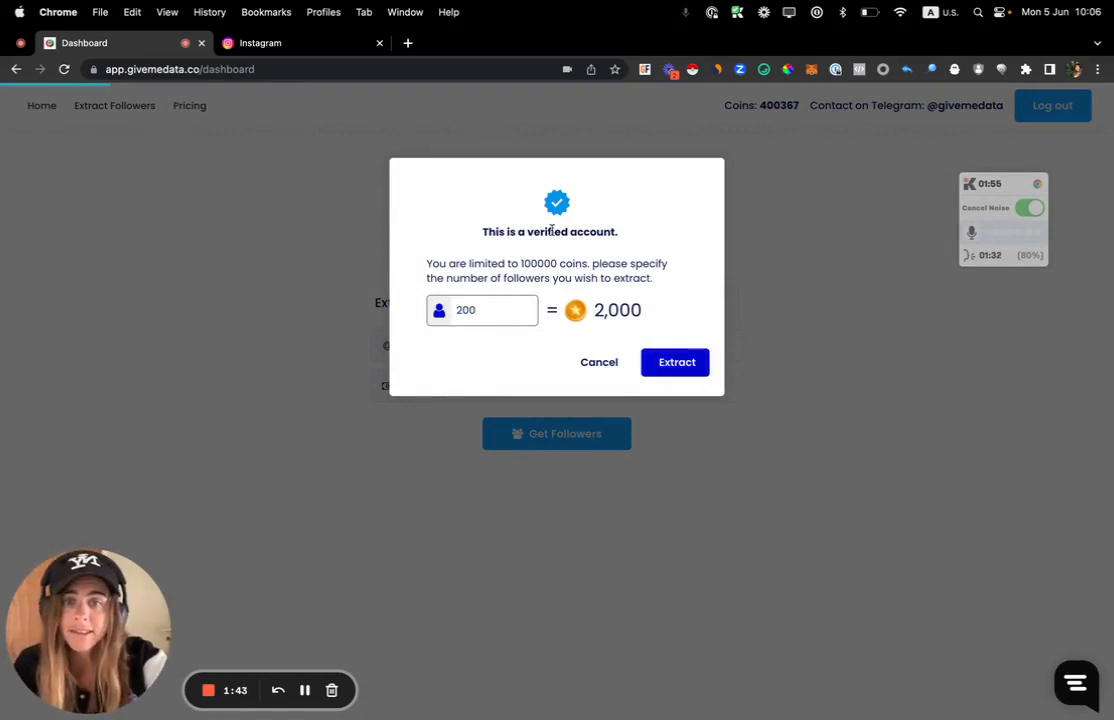
left_click(676, 362)
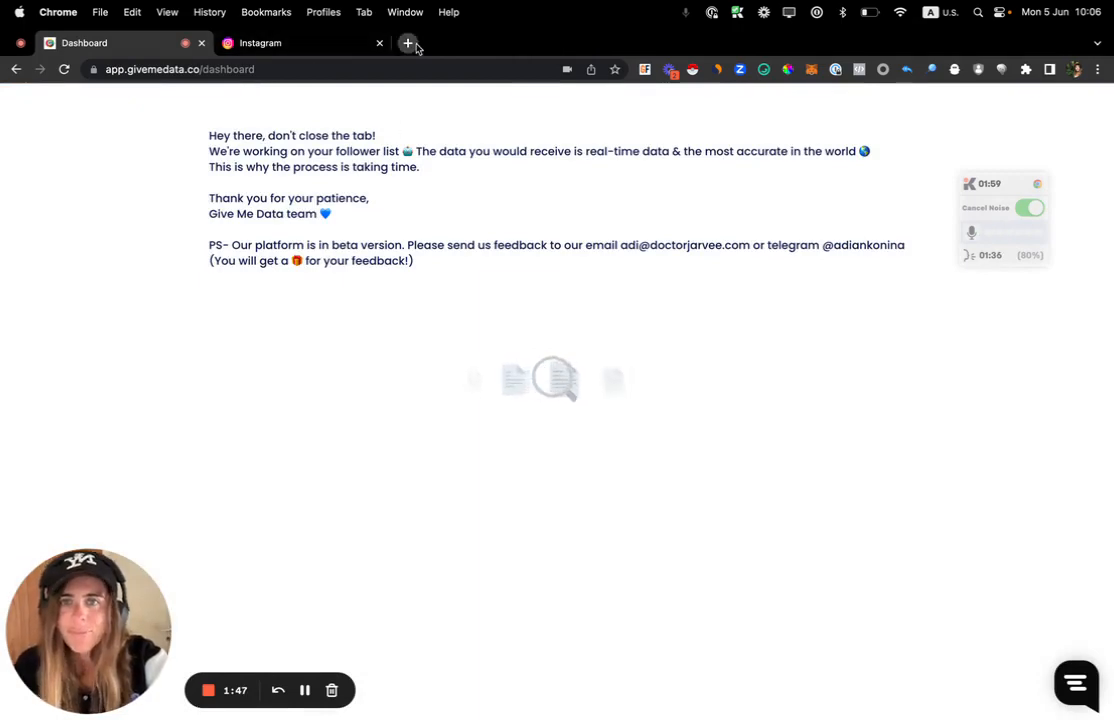
left_click(407, 43)
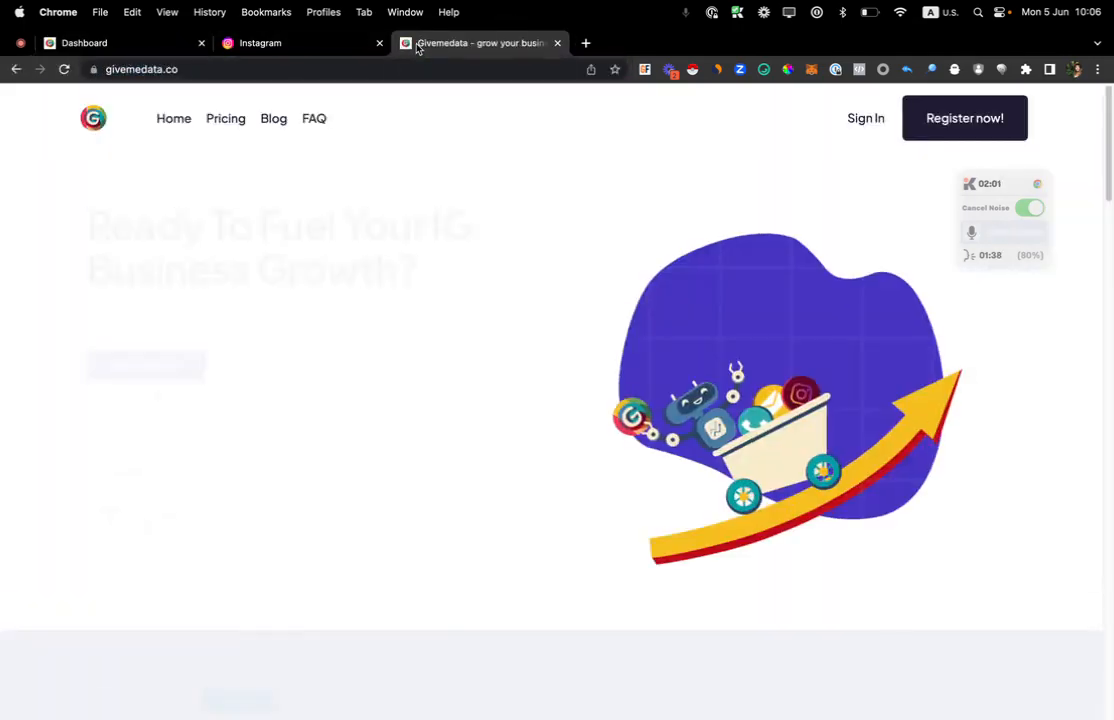
Close the Instagram tab and scroll the homepage down past pricing to the blog posts
left_click(379, 43)
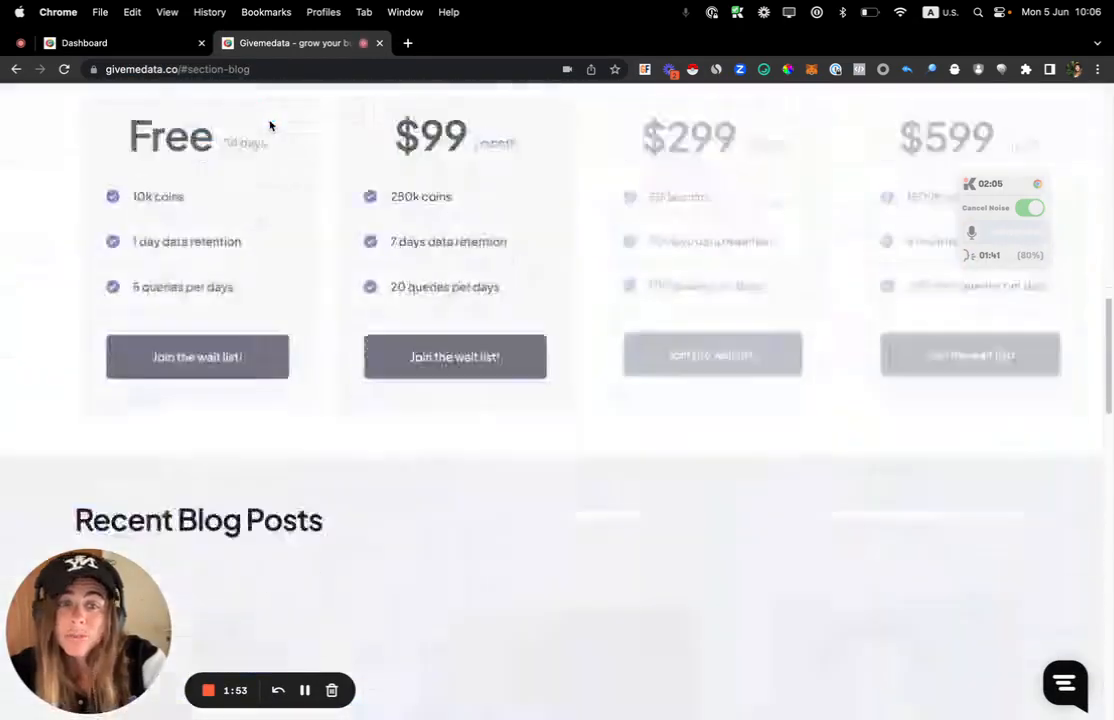
scroll("down", 3)
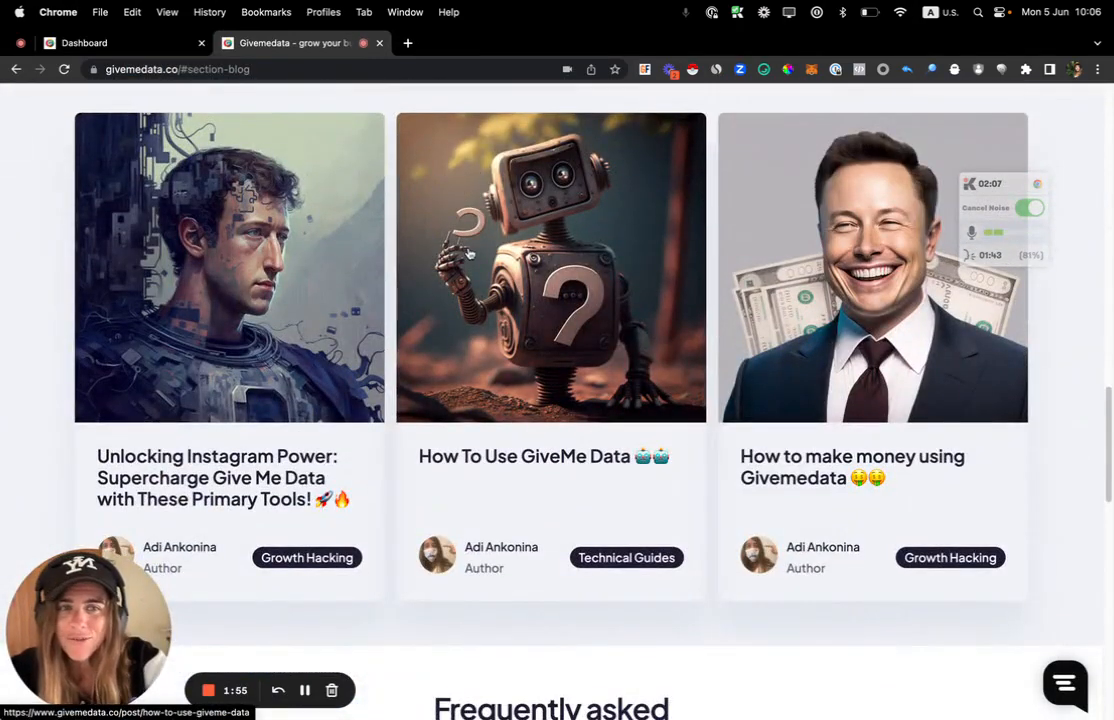
mouse_move(910, 355)
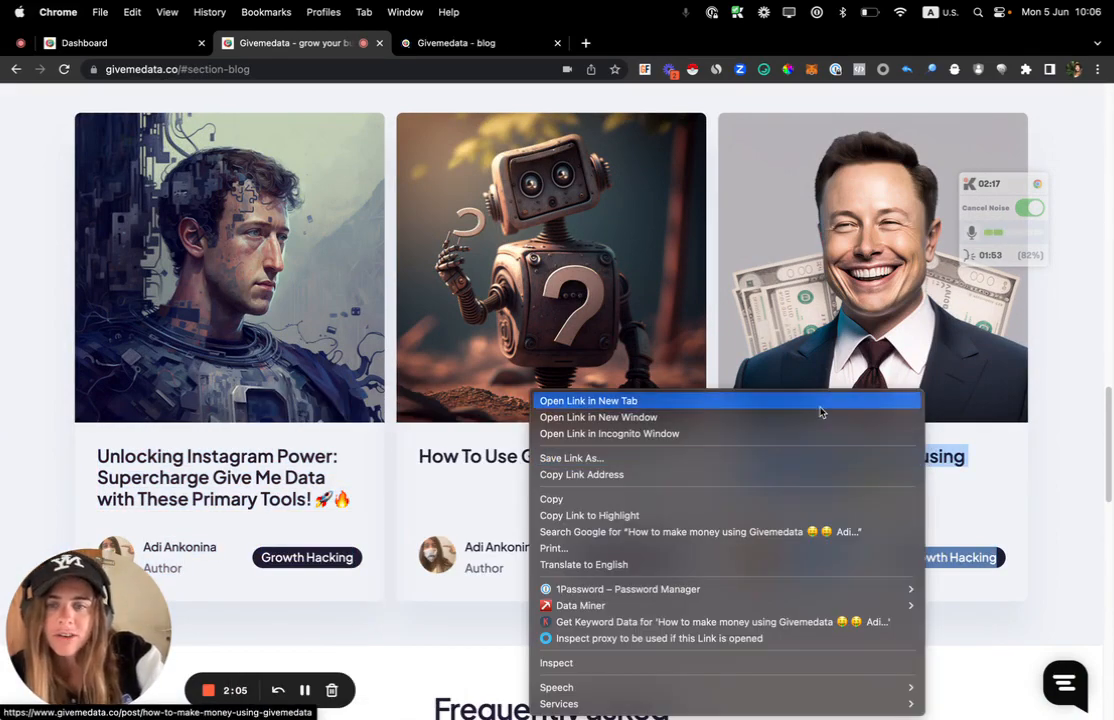
Open the 'How to make money using Givemedata' post and read through Methods 1–4
left_click(588, 400)
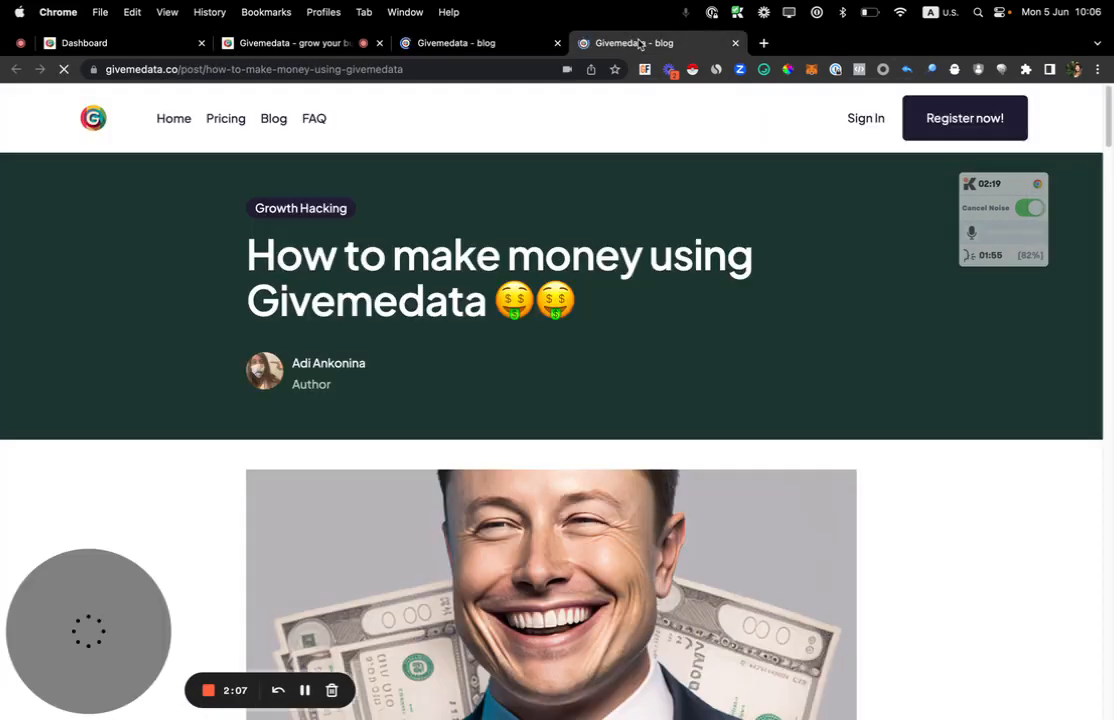
scroll("down", 3)
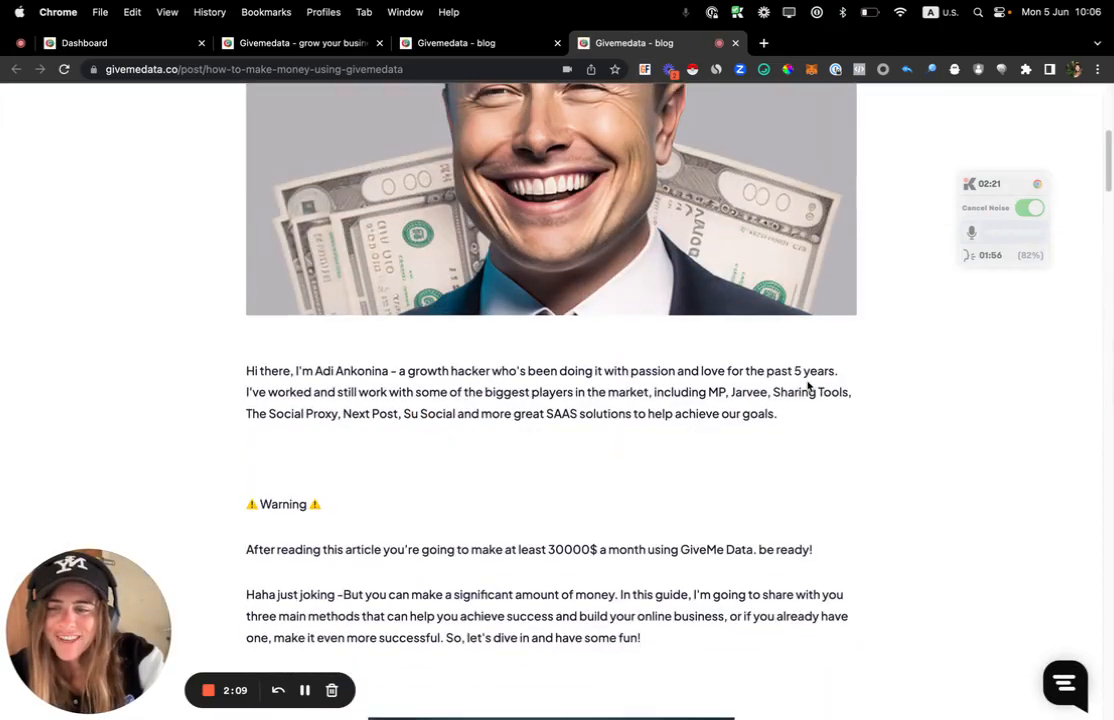
scroll("down", 3)
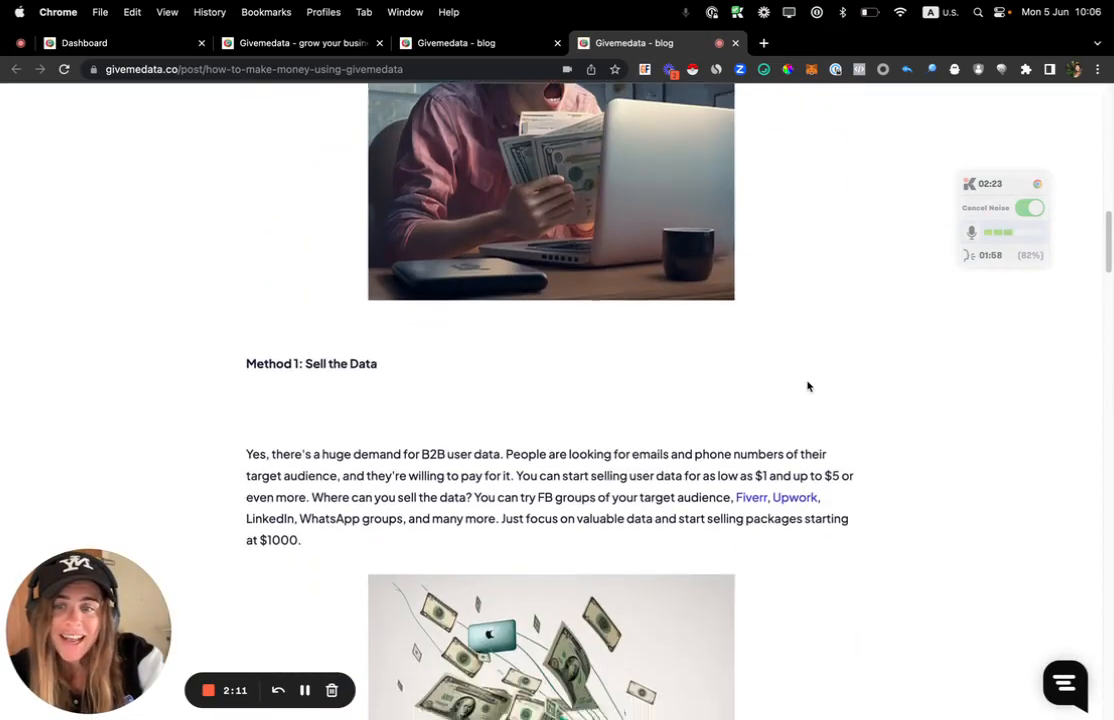
scroll("up", 3)
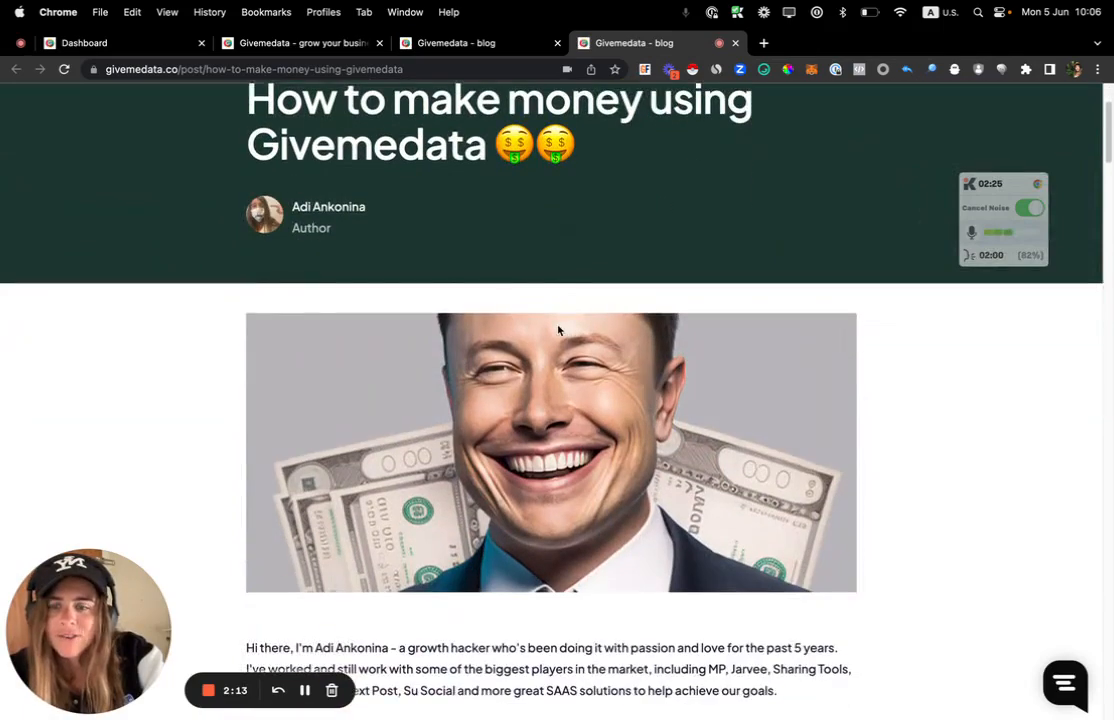
scroll("down", 3)
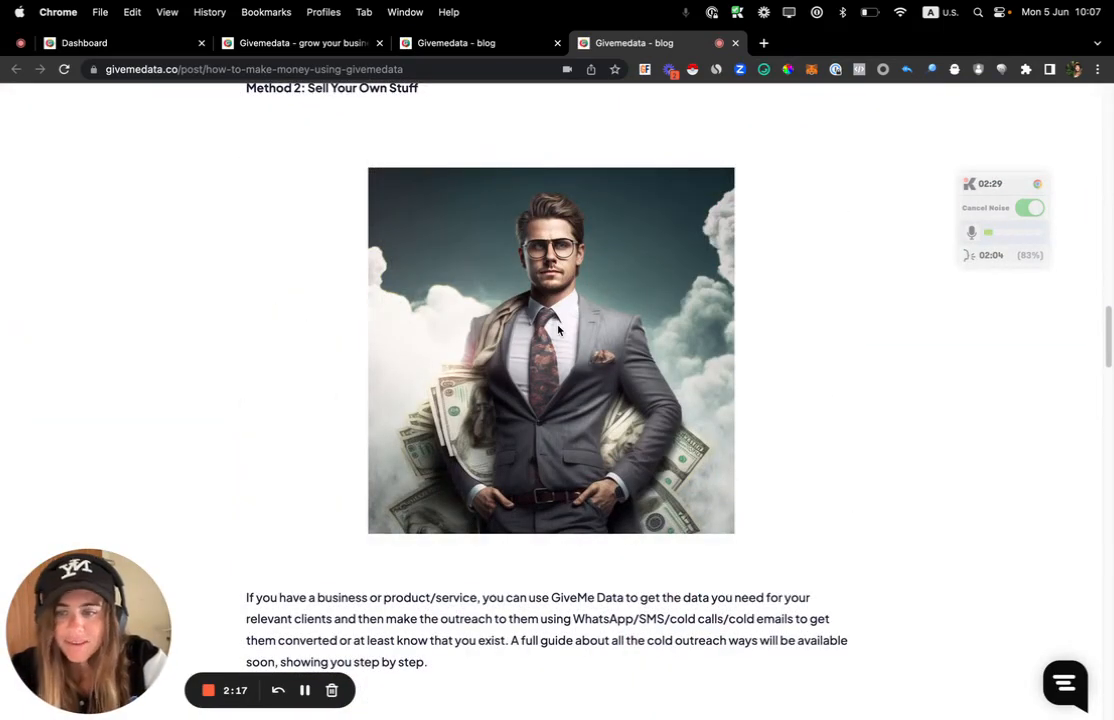
scroll("down", 3)
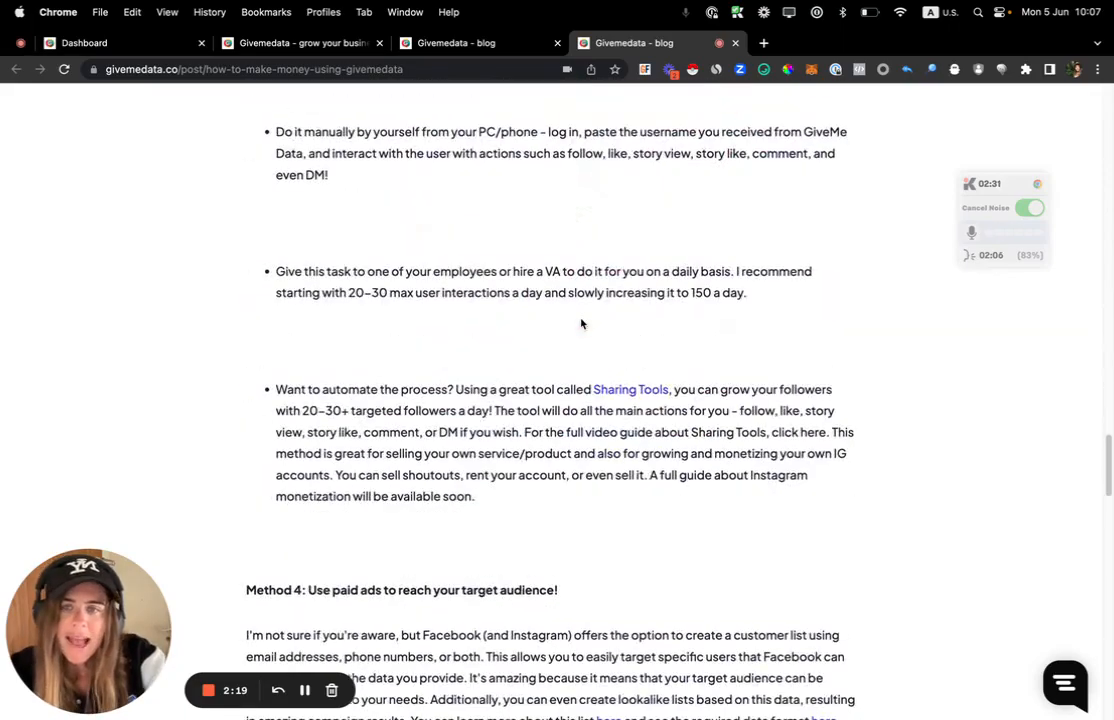
scroll("down", 3)
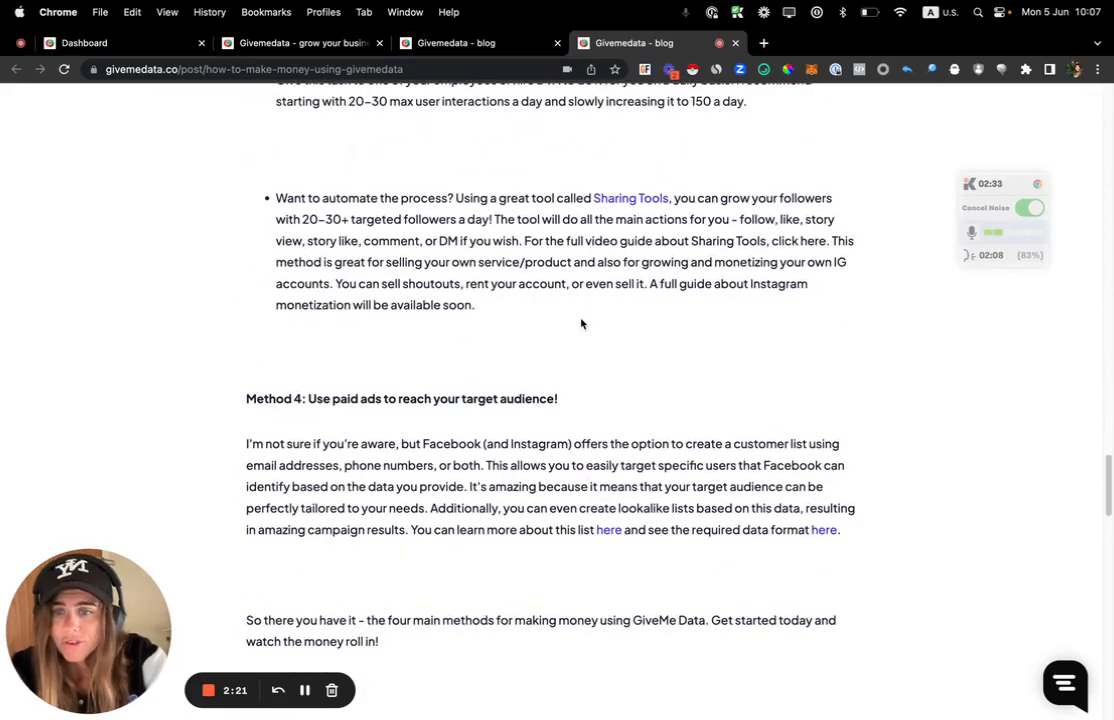
scroll("up", 3)
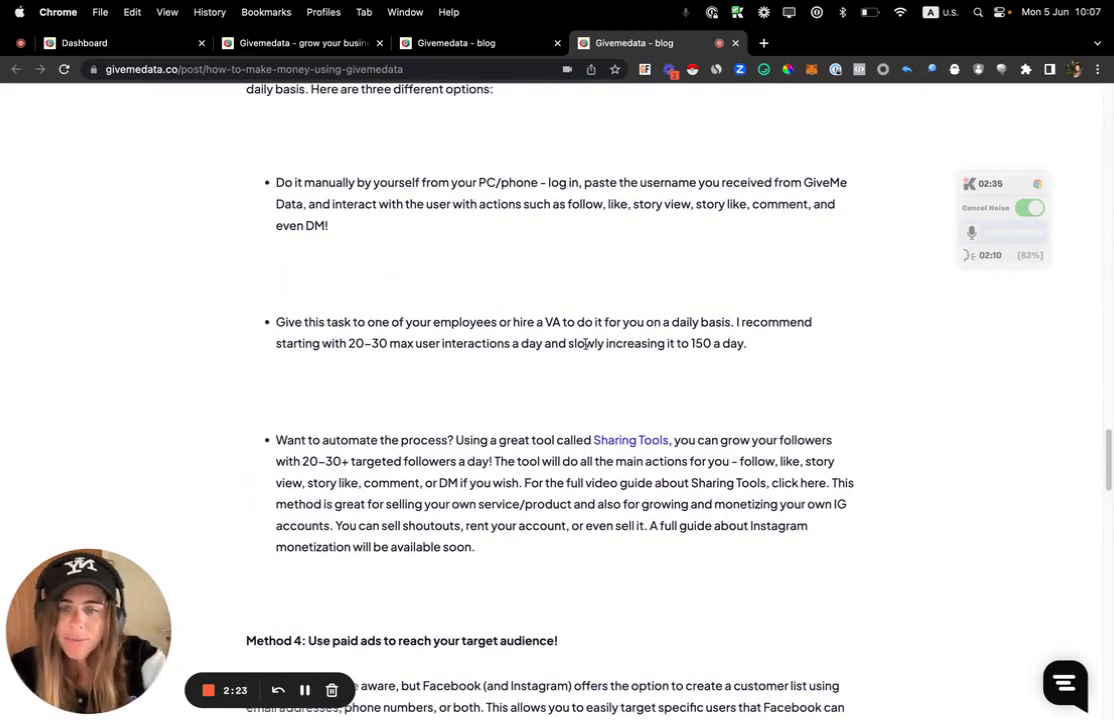
scroll("down", 3)
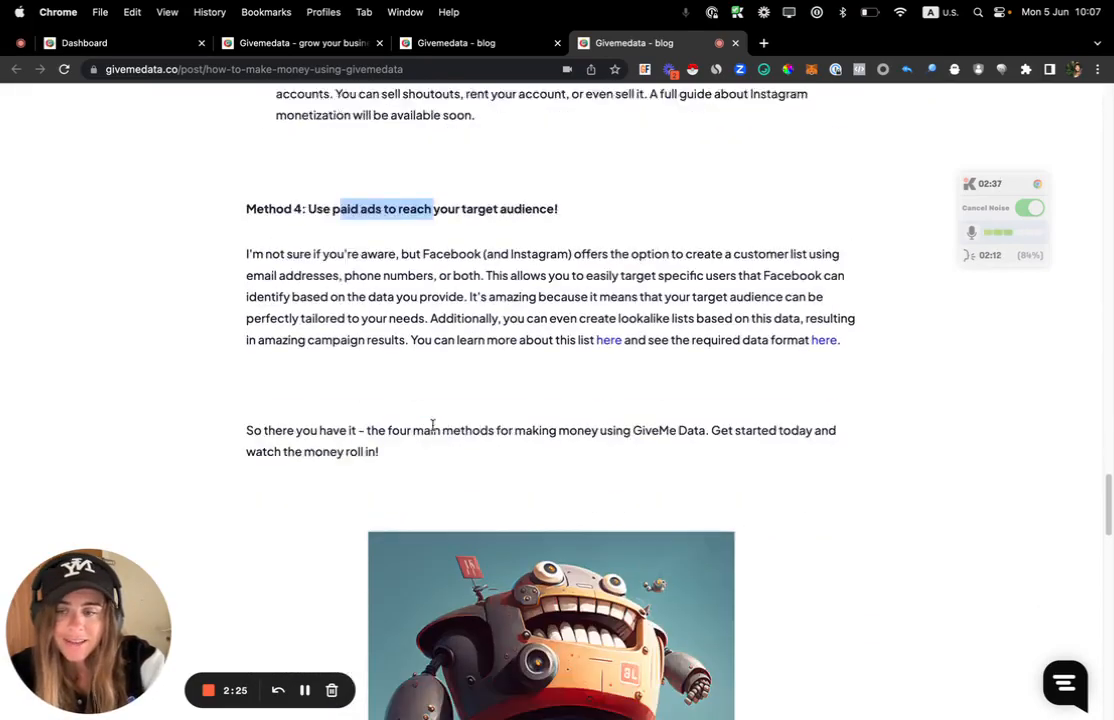
scroll("down", 3)
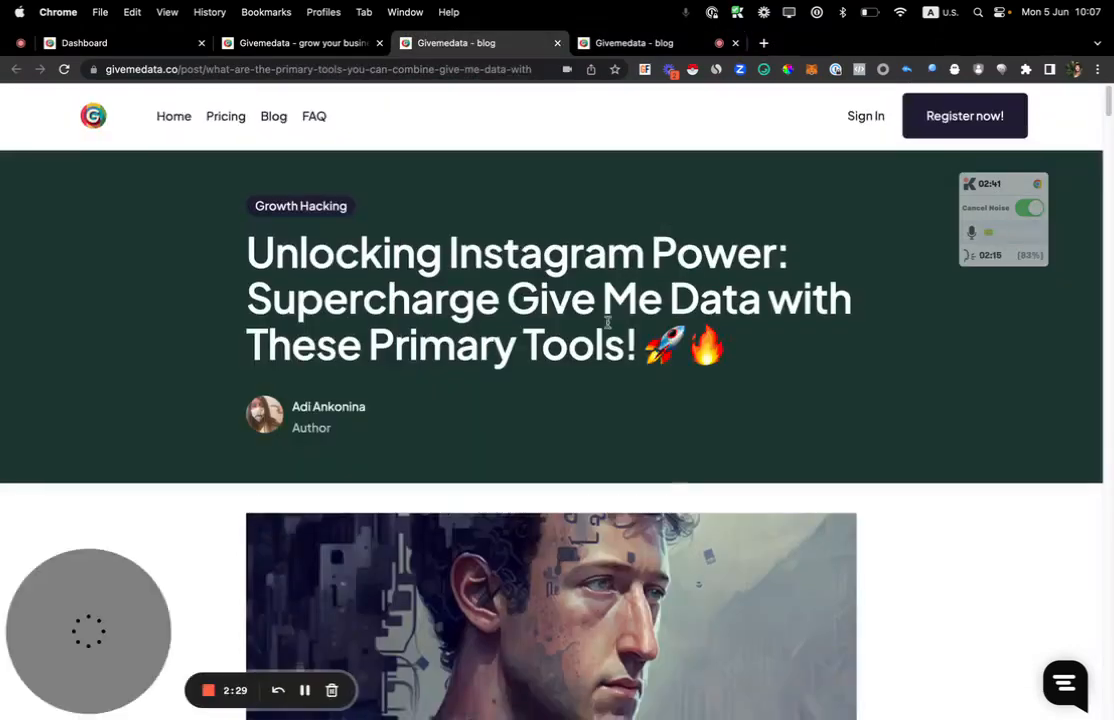
Read the 'Unlocking Instagram Power' User ID targeting guide, then go back to the dashboard
scroll("down", 3)
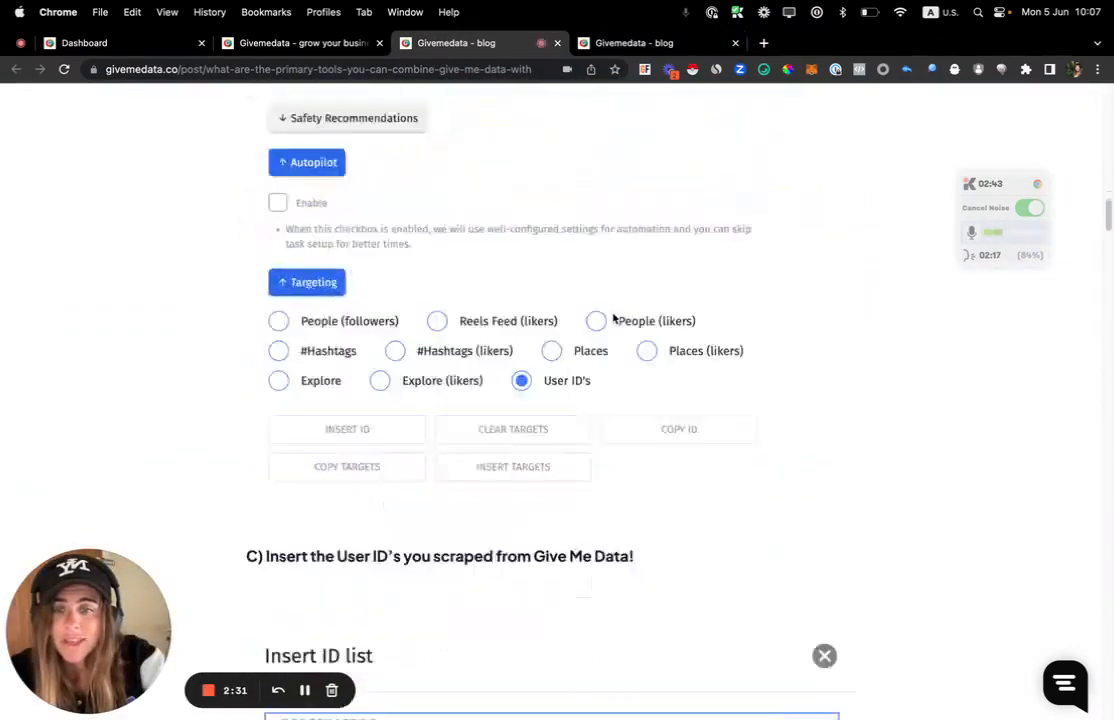
scroll("down", 3)
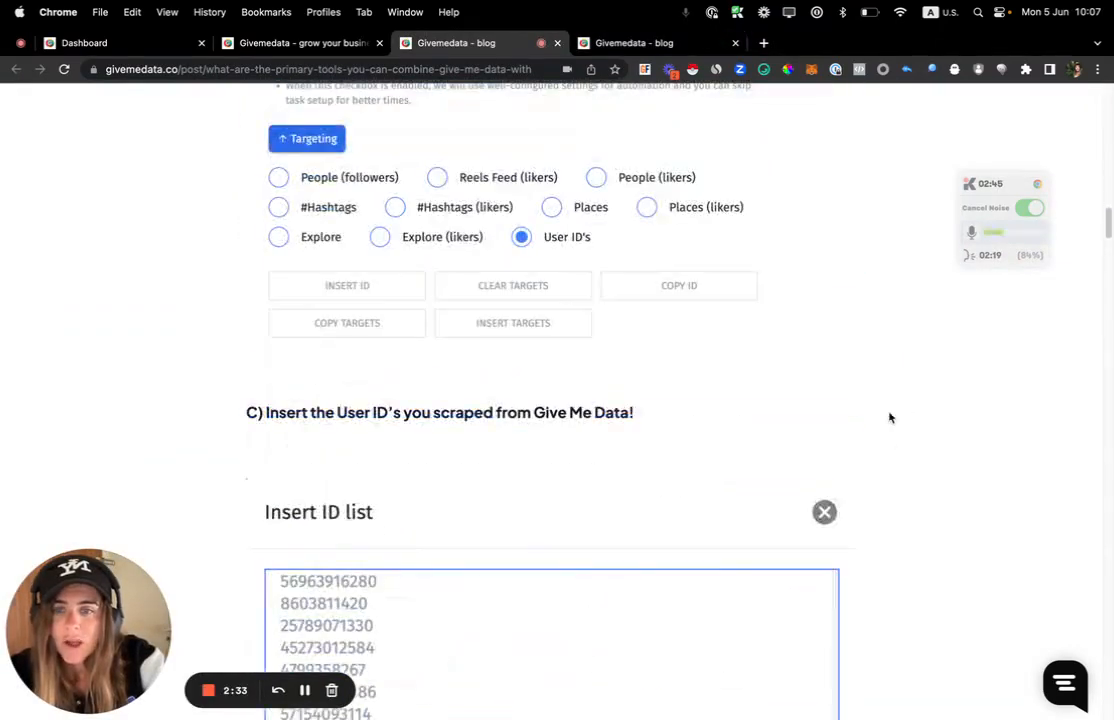
scroll("up", 3)
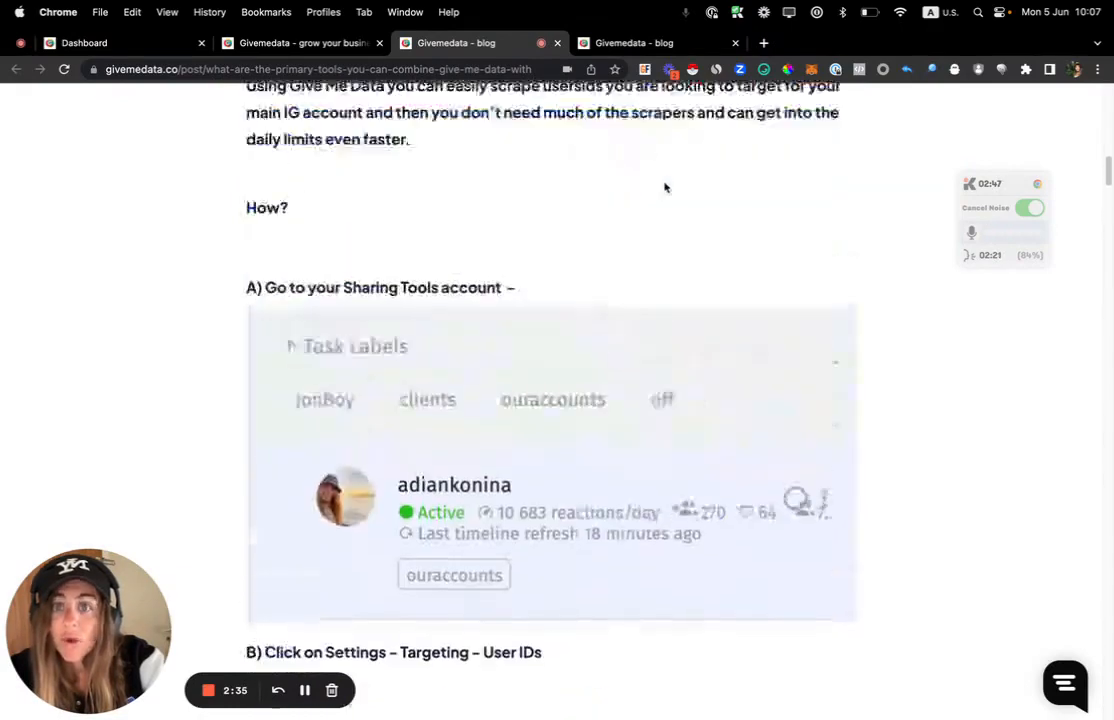
scroll("up", 3)
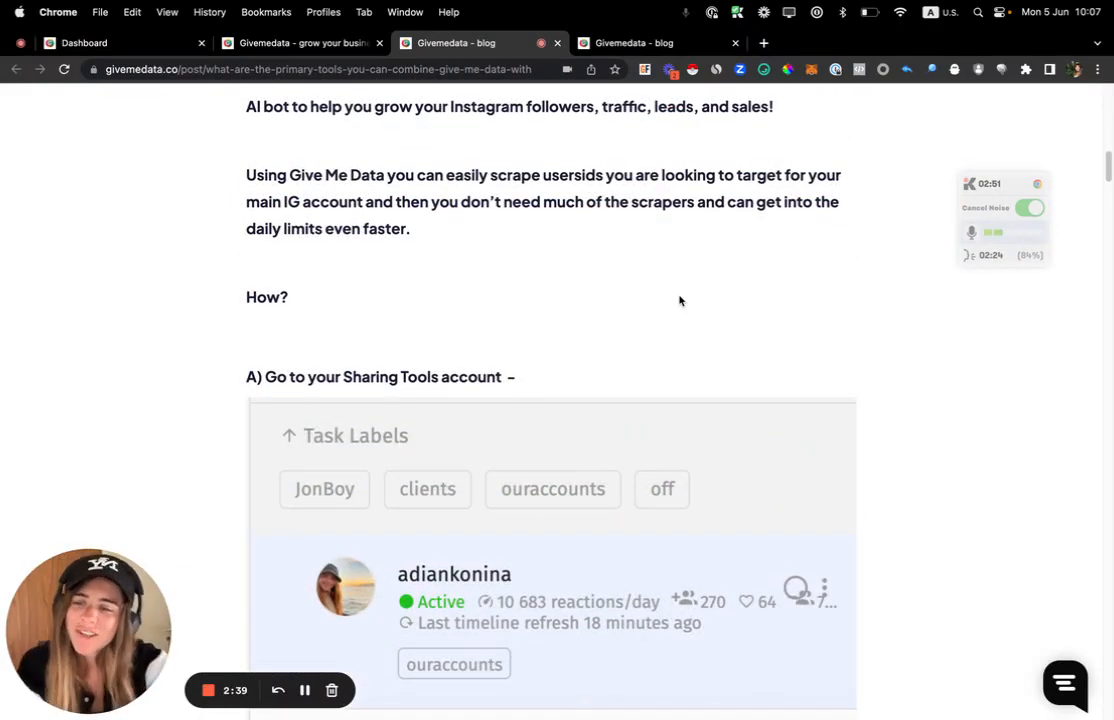
scroll("down", 3)
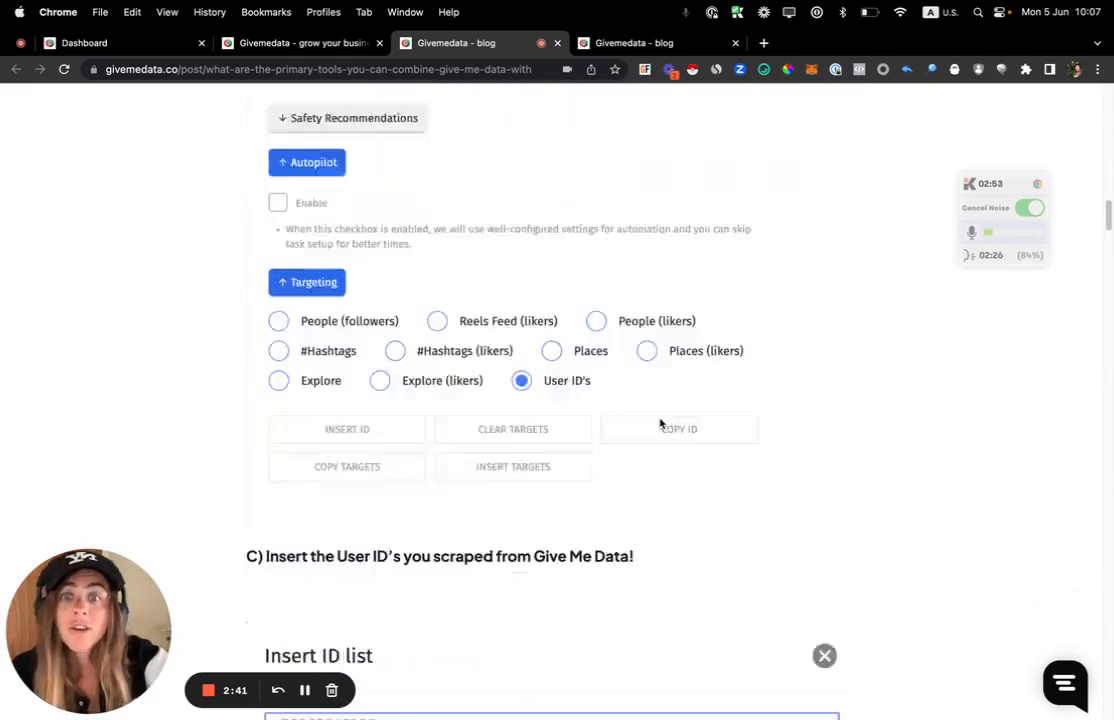
scroll("down", 3)
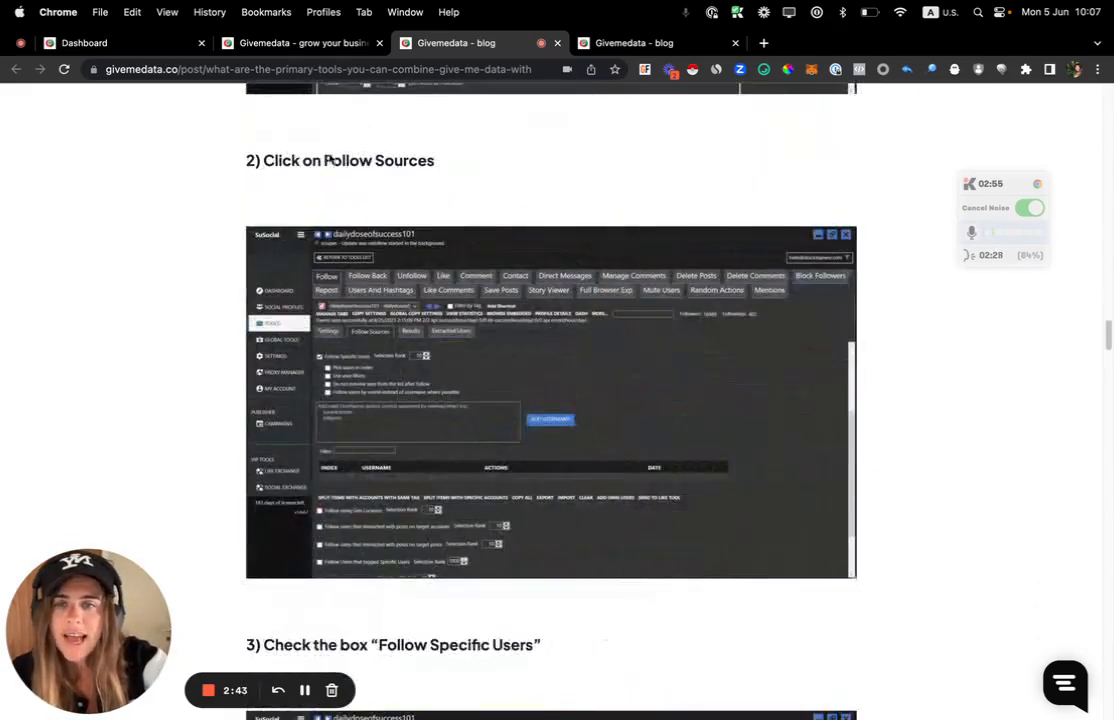
left_click(85, 43)
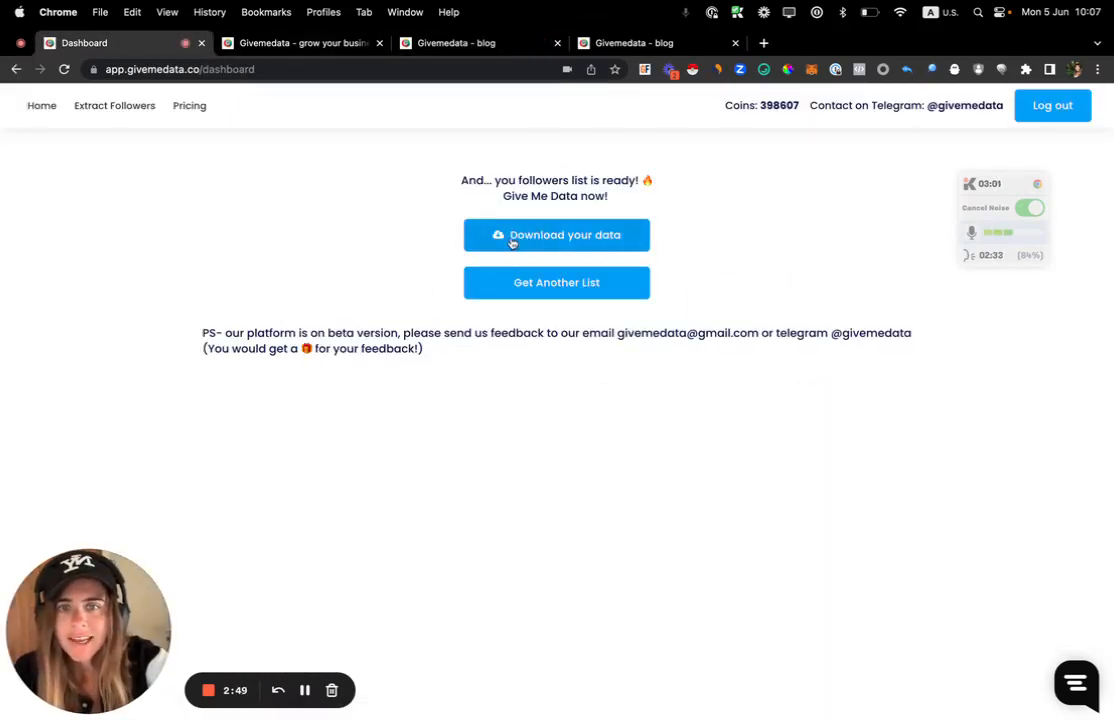
Download the finished followers list and save the file to the Desktop
left_click(556, 234)
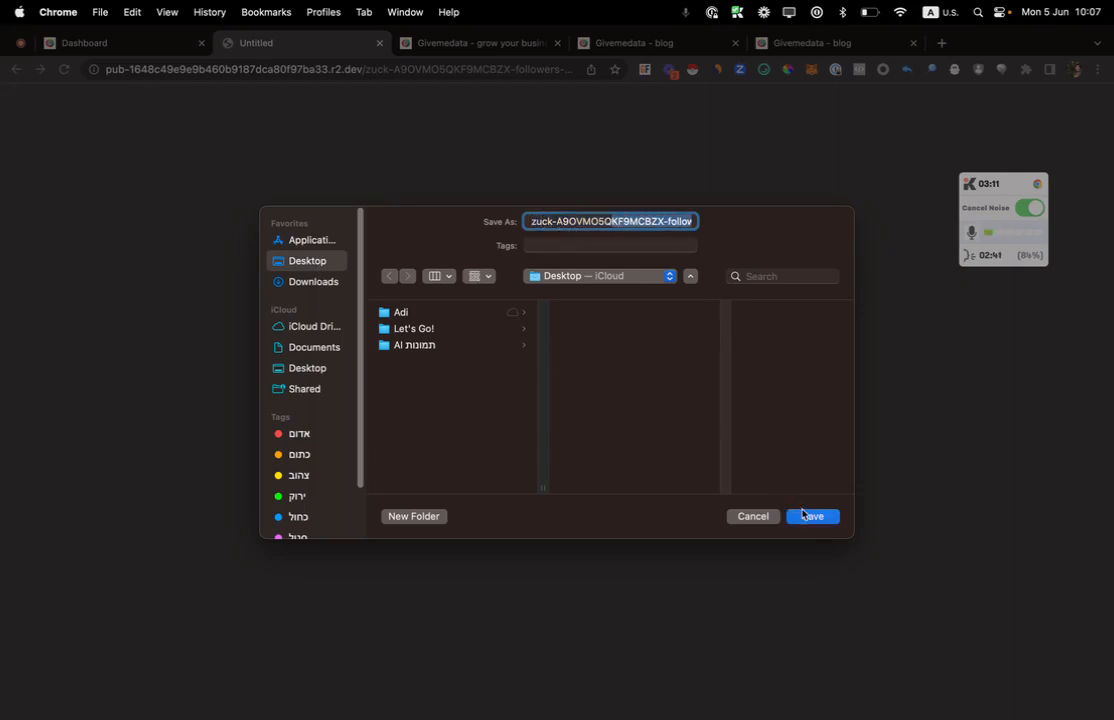
left_click(811, 516)
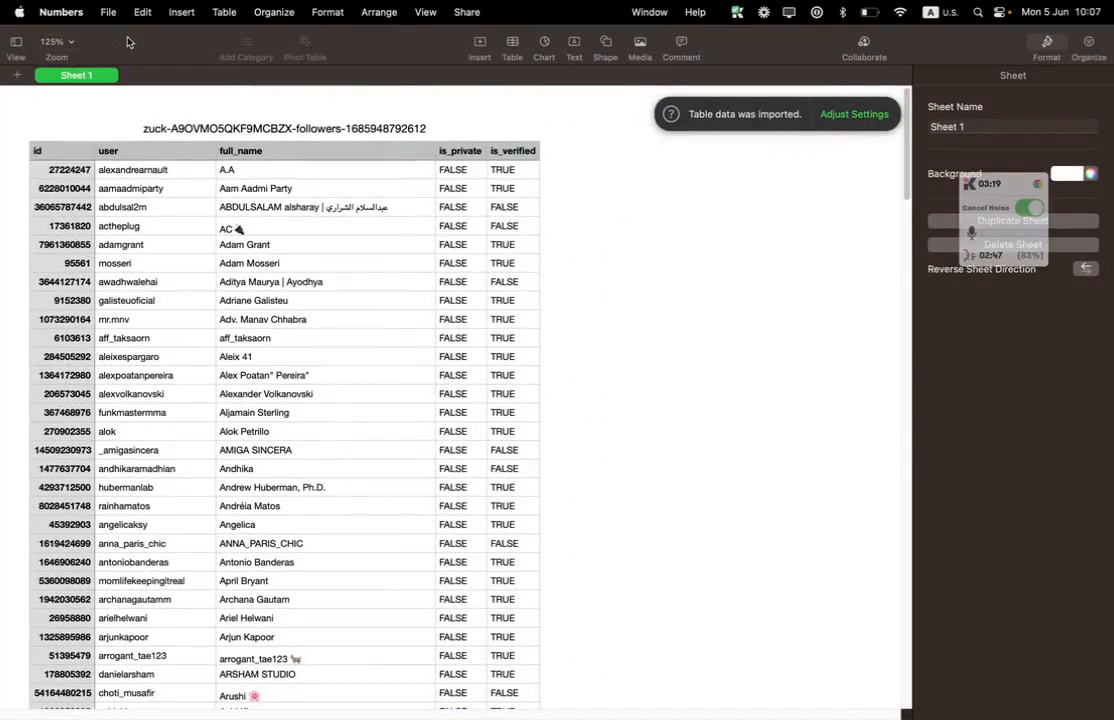
Review the Numbers table's ids, full names and flags down to follower row 177
left_click(70, 169)
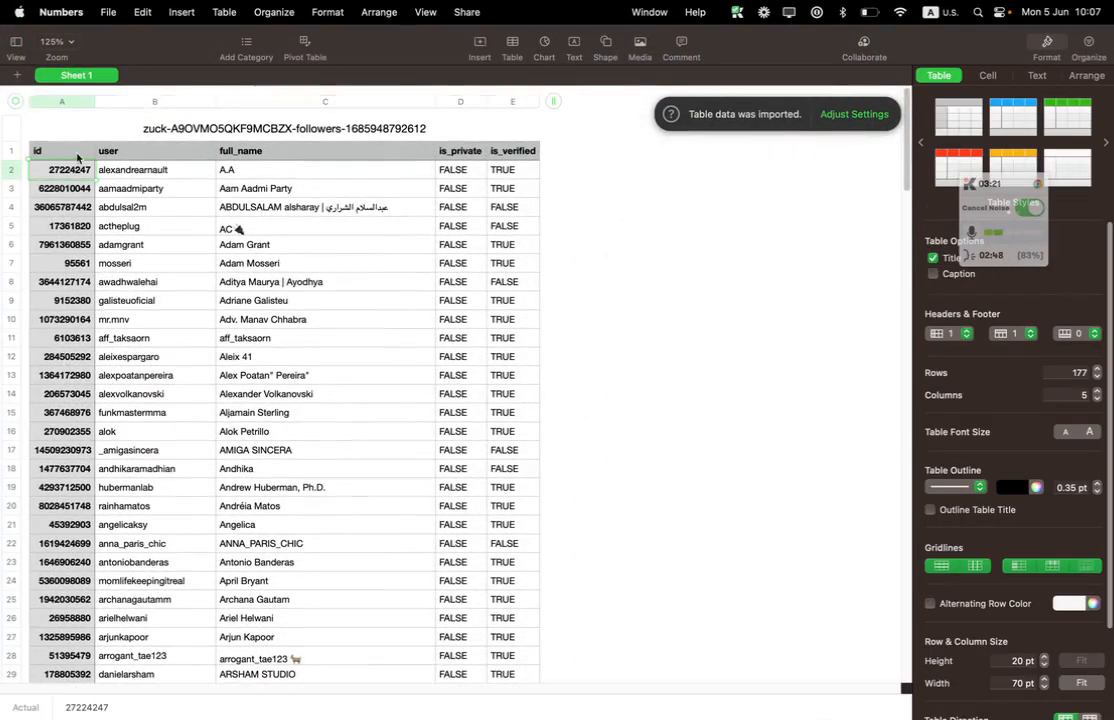
left_click(65, 244)
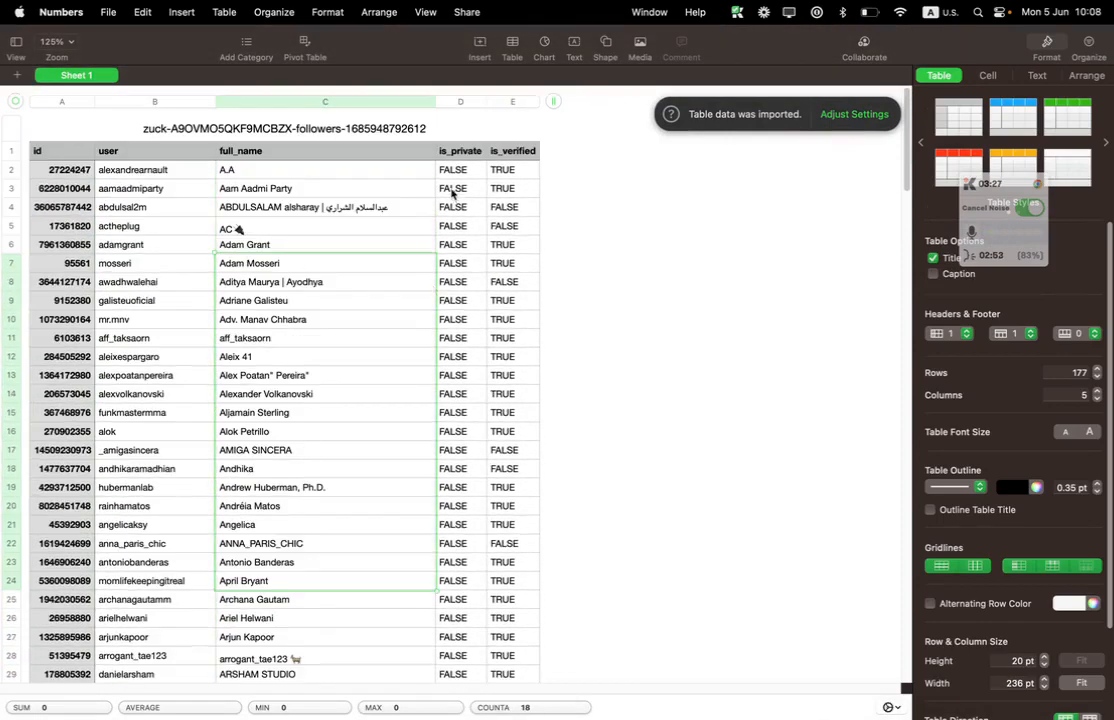
scroll("down", 3)
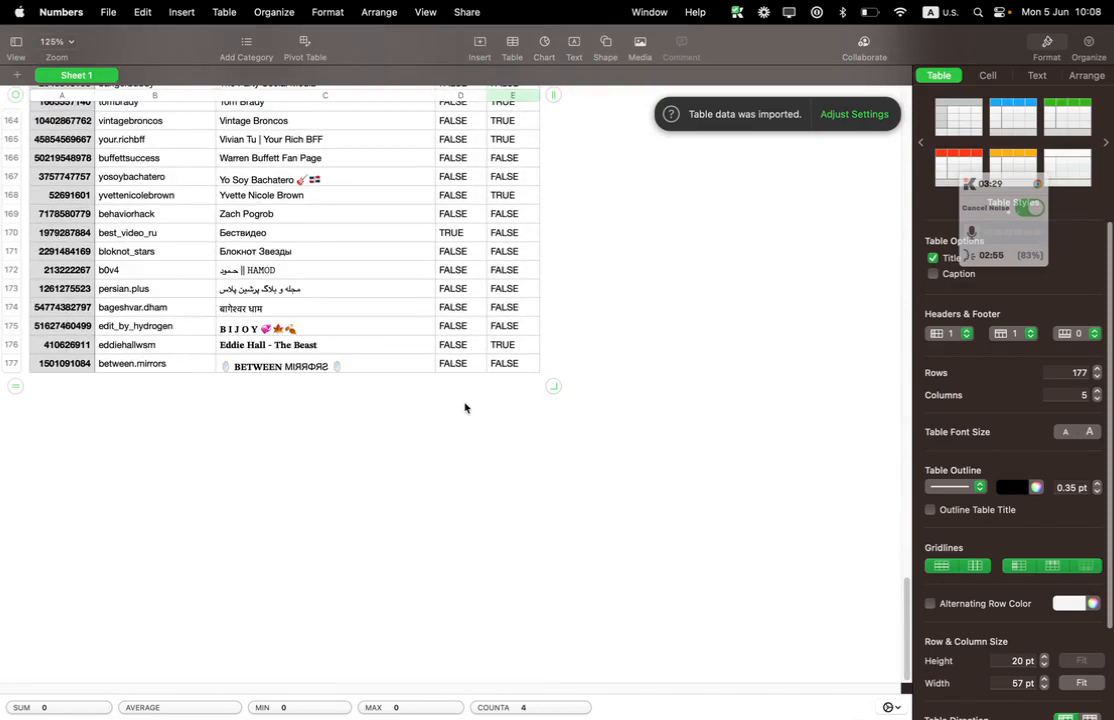
left_click(63, 364)
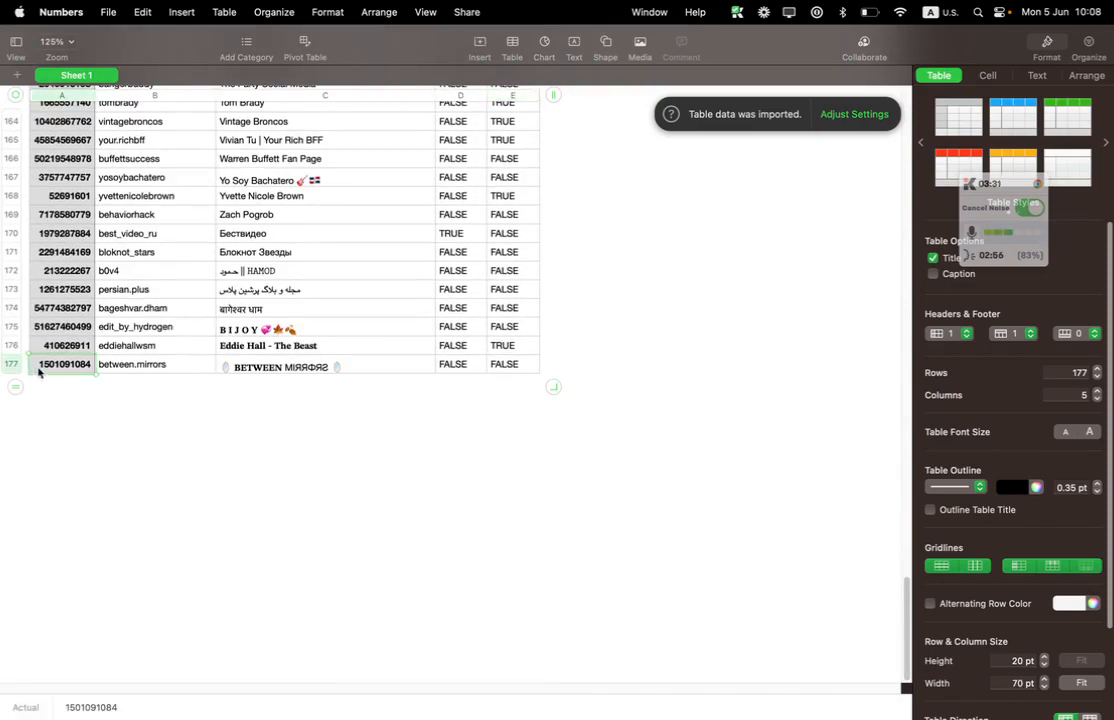
left_click(13, 364)
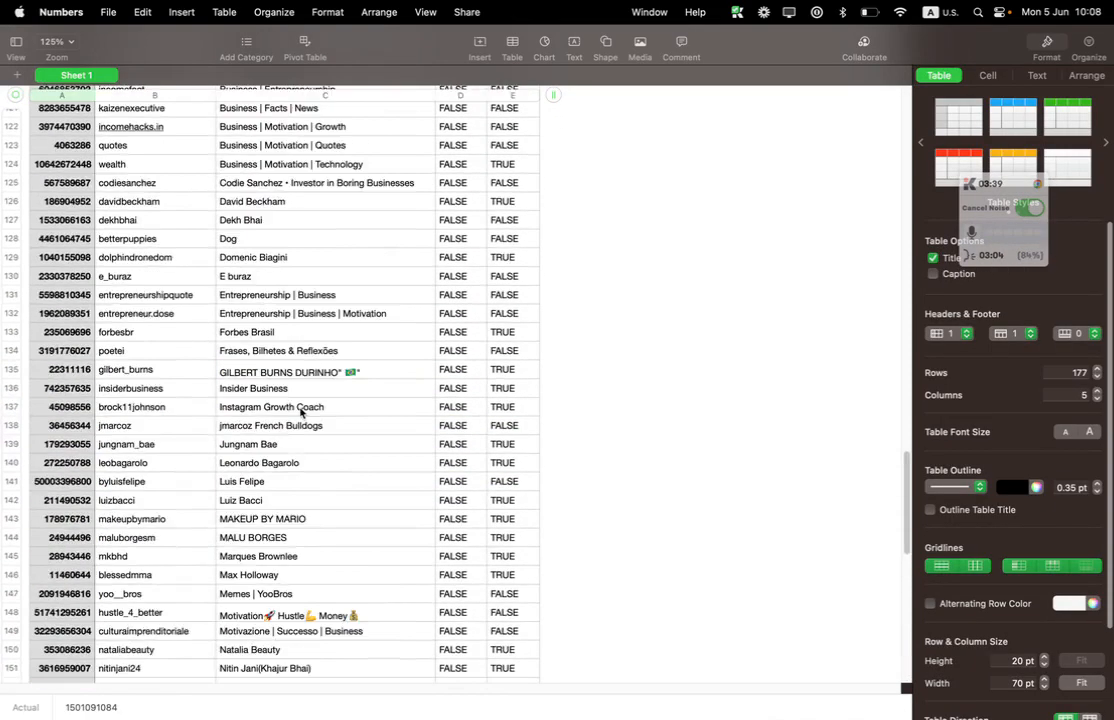
scroll("up", 3)
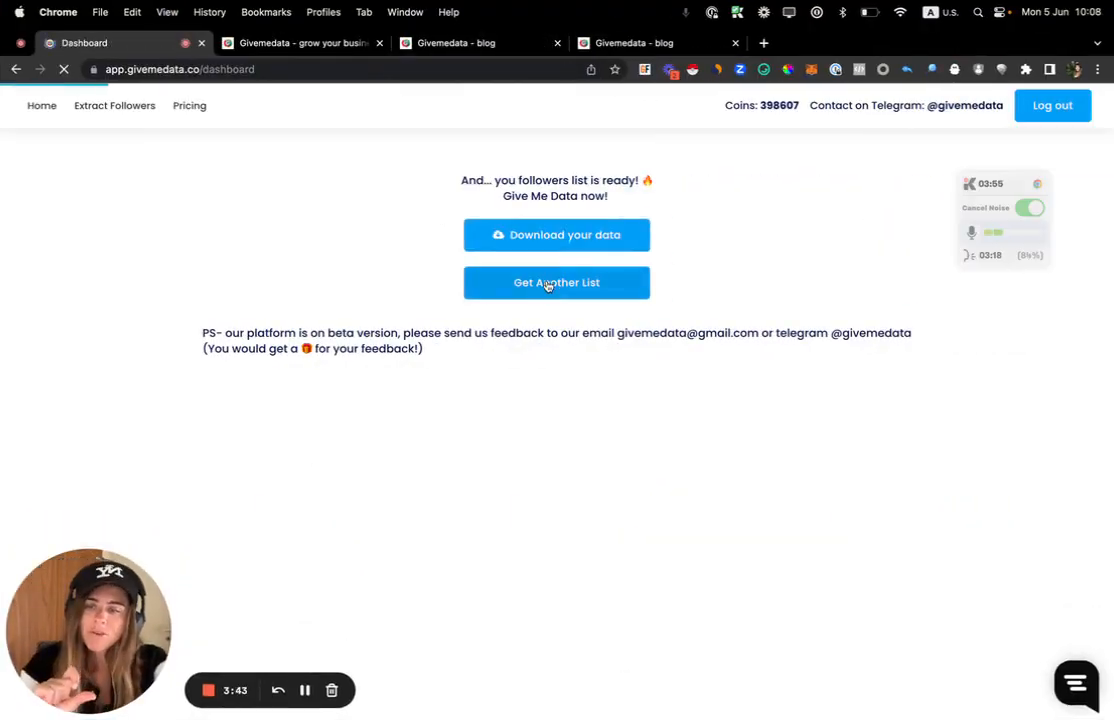
Start a Profile Data extraction for the nine pasted usernames, priced at 630 coins
left_click(556, 282)
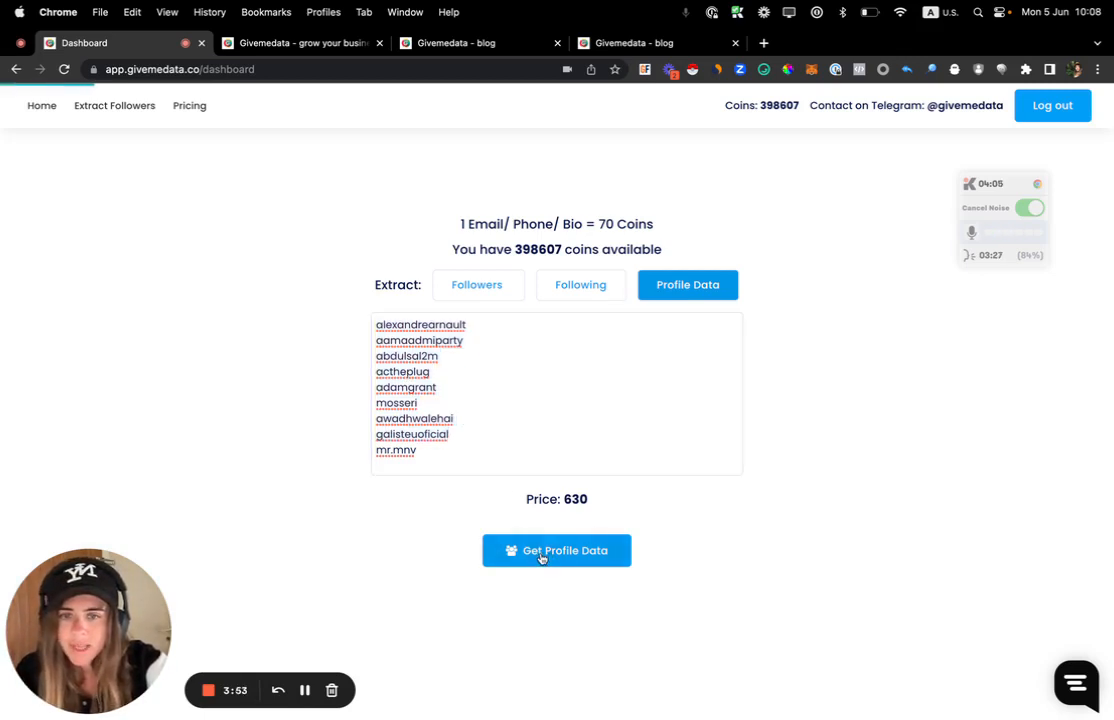
left_click(556, 550)
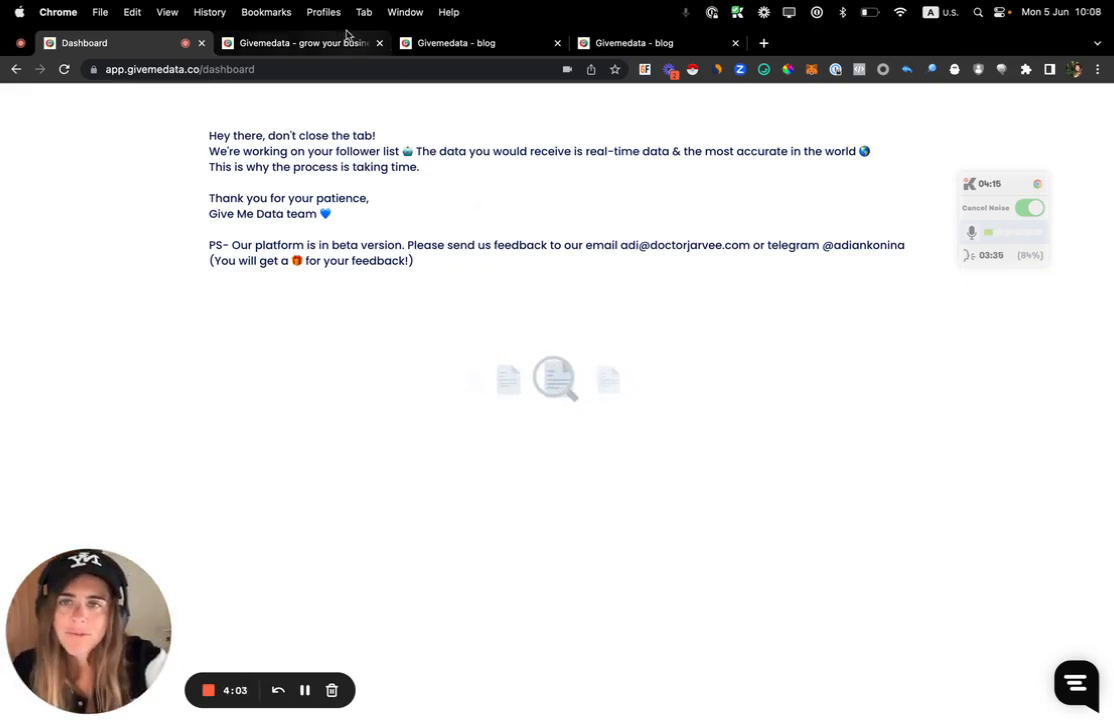
Scroll givemedata.co to the Pricing plans and highlight the Trial plan's daily query limit
left_click(295, 43)
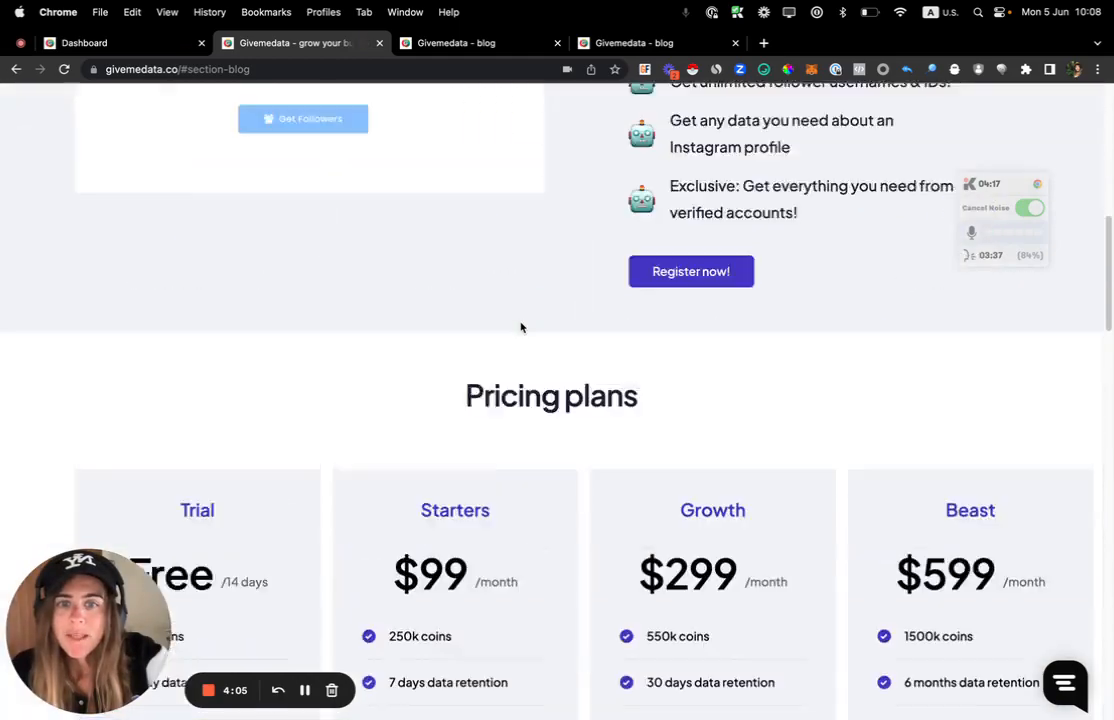
scroll("up", 3)
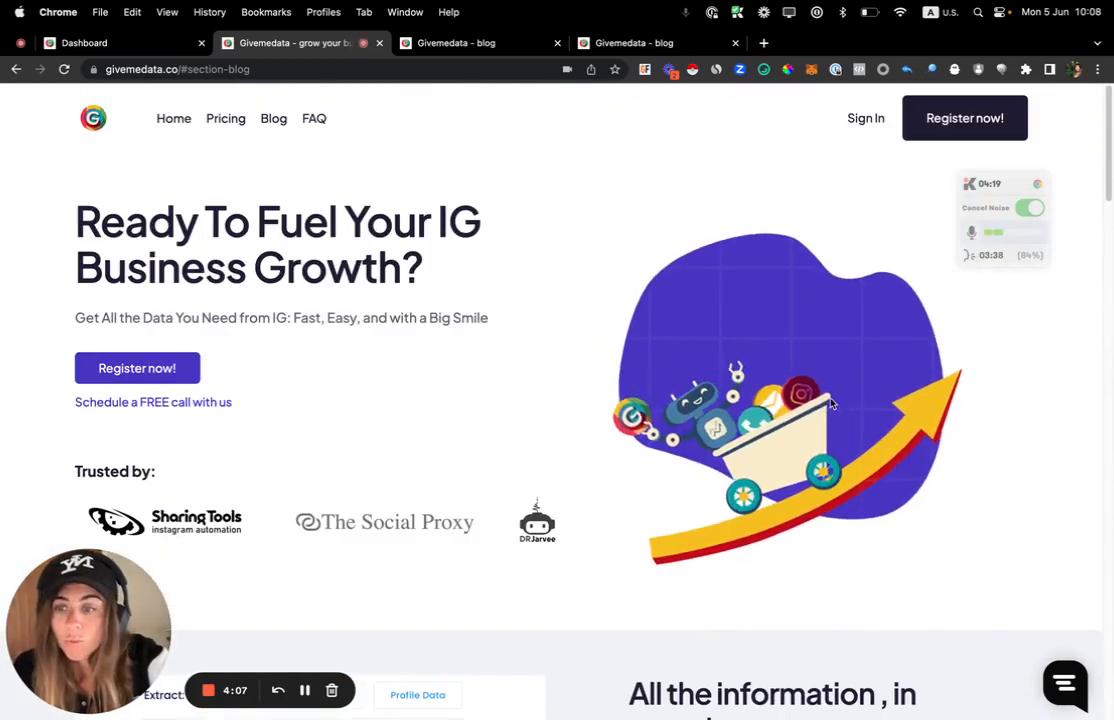
scroll("down", 3)
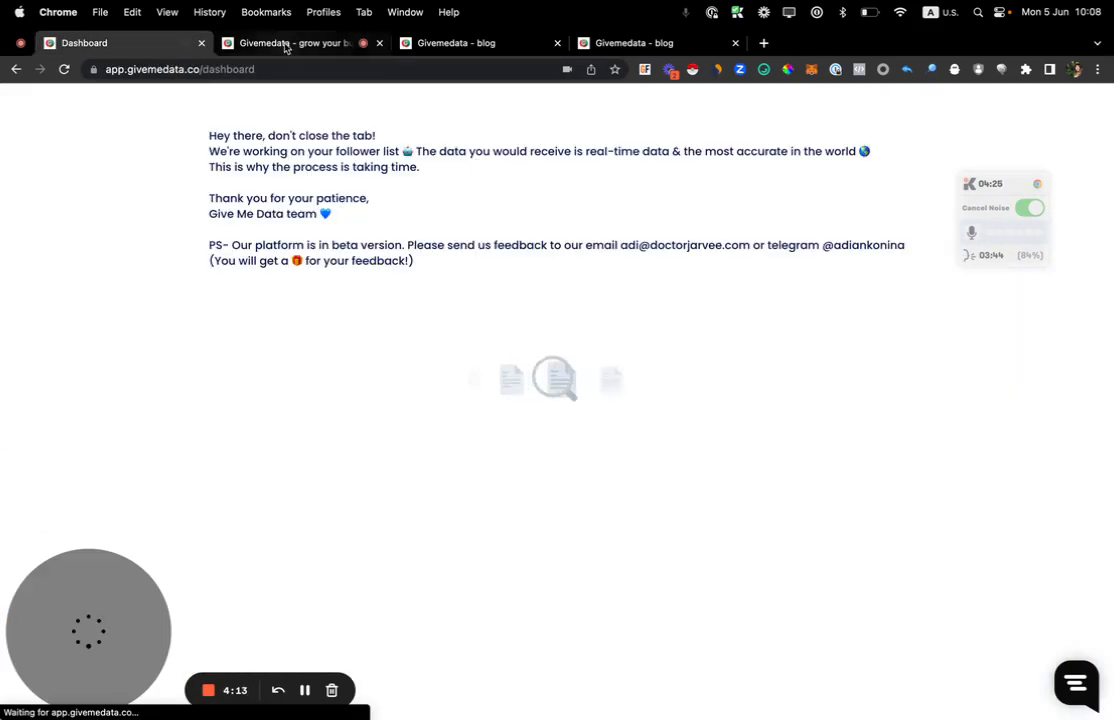
left_click(290, 42)
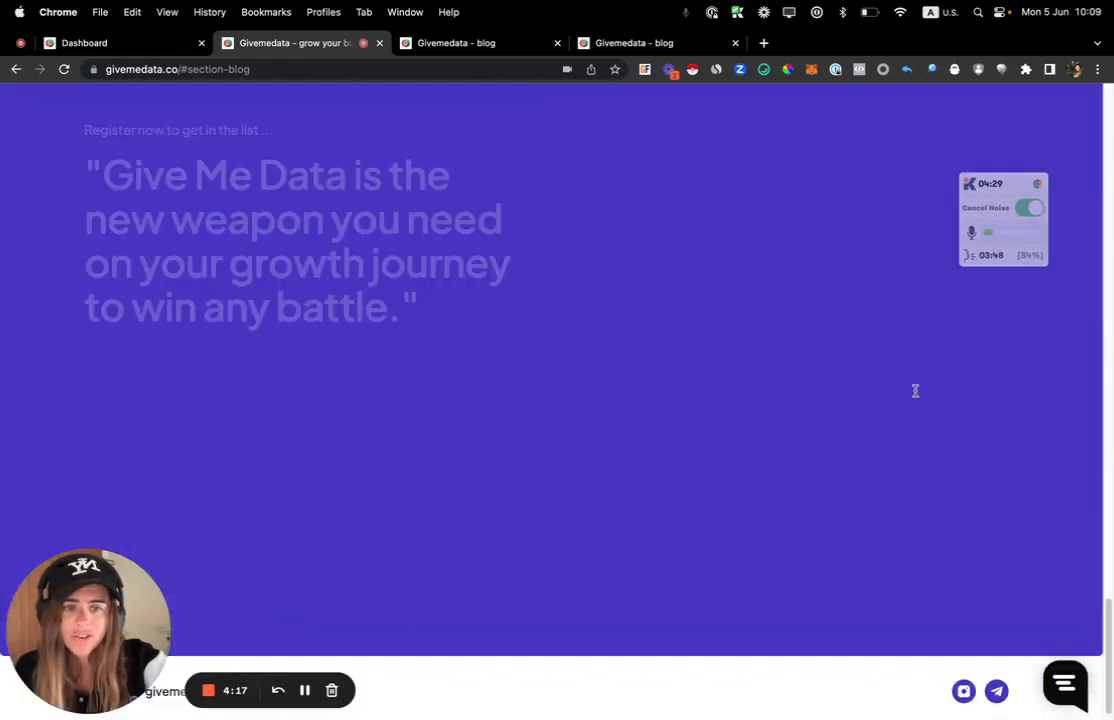
scroll("down", 3)
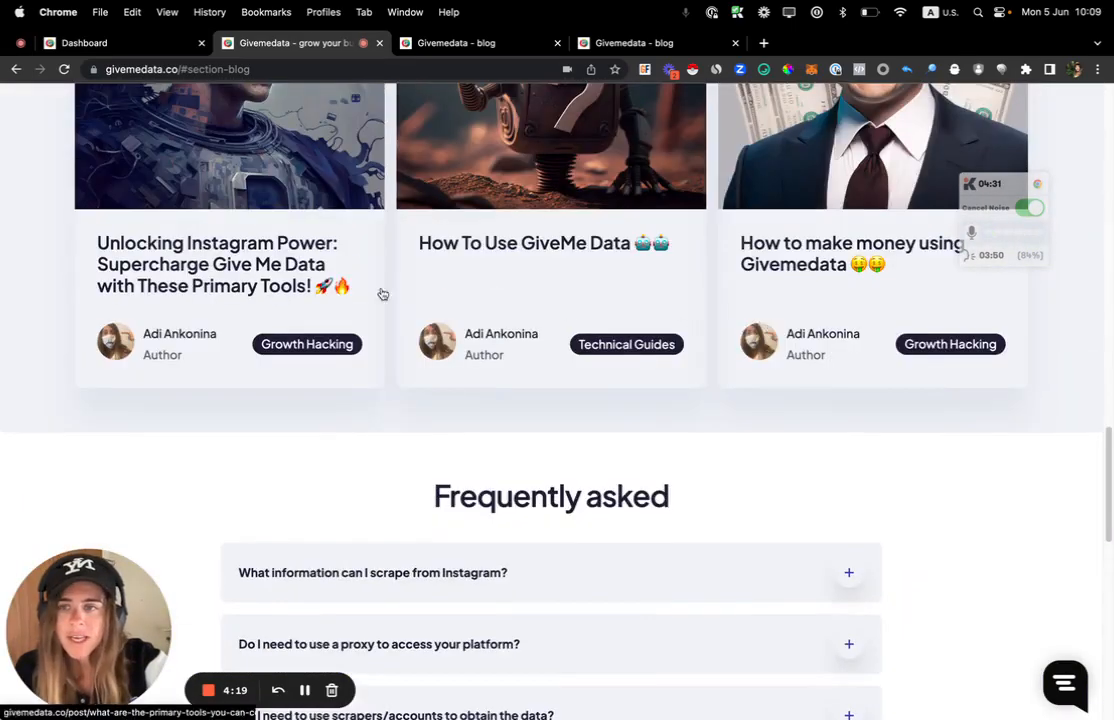
scroll("up", 3)
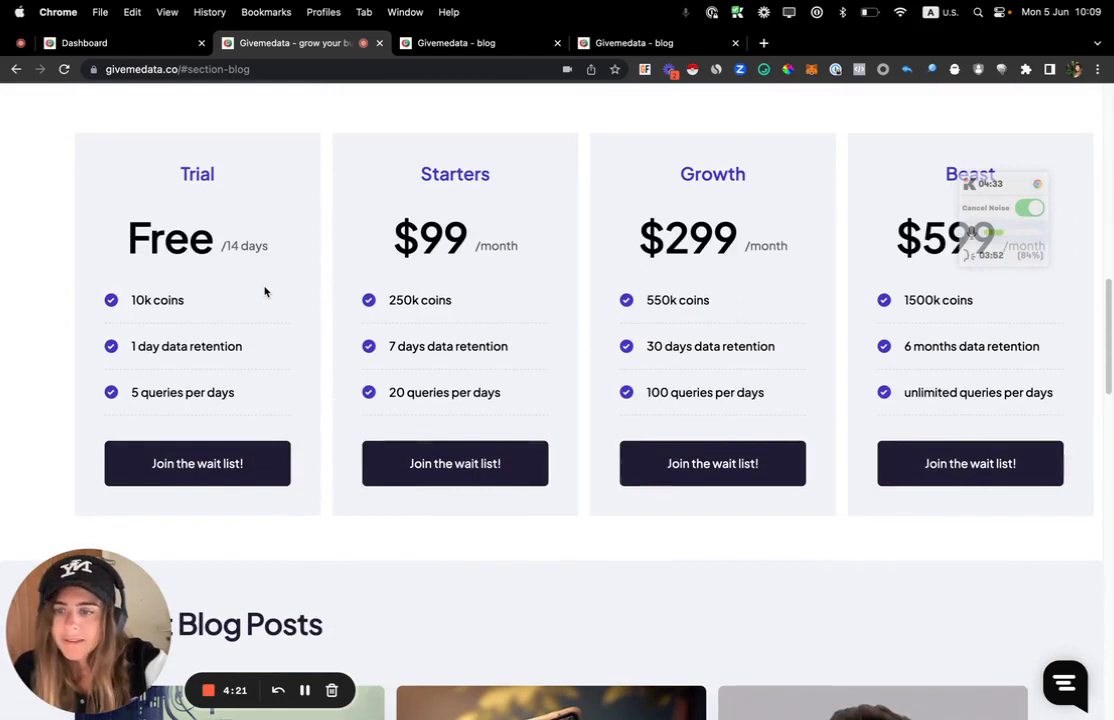
double_click(157, 300)
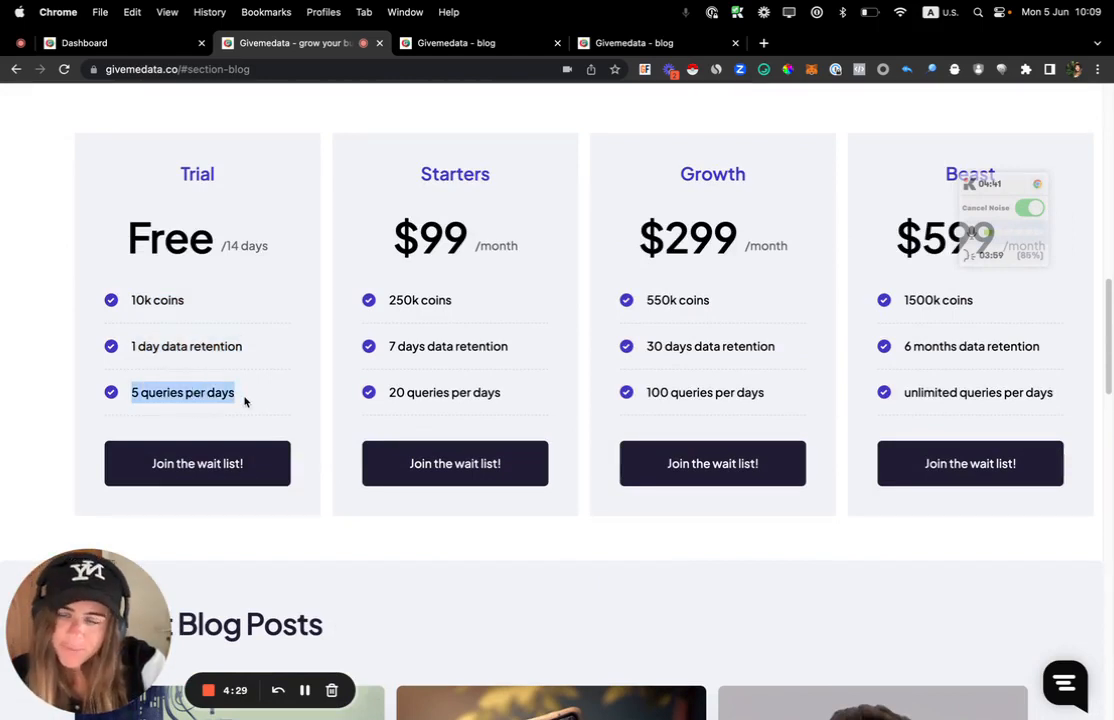
double_click(169, 238)
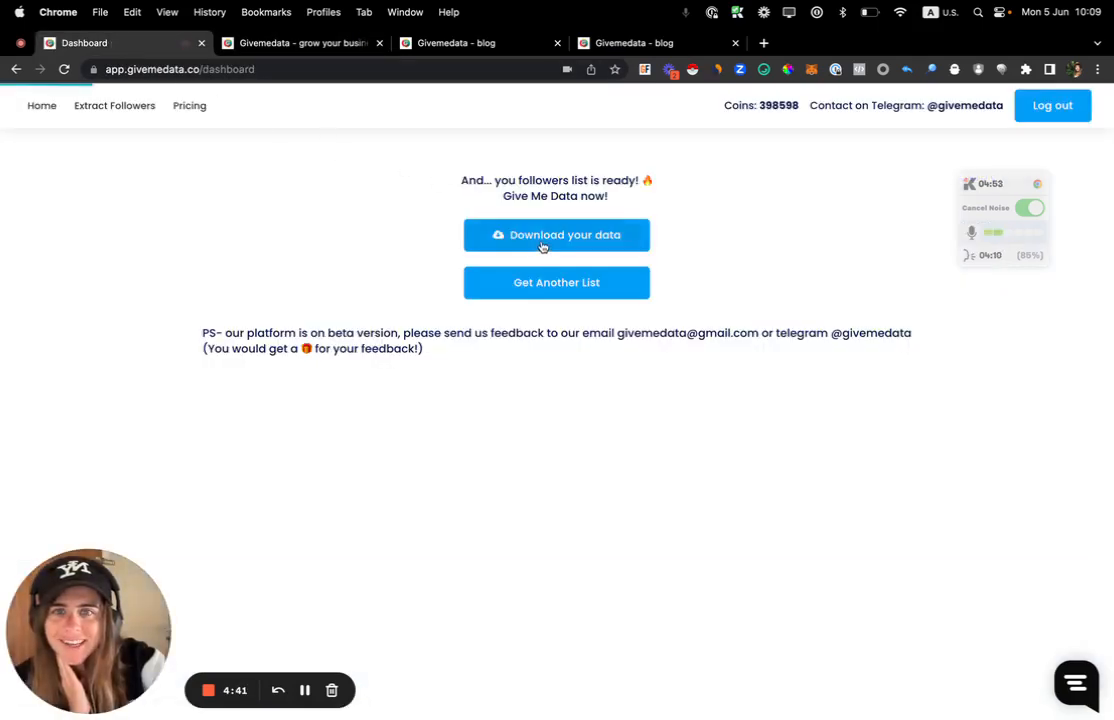
Download the nine-username profile data as a CSV and open it in Numbers
left_click(556, 235)
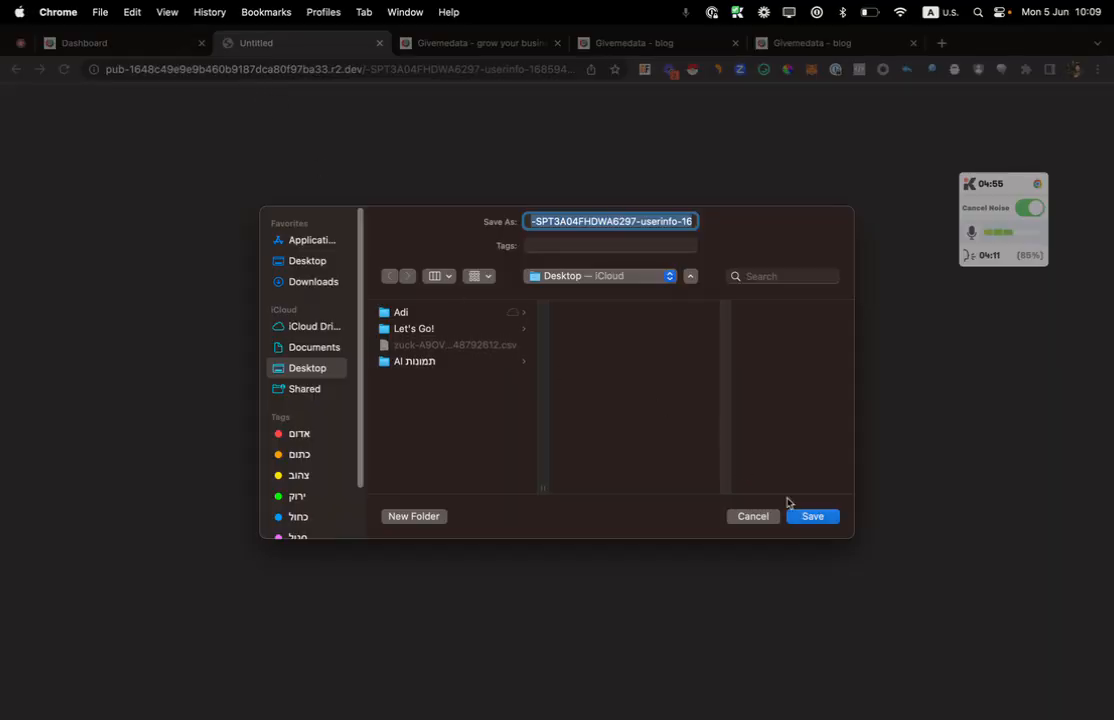
left_click(812, 516)
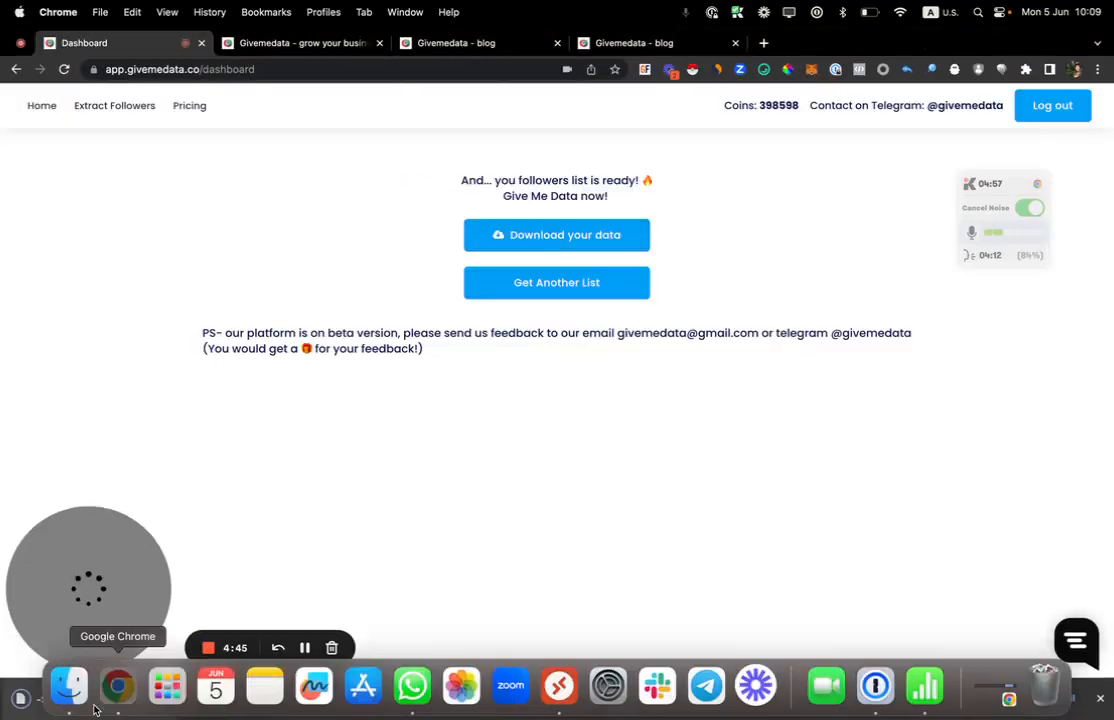
left_click(556, 234)
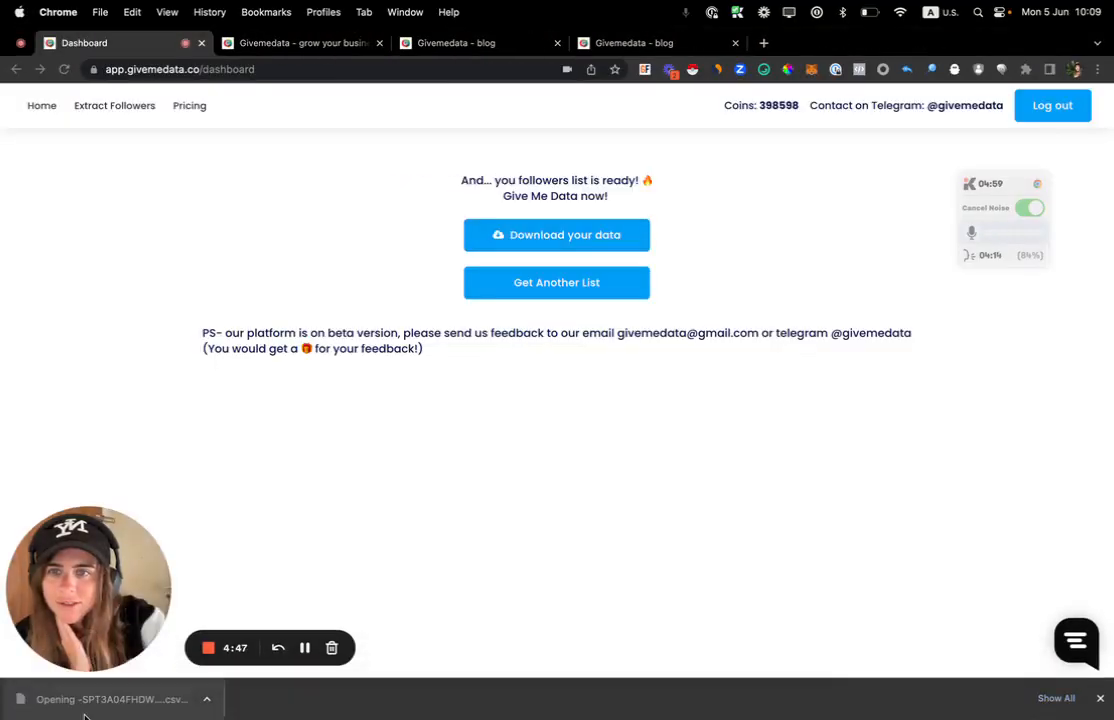
left_click(110, 698)
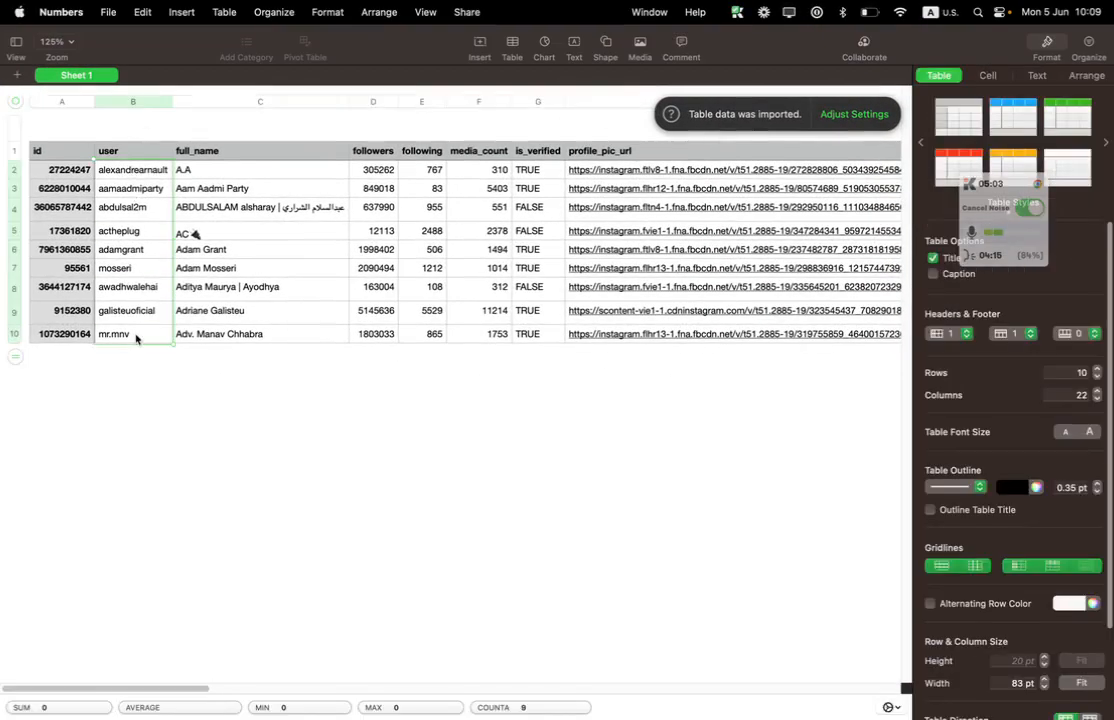
Check the followers and media_count totals, then select the public_email column
left_click(373, 101)
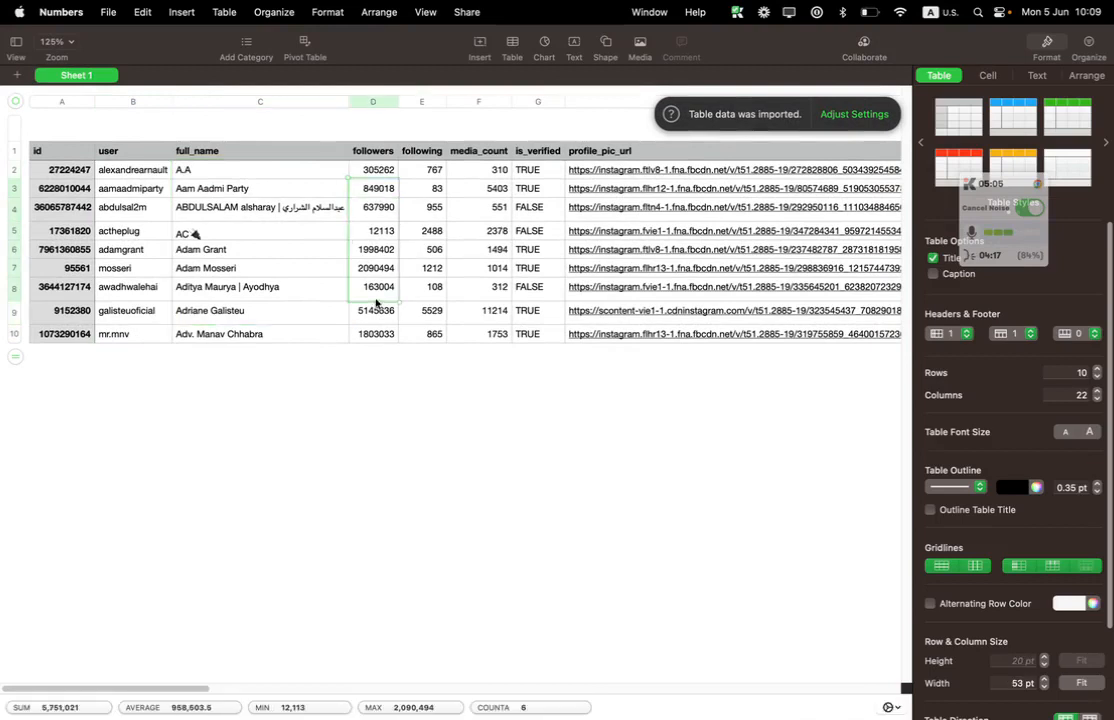
left_click(478, 100)
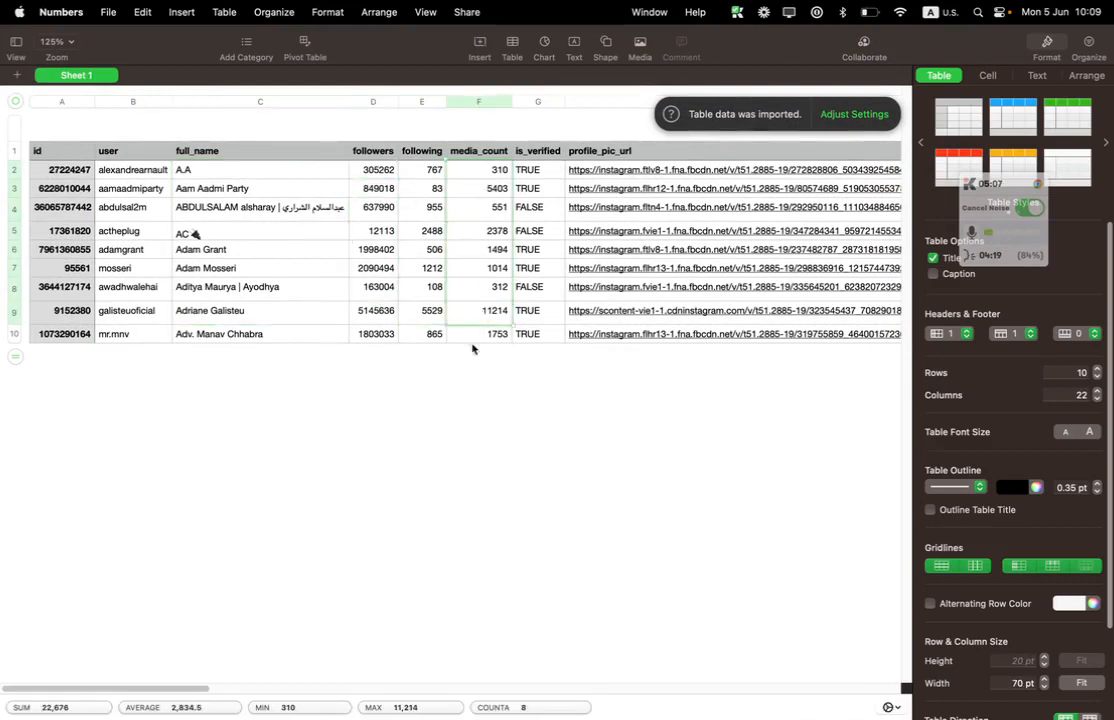
left_click(537, 100)
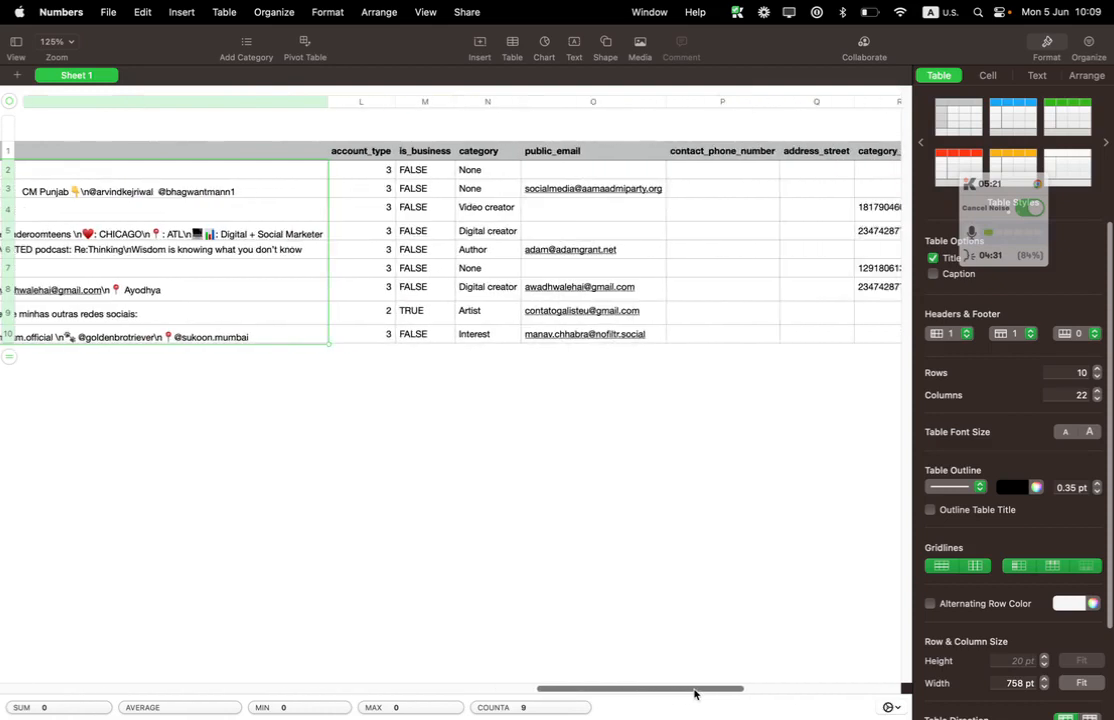
scroll("right", 3)
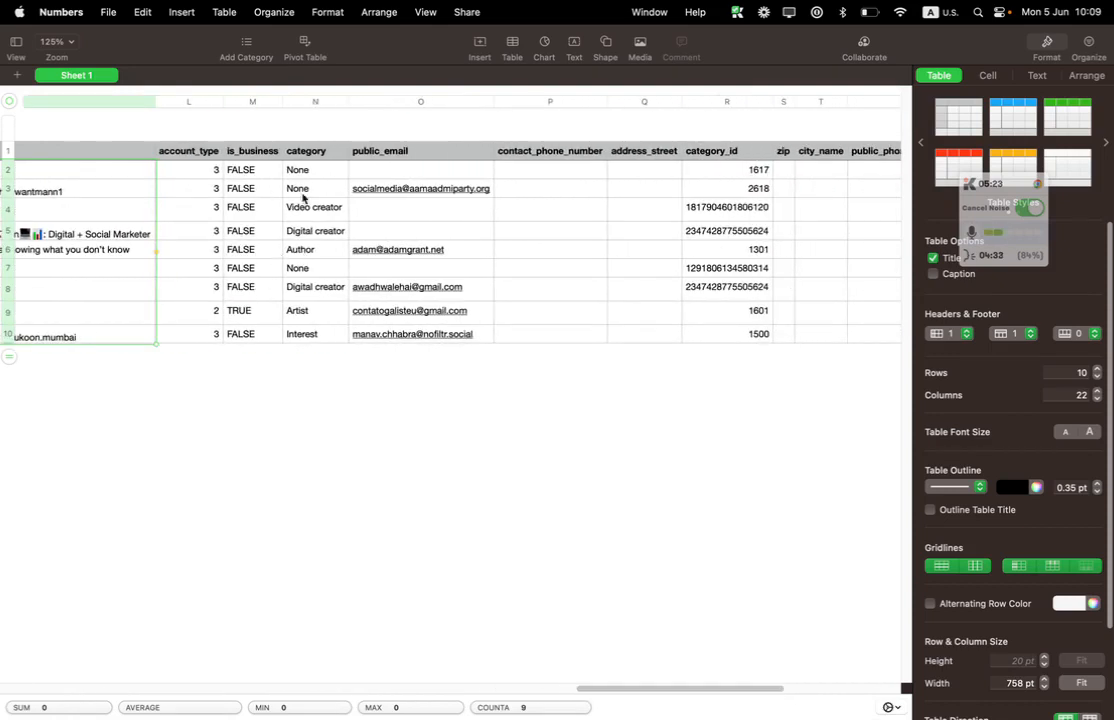
left_click(420, 169)
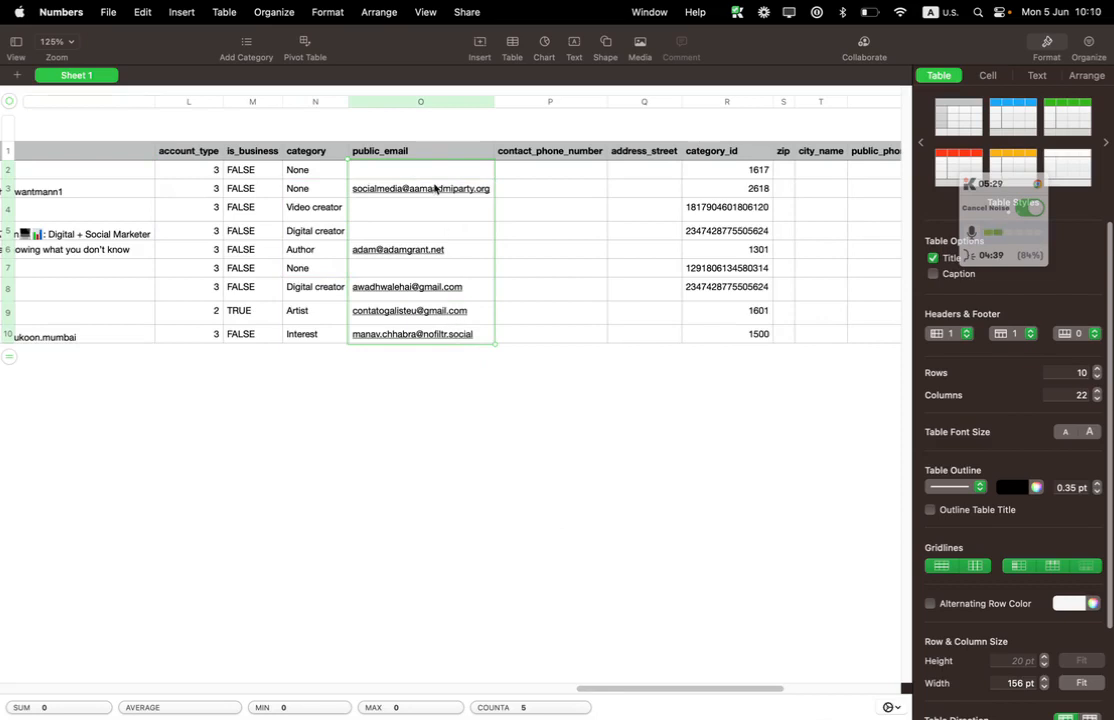
left_click(420, 101)
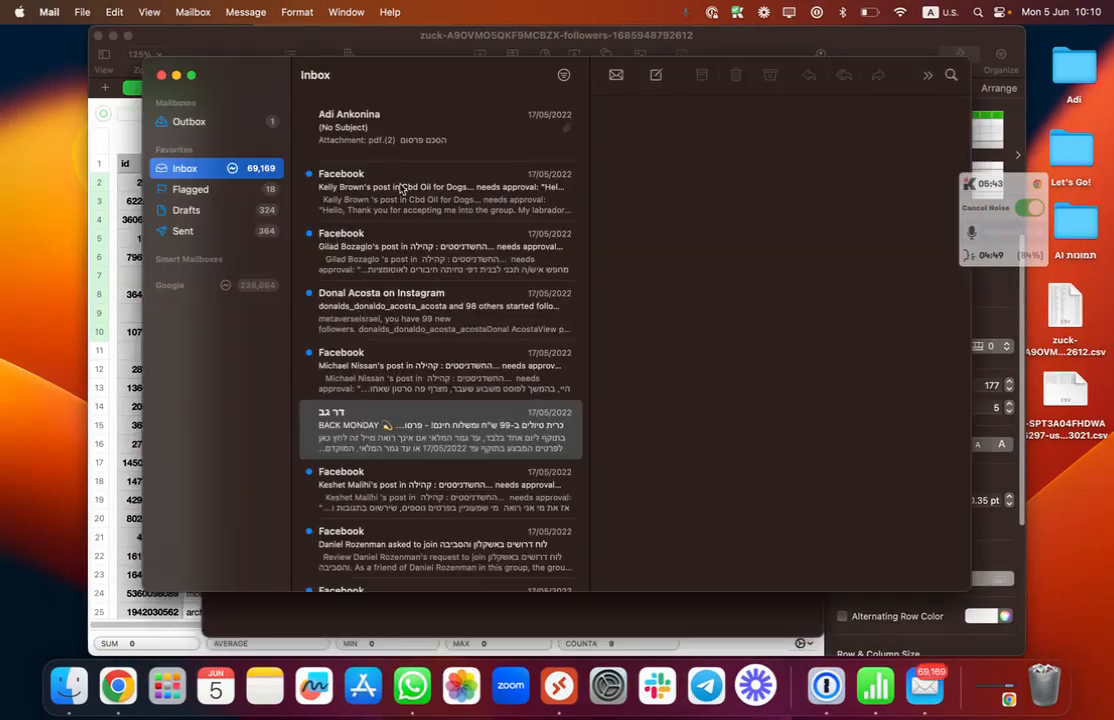
Open an inbox message, then switch via Chrome back to the profile table
left_click(435, 424)
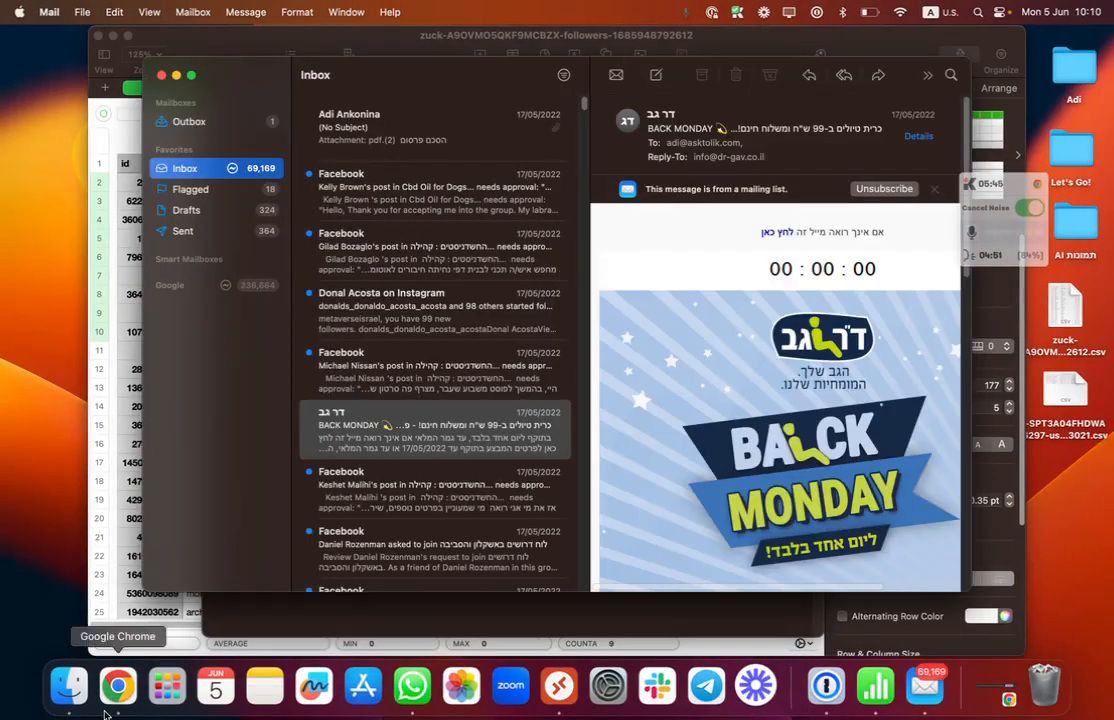
left_click(117, 686)
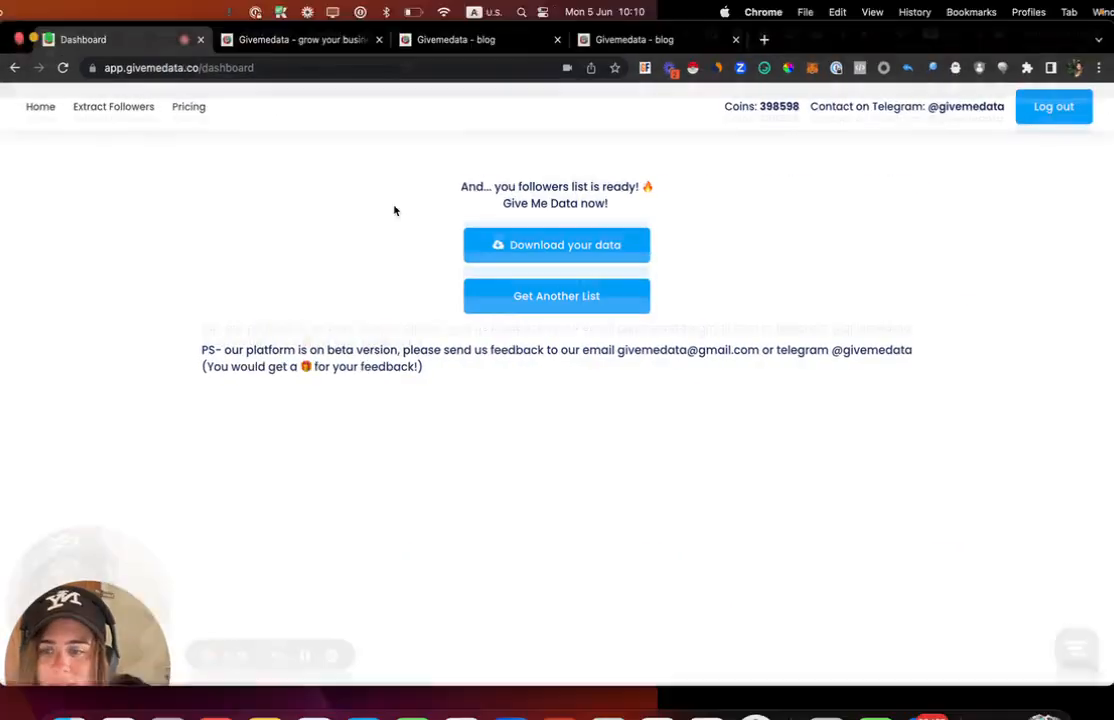
left_click(555, 244)
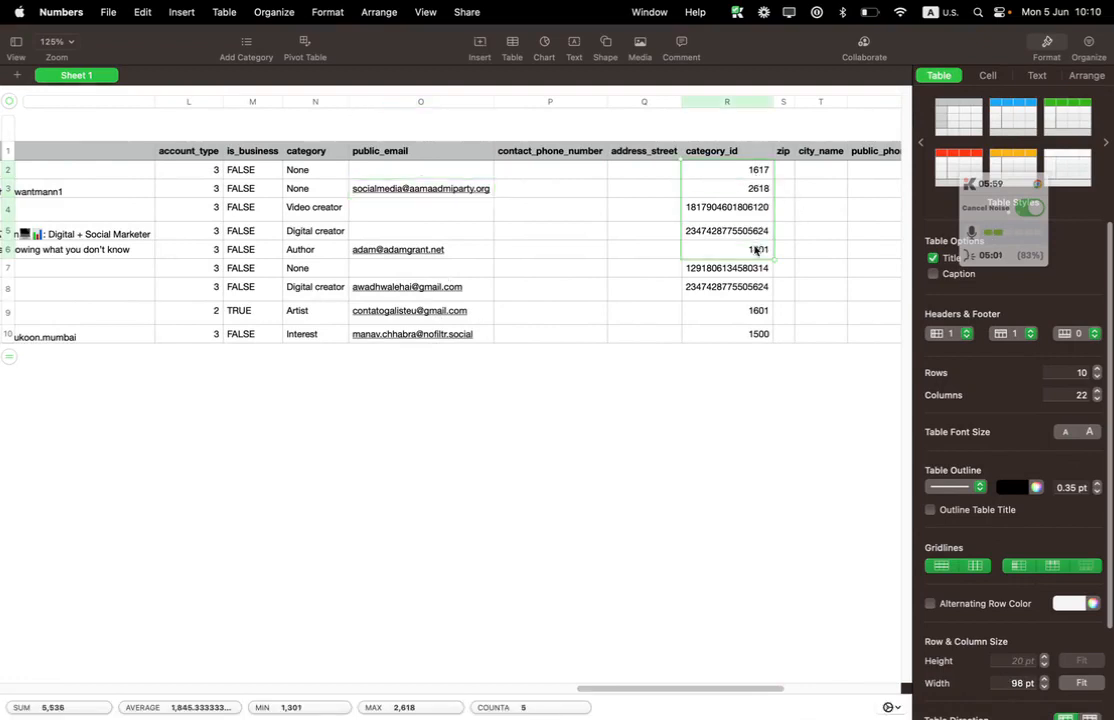
Scroll the profile table out to the empty public phone columns and back
scroll("right", 3)
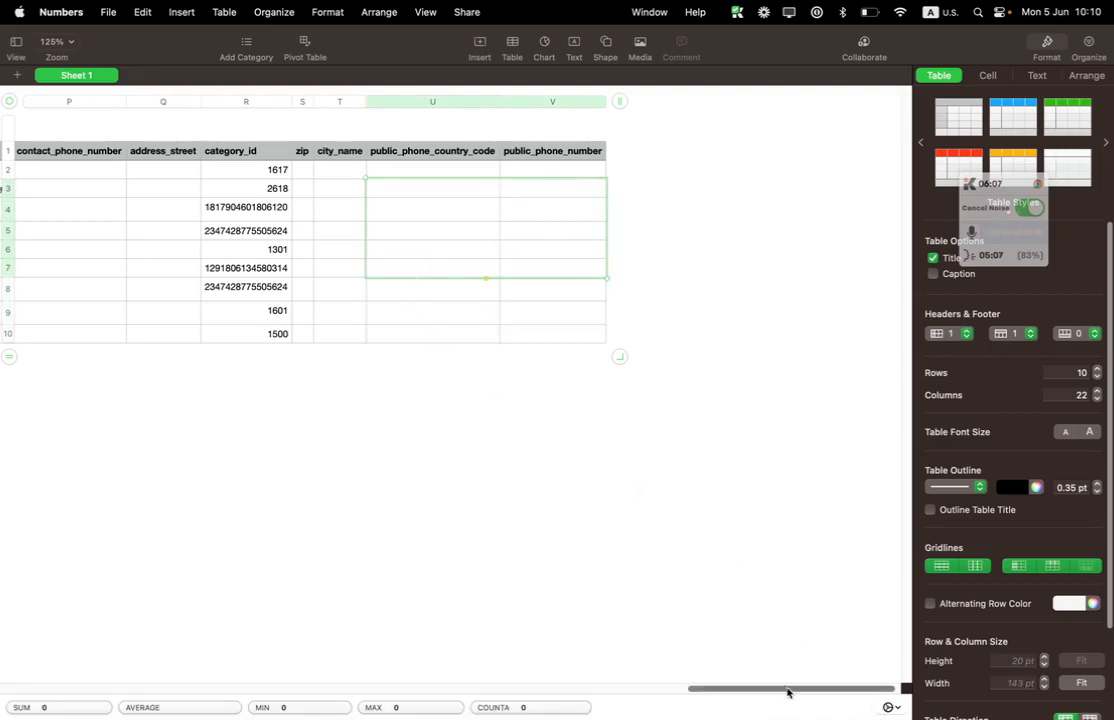
scroll("left", 3)
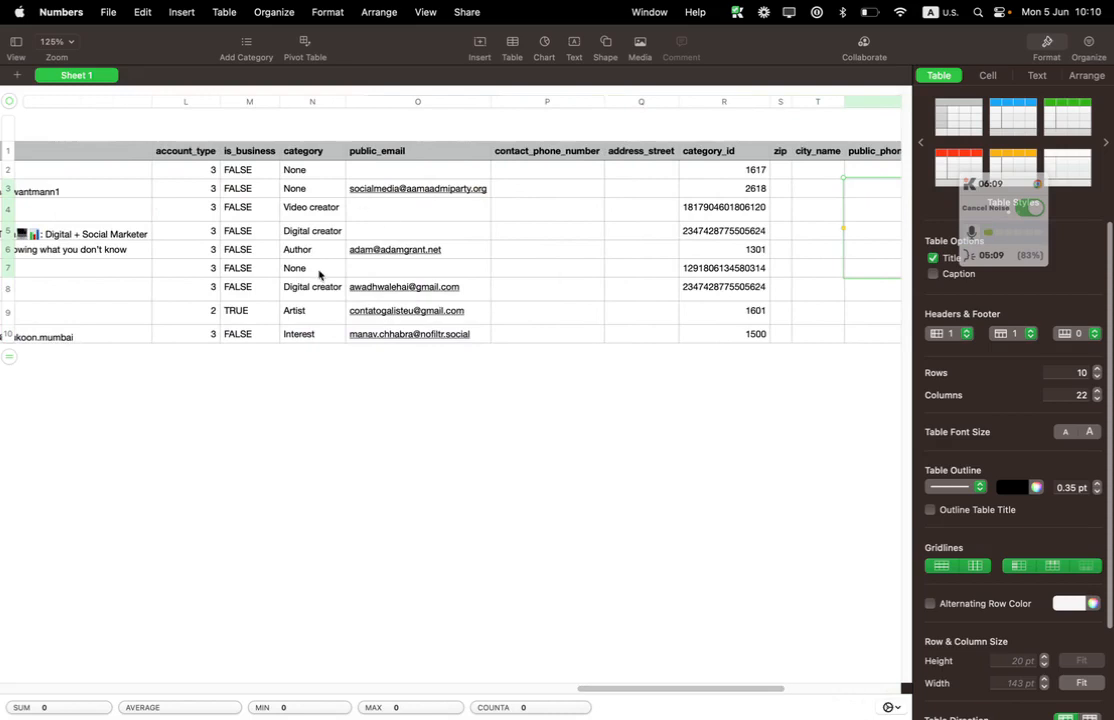
mouse_move(390, 205)
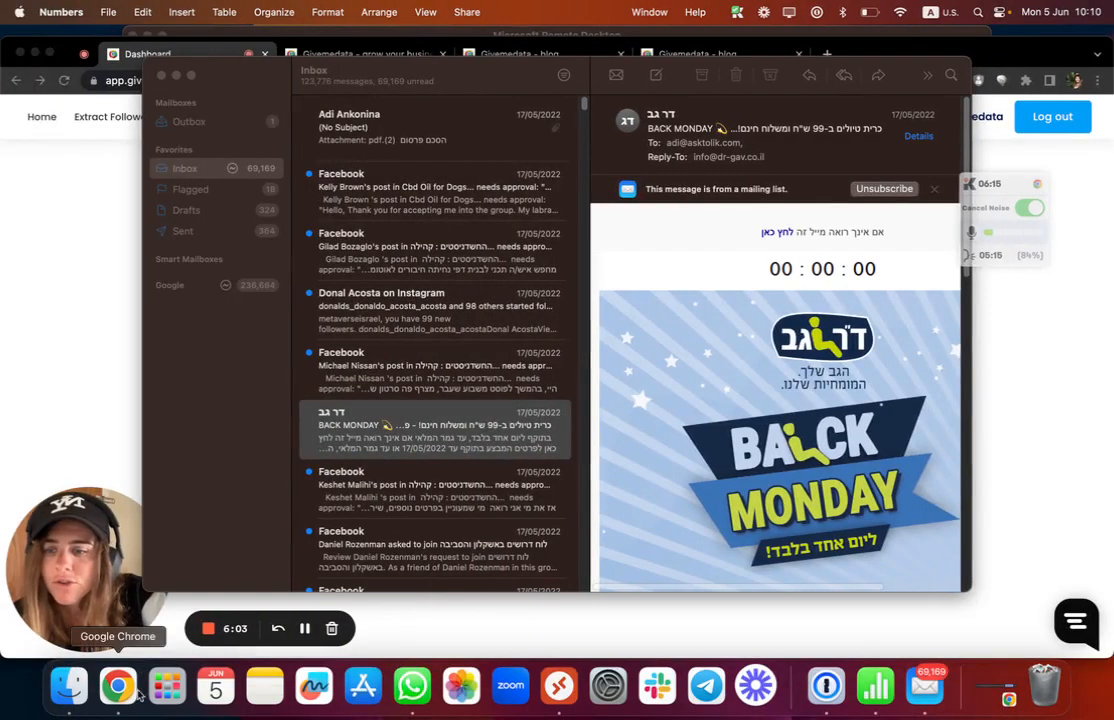
Review the Starters plan's 250k coins on the pricing page, then return to the dashboard
left_click(118, 686)
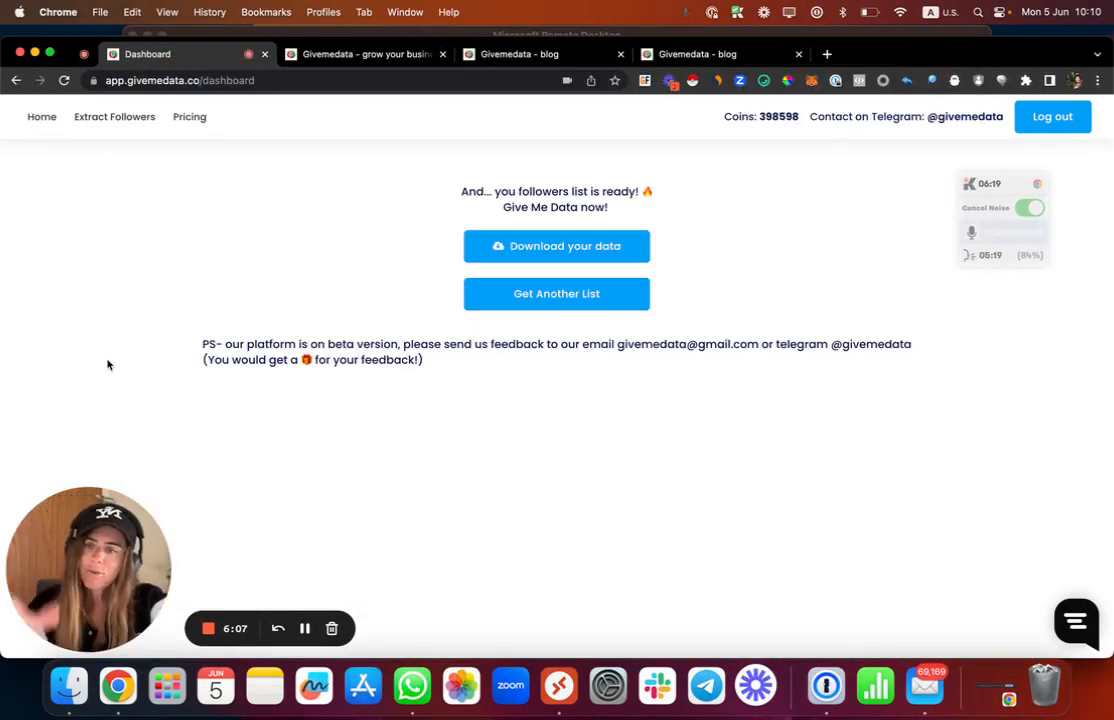
left_click(519, 54)
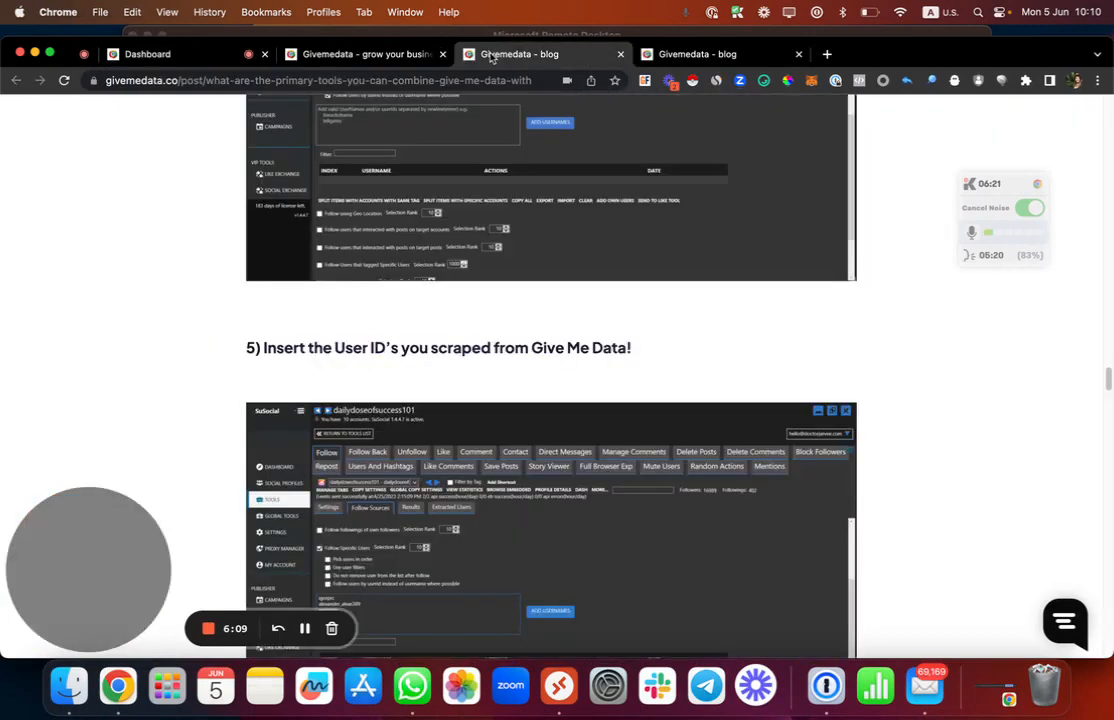
left_click(365, 54)
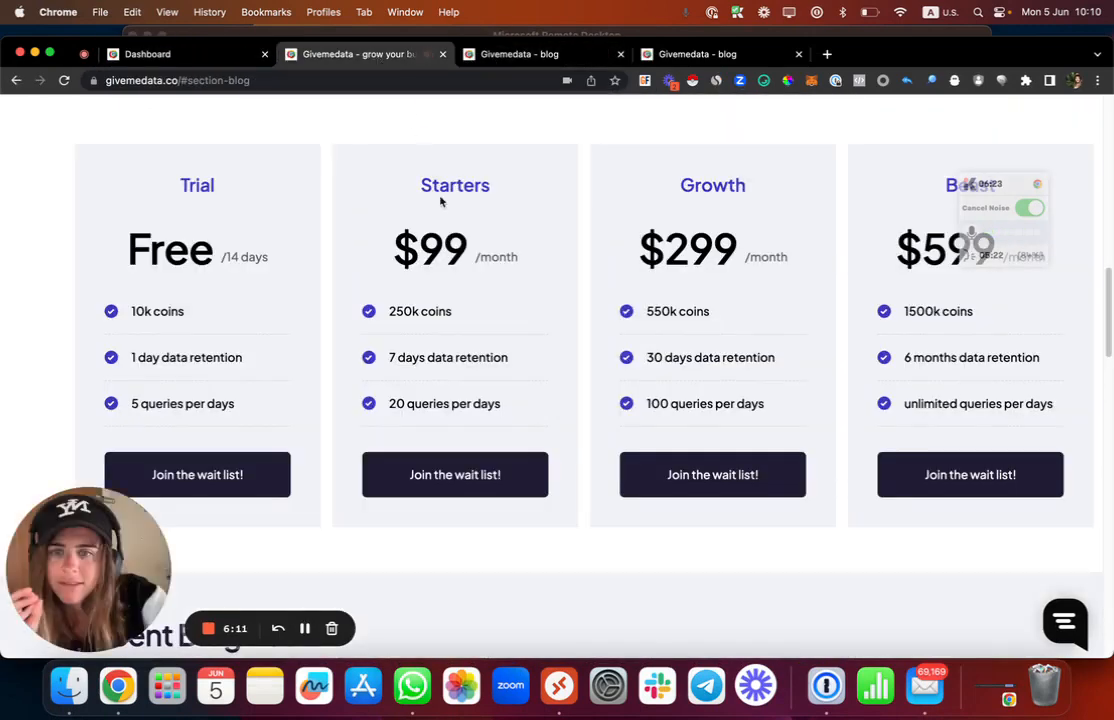
scroll("up", 3)
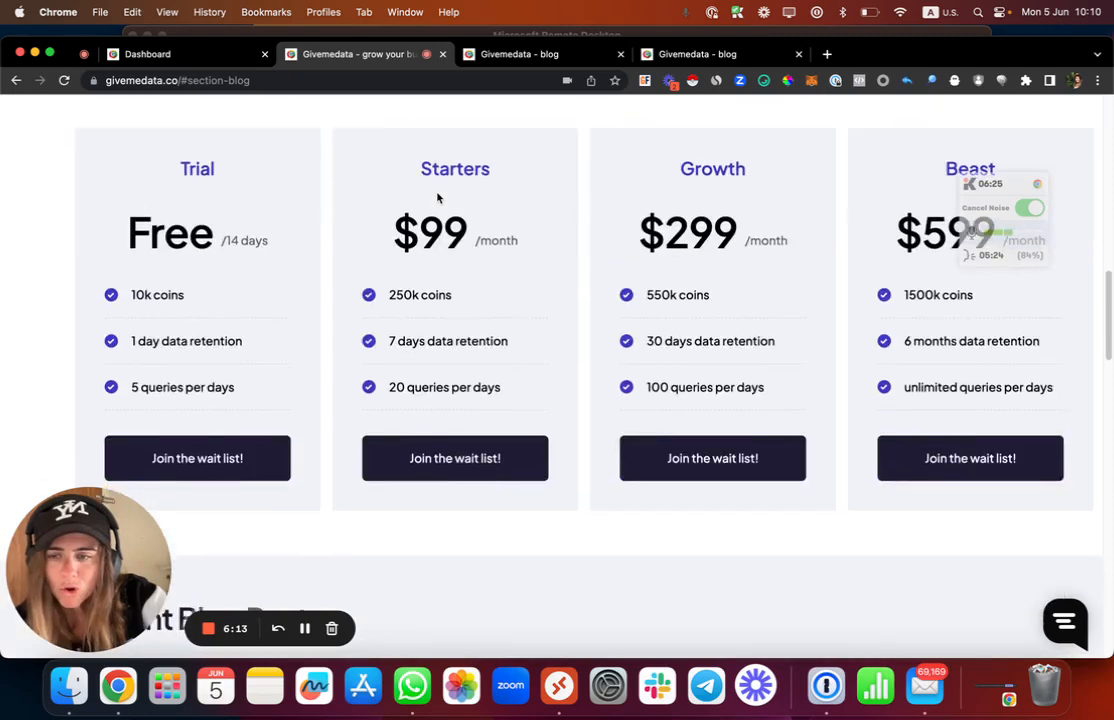
double_click(170, 232)
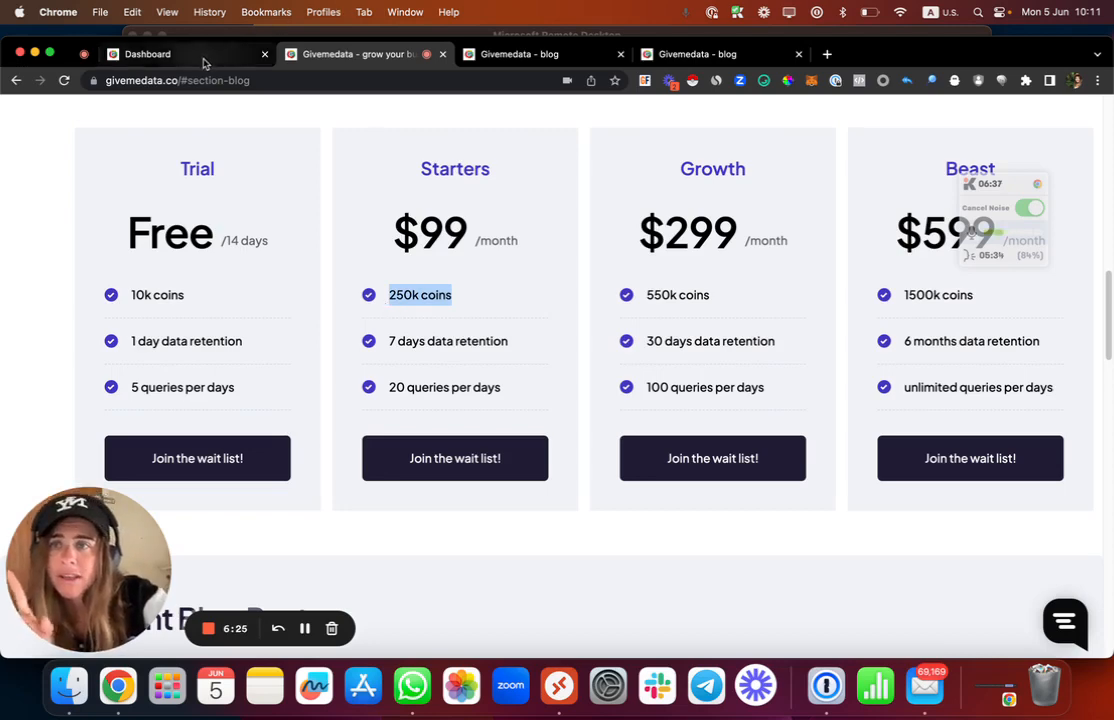
left_click(147, 54)
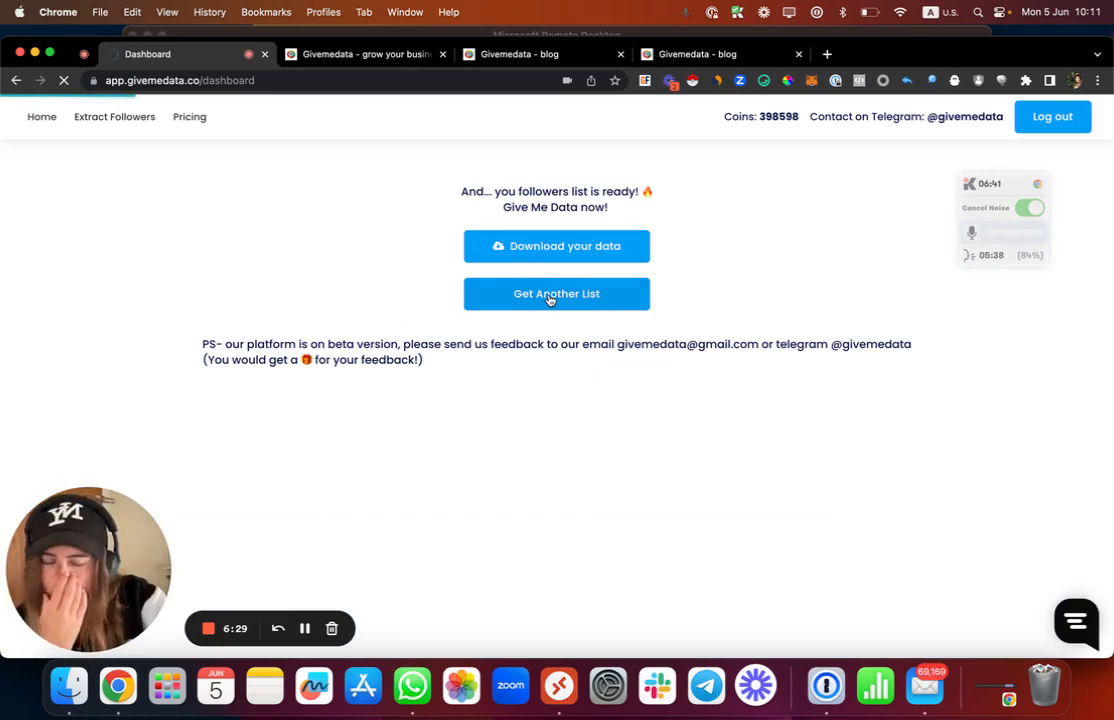
Start a new extraction with Get Another List and select the username field
left_click(556, 293)
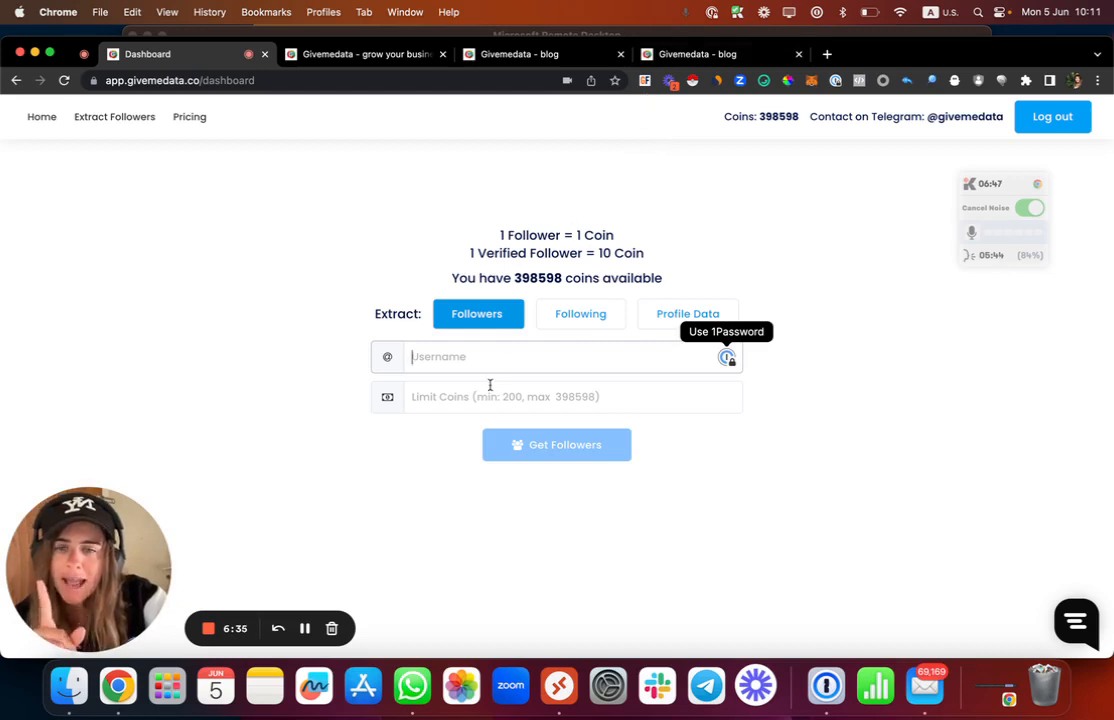
left_click(556, 396)
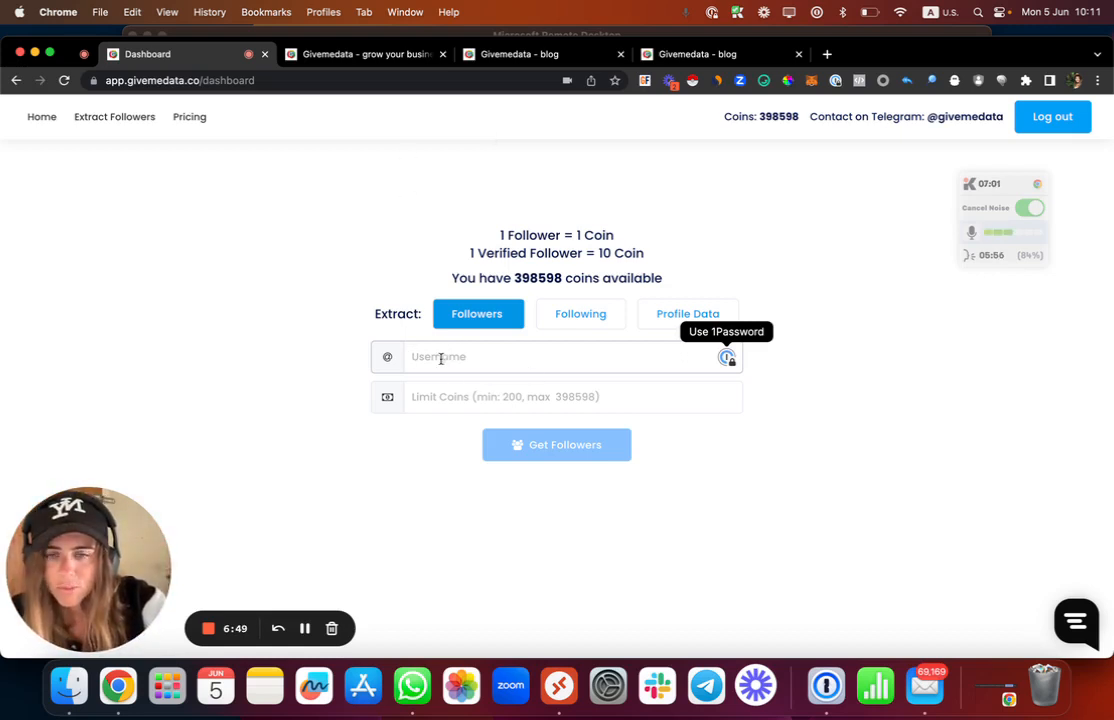
left_click(555, 396)
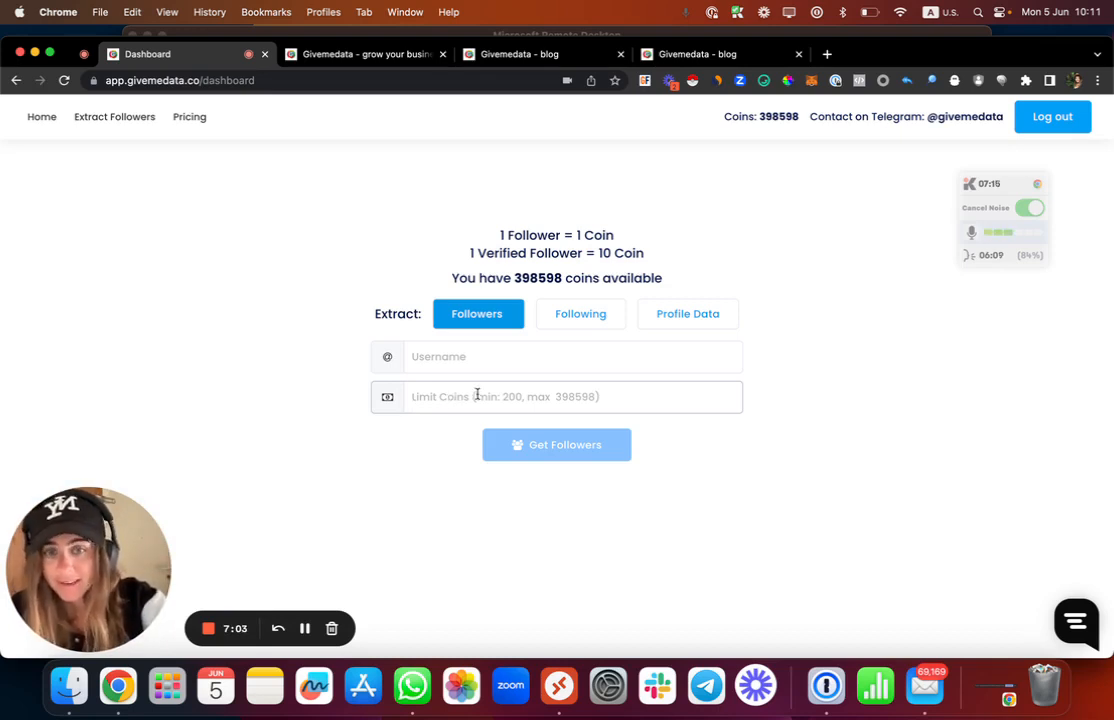
left_click(580, 313)
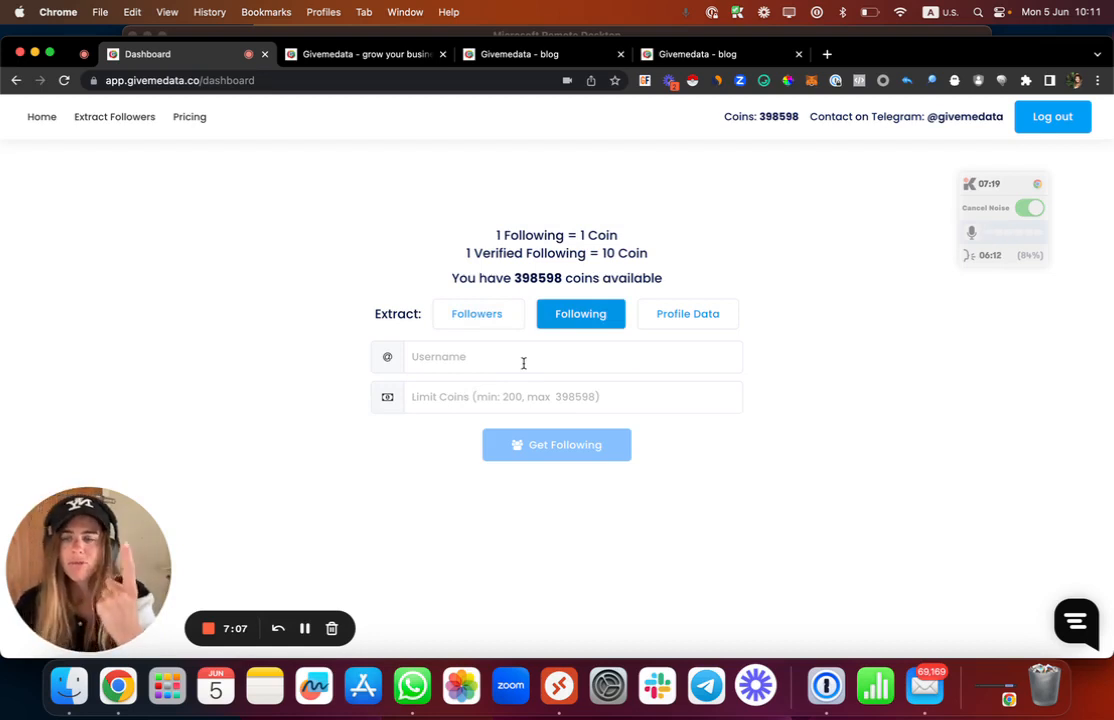
left_click(687, 313)
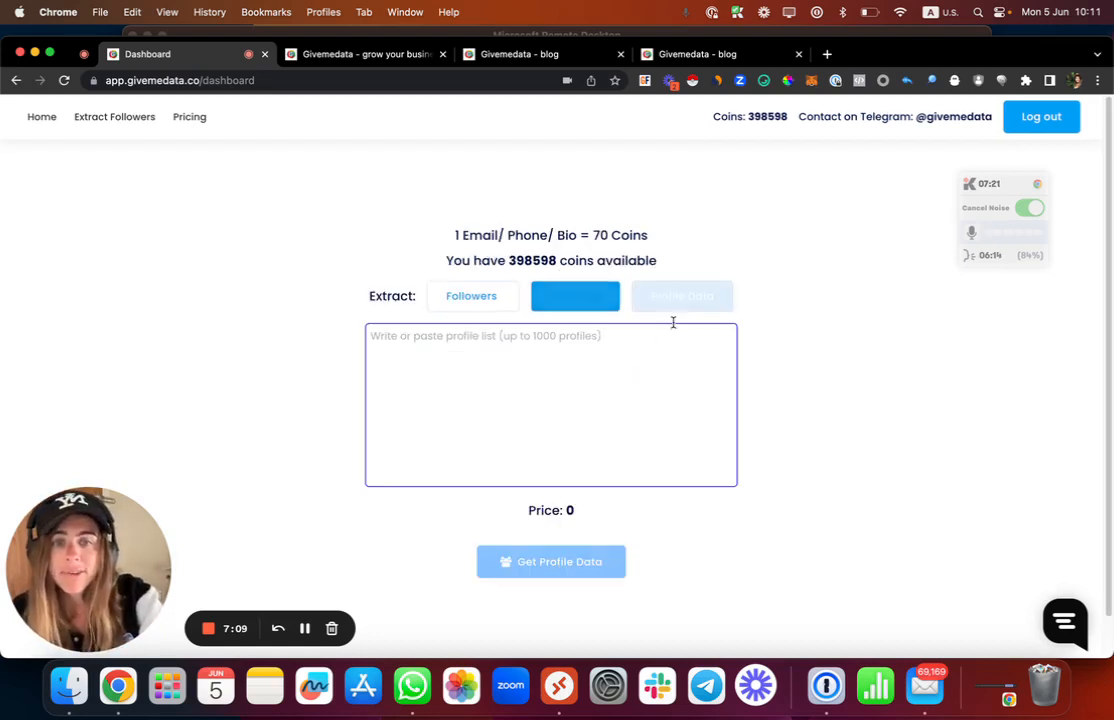
left_click(682, 295)
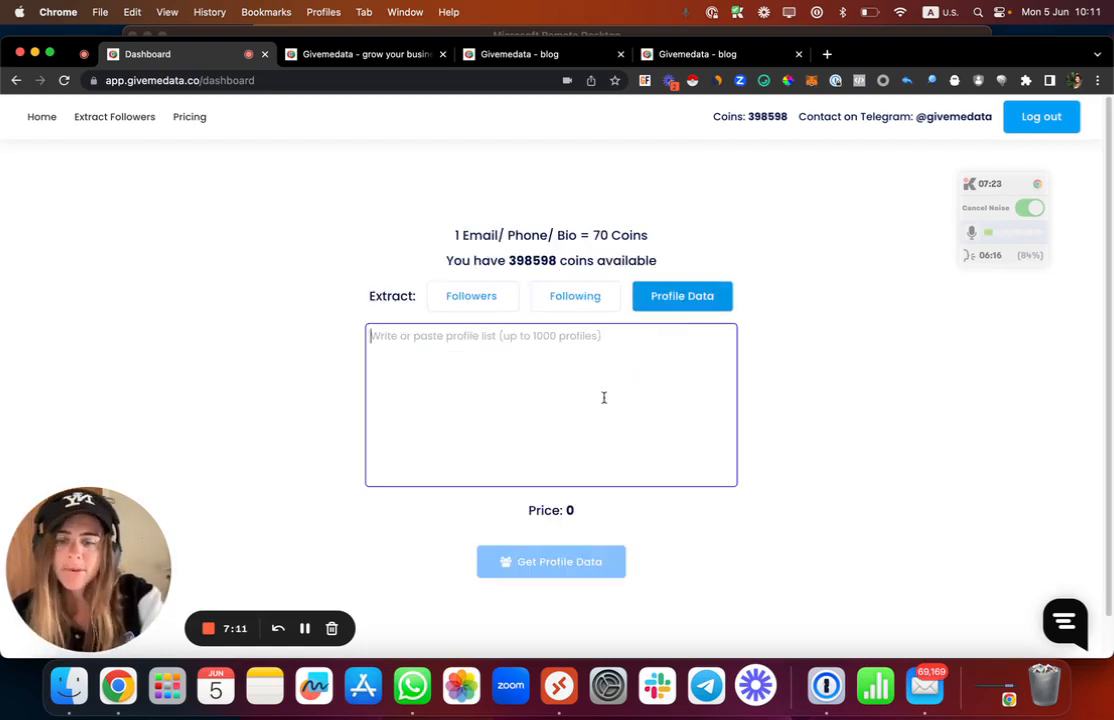
type("adiankonina")
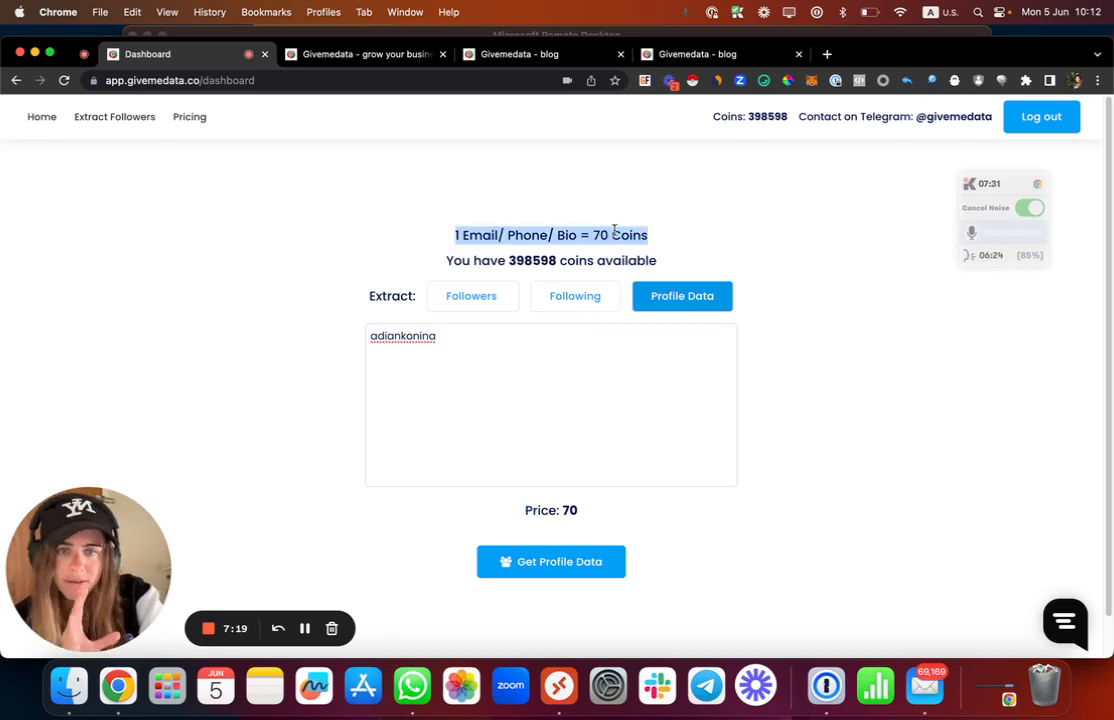
left_click(471, 295)
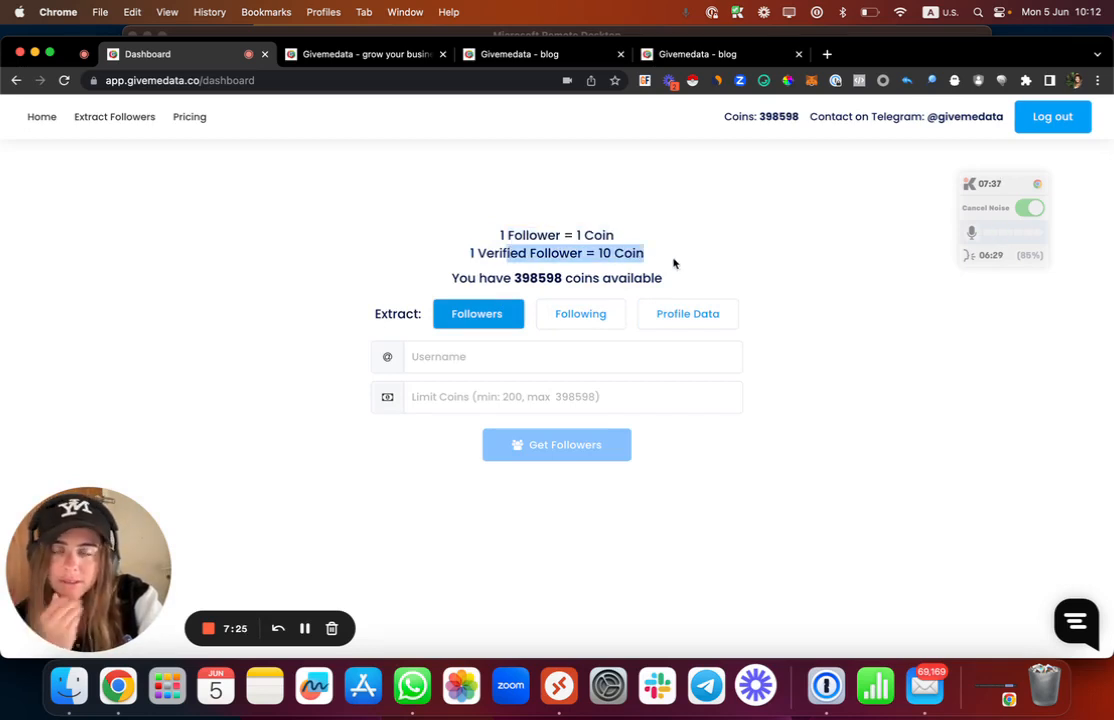
mouse_move(609, 158)
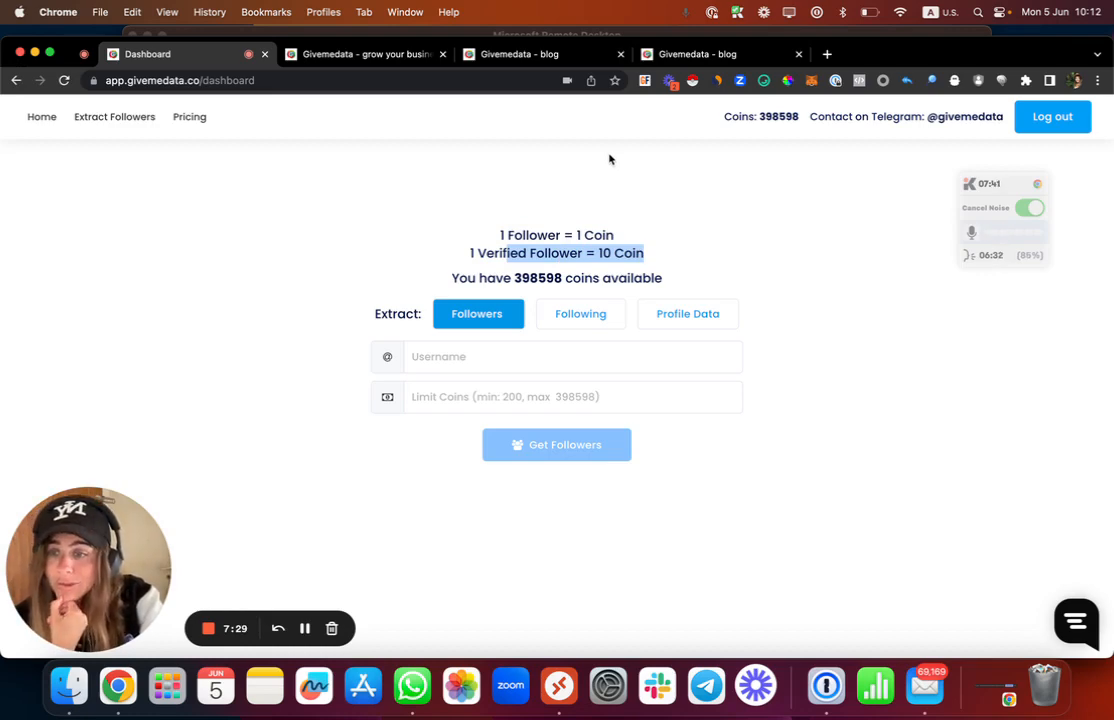
mouse_move(293, 70)
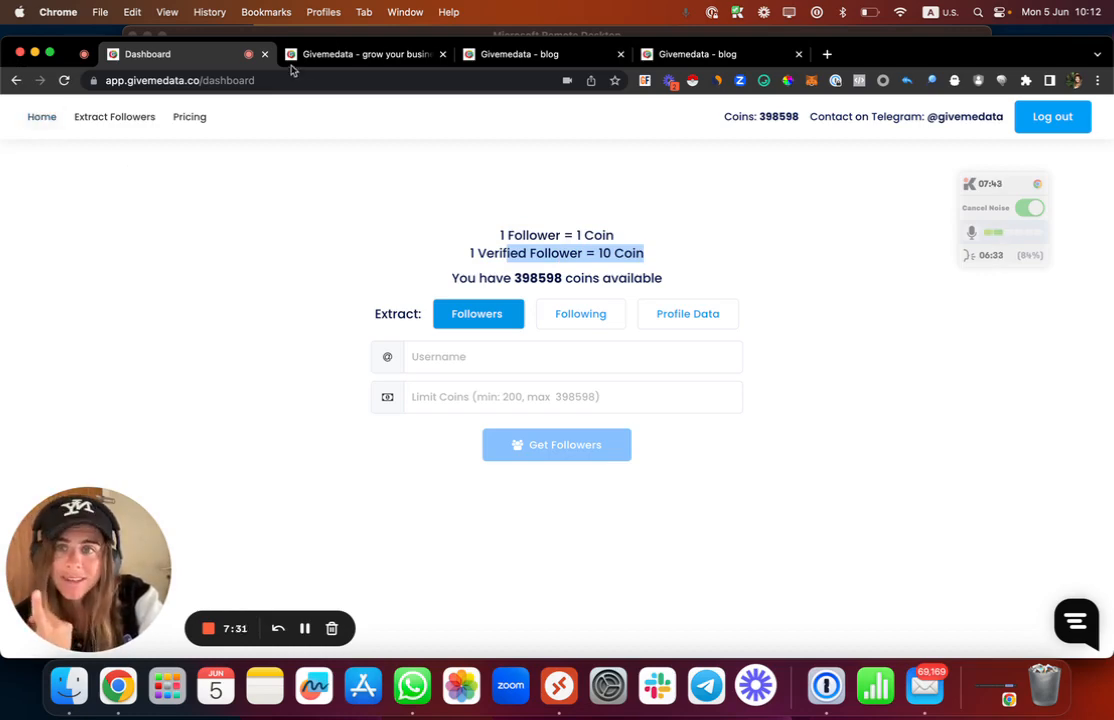
Scroll the Givemedata homepage through the pricing plans and signup form
left_click(365, 54)
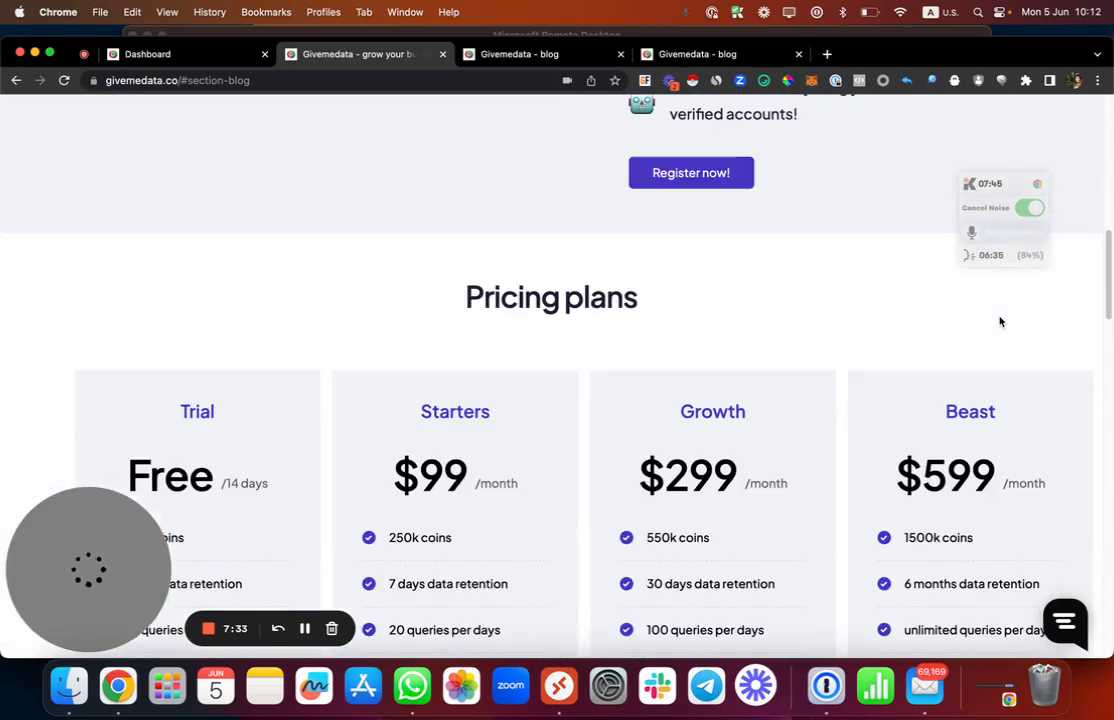
scroll("down", 3)
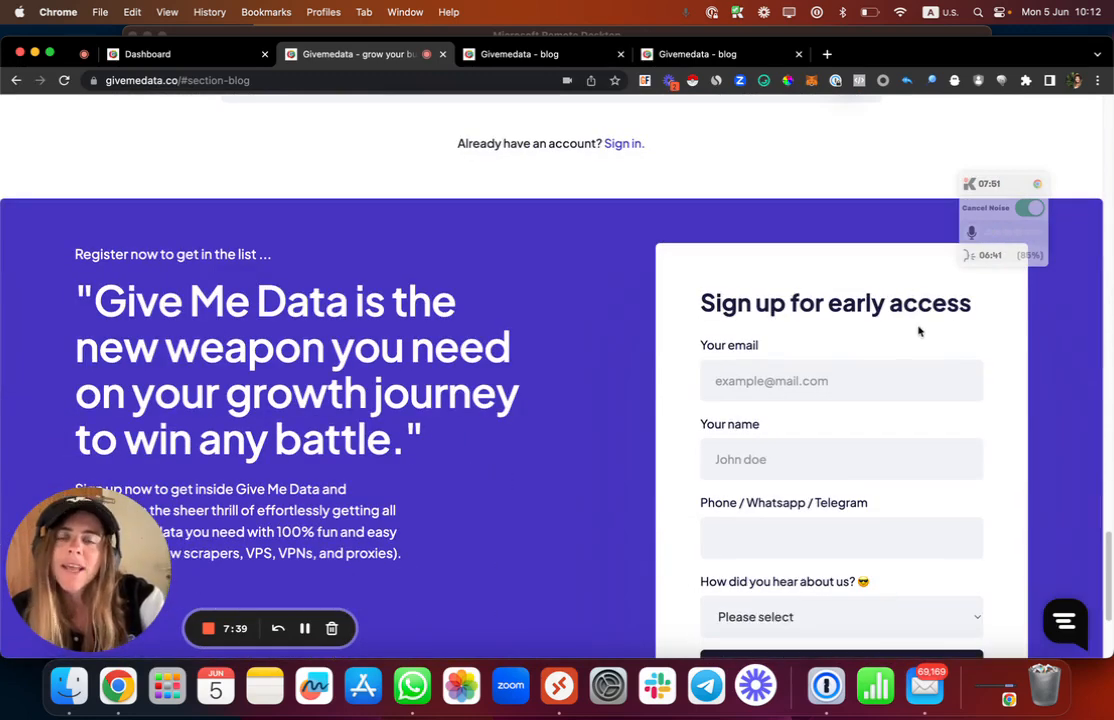
mouse_move(849, 340)
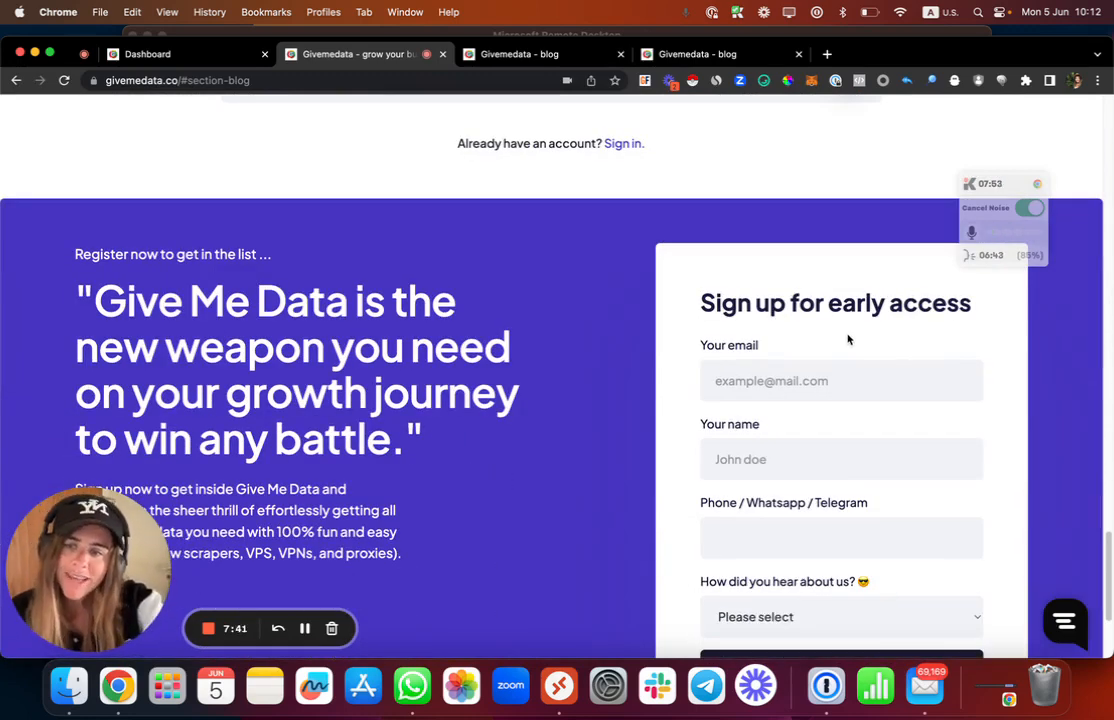
scroll("down", 3)
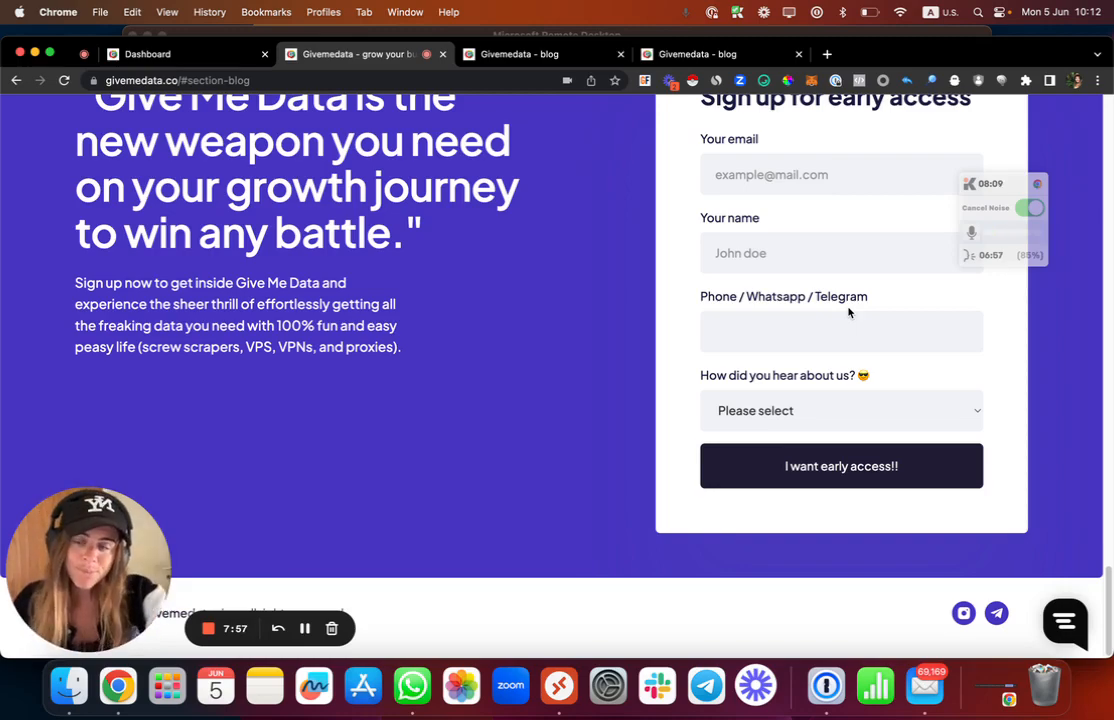
scroll("up", 3)
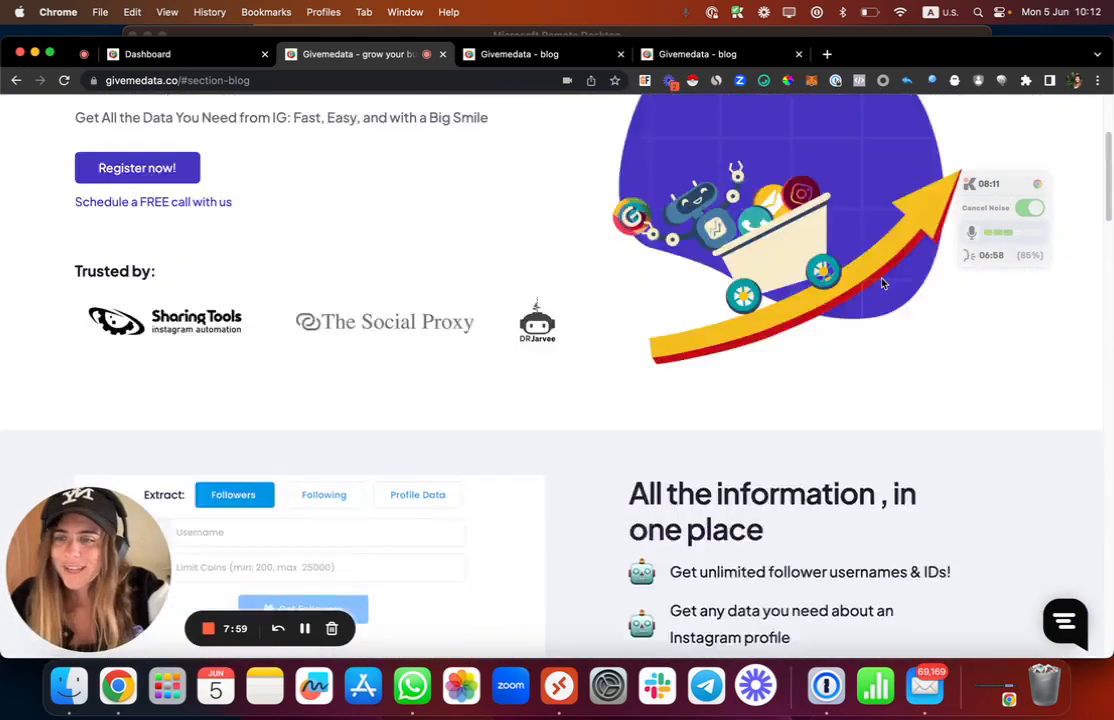
scroll("up", 3)
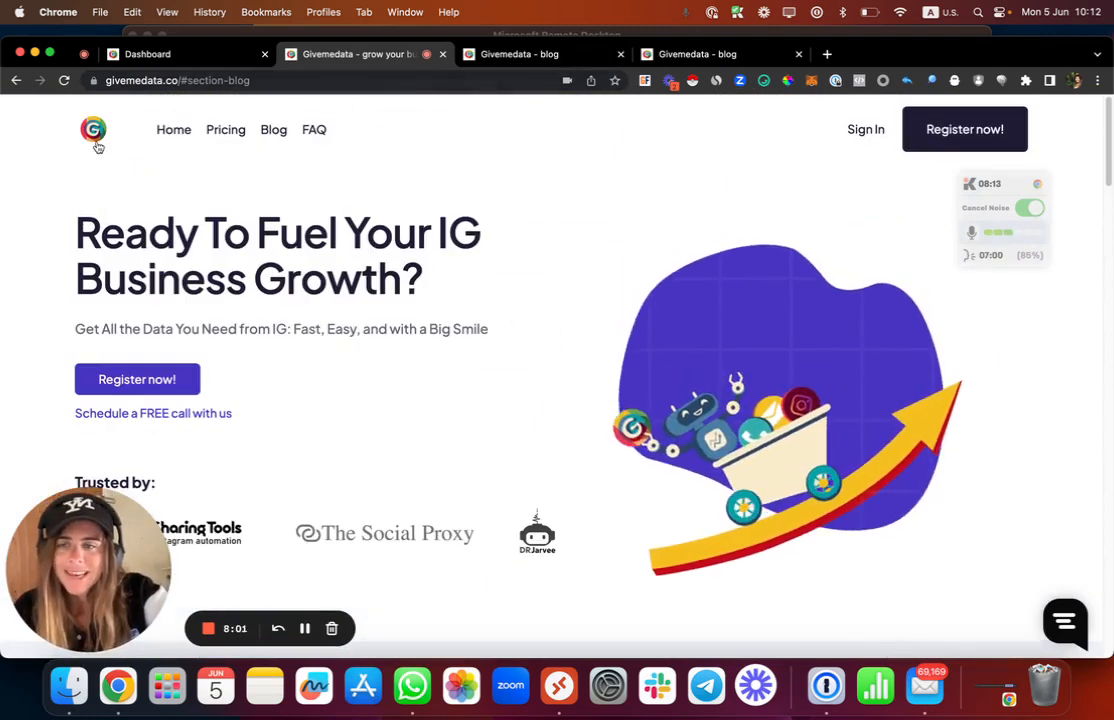
Return to the homepage top via the logo and jump to the early-access form
left_click(93, 129)
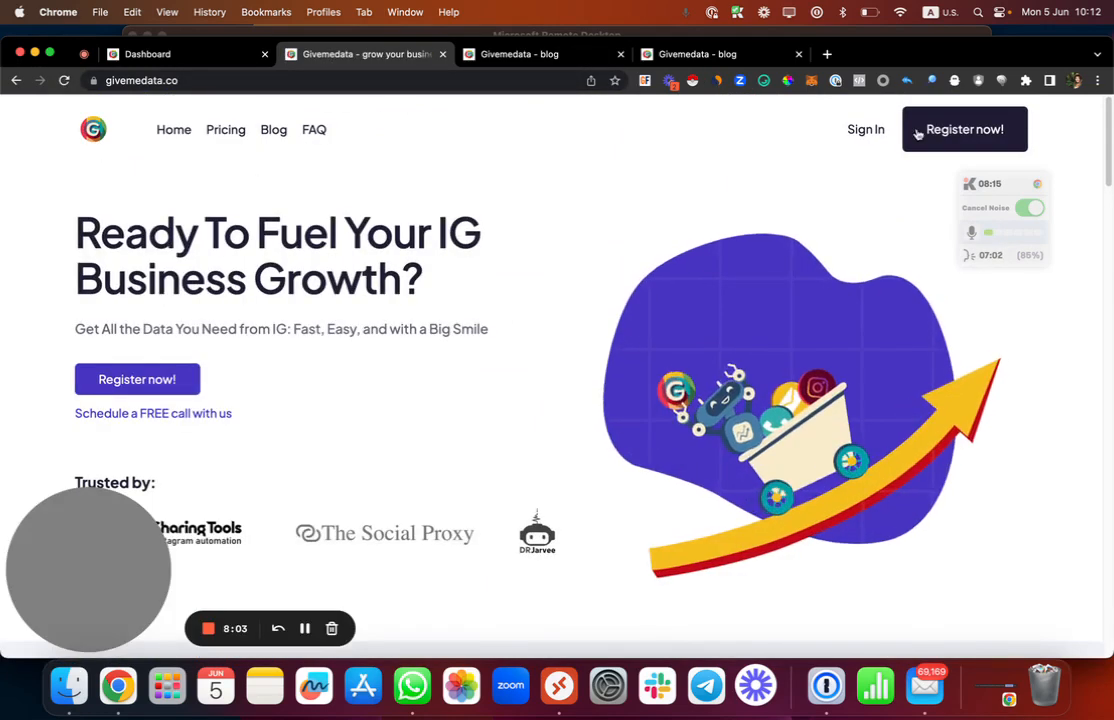
left_click(963, 129)
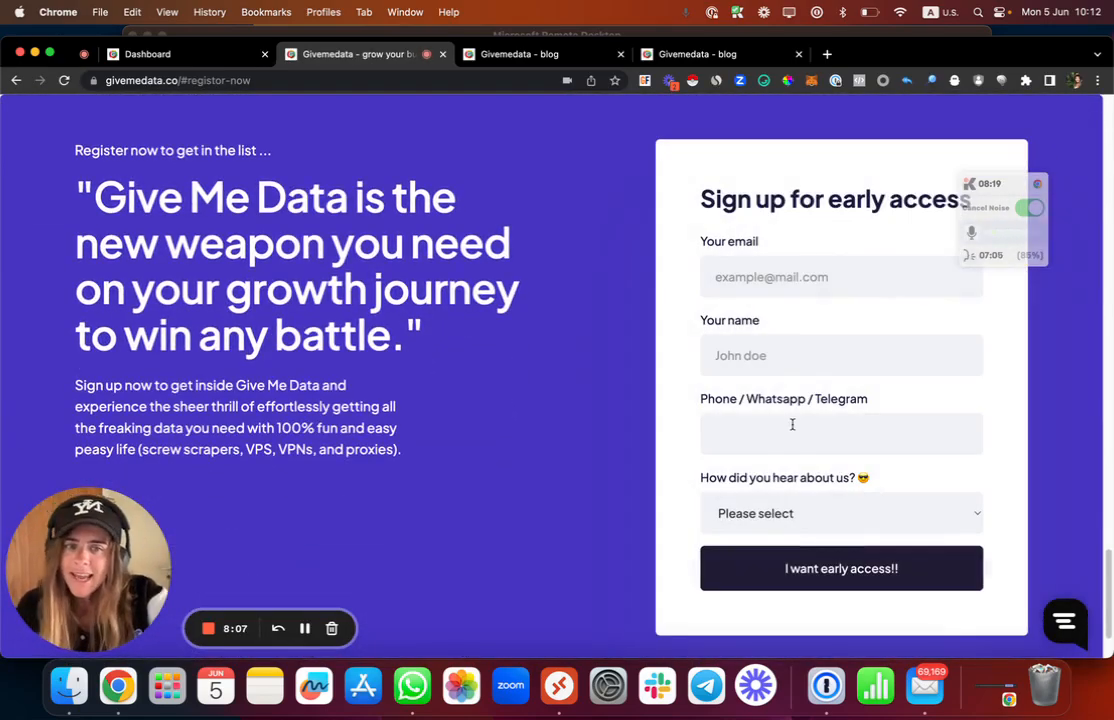
scroll("down", 3)
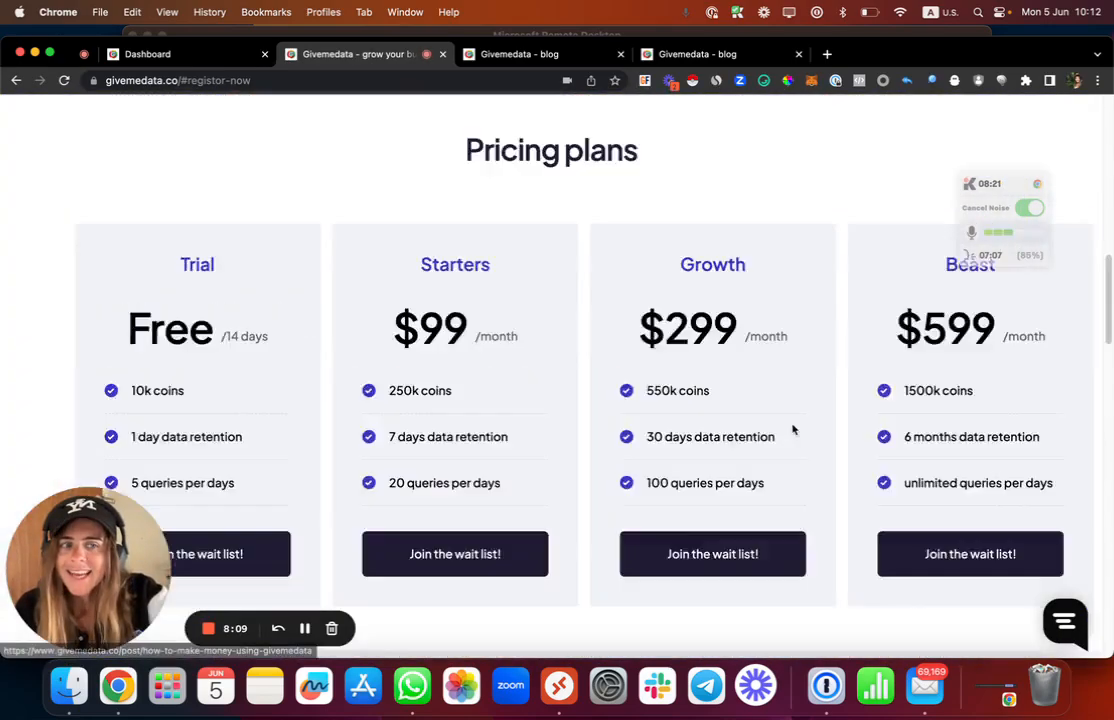
scroll("up", 3)
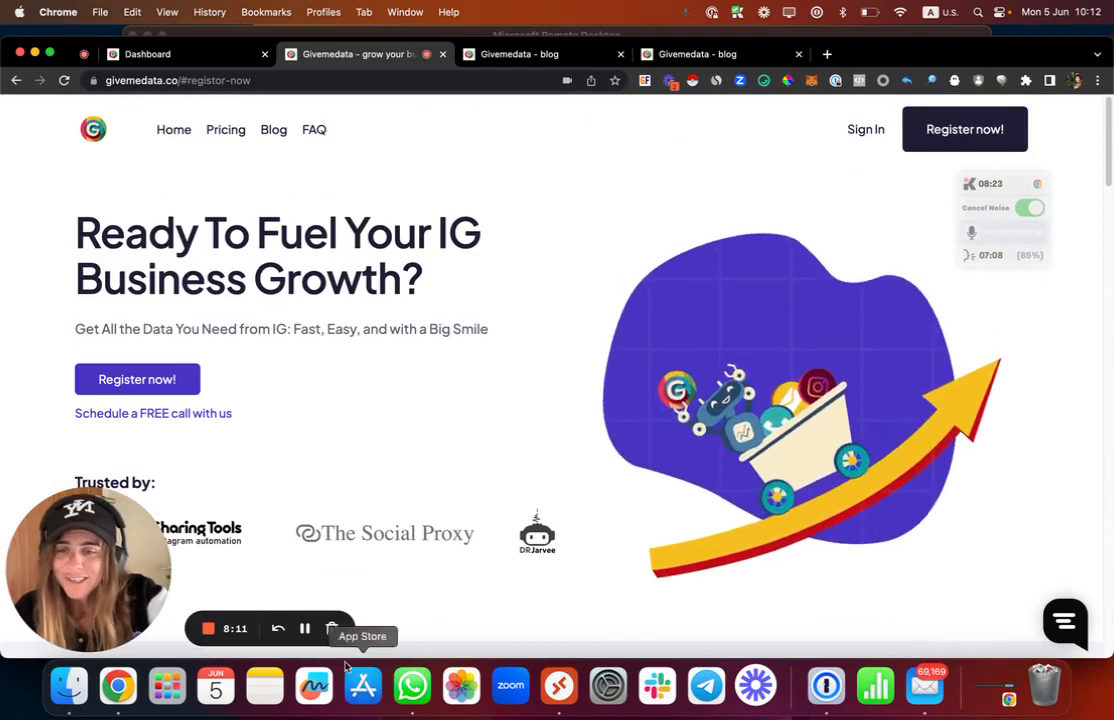